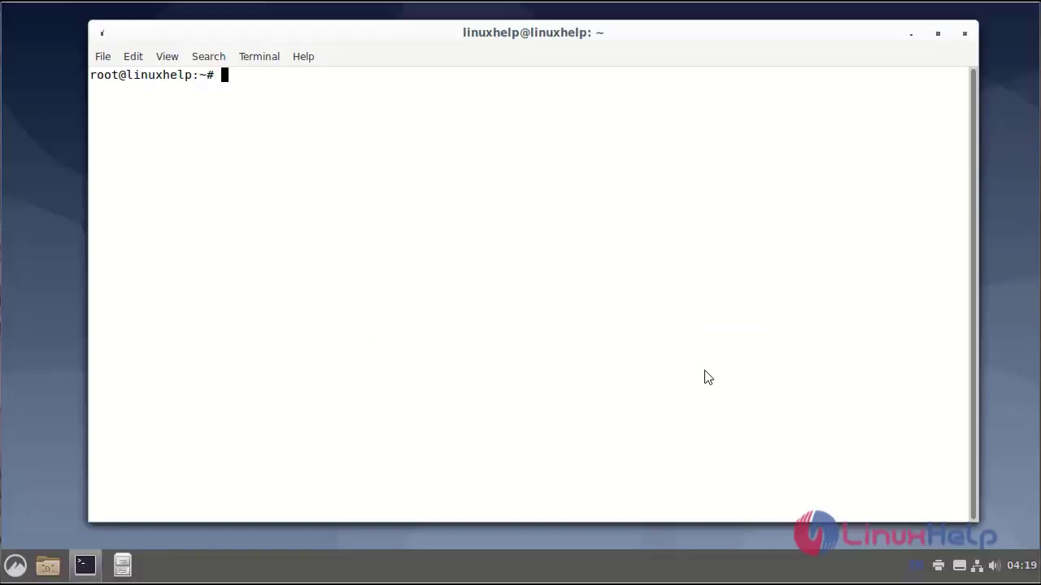
{"action": "mouse_move", "coordinate": [703, 371]}
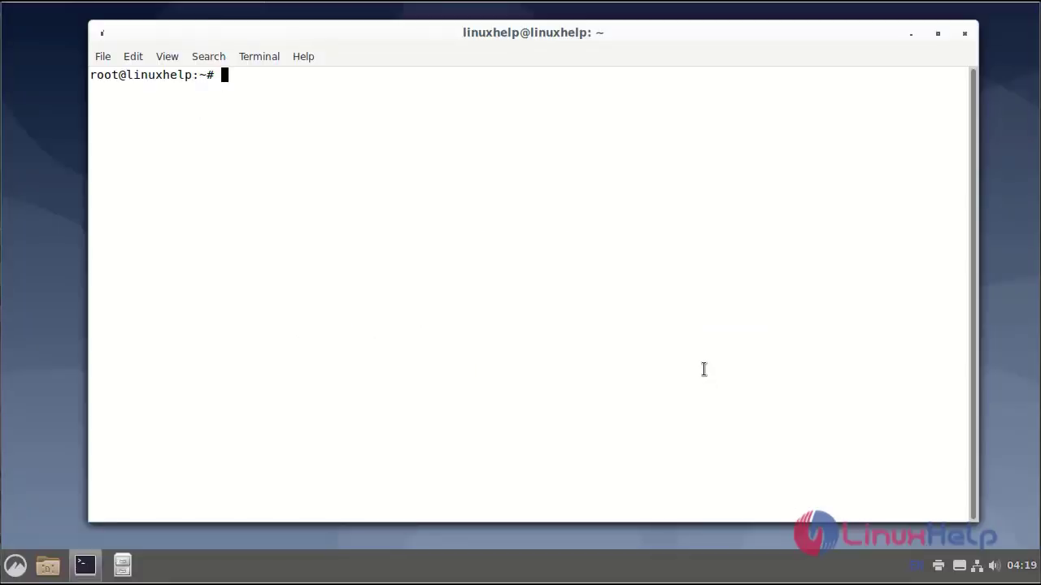
Show /etc/os-release to confirm the system is Debian GNU/Linux 11 (bullseye)
{"action": "type", "text": "cat /"}
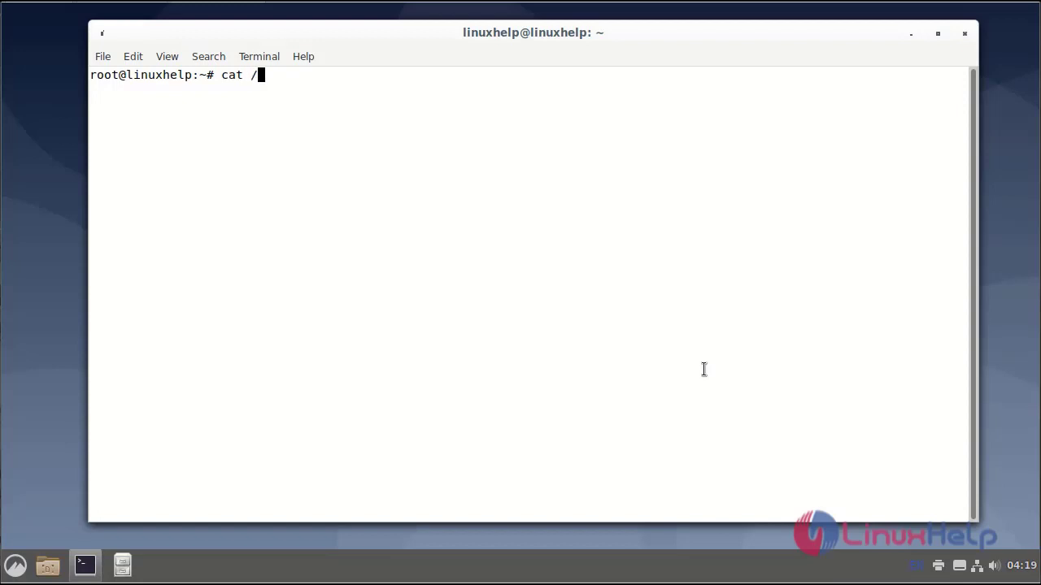
{"action": "type", "text": "etc/os-release"}
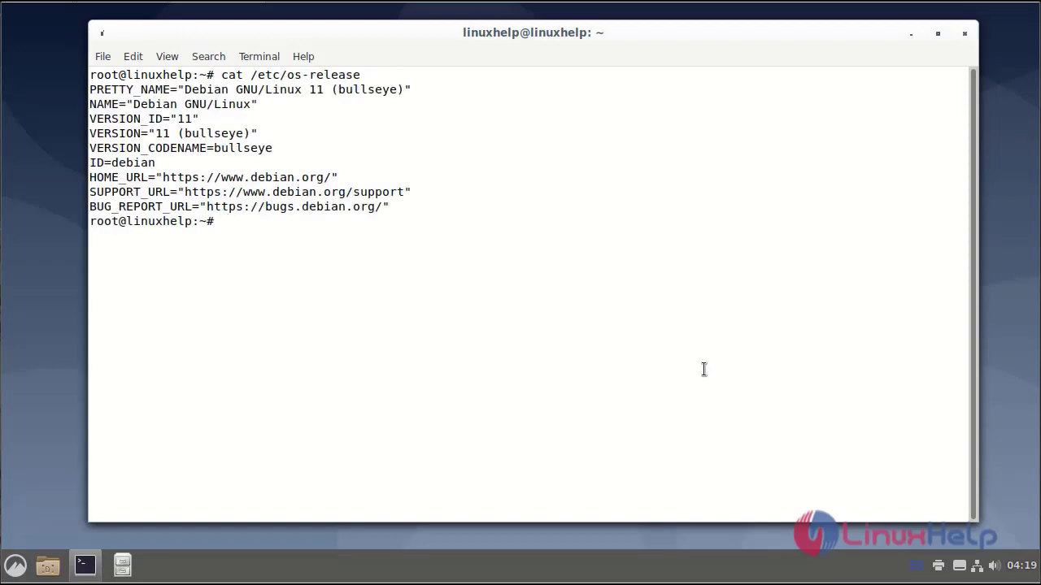
{"action": "mouse_move", "coordinate": [170, 126]}
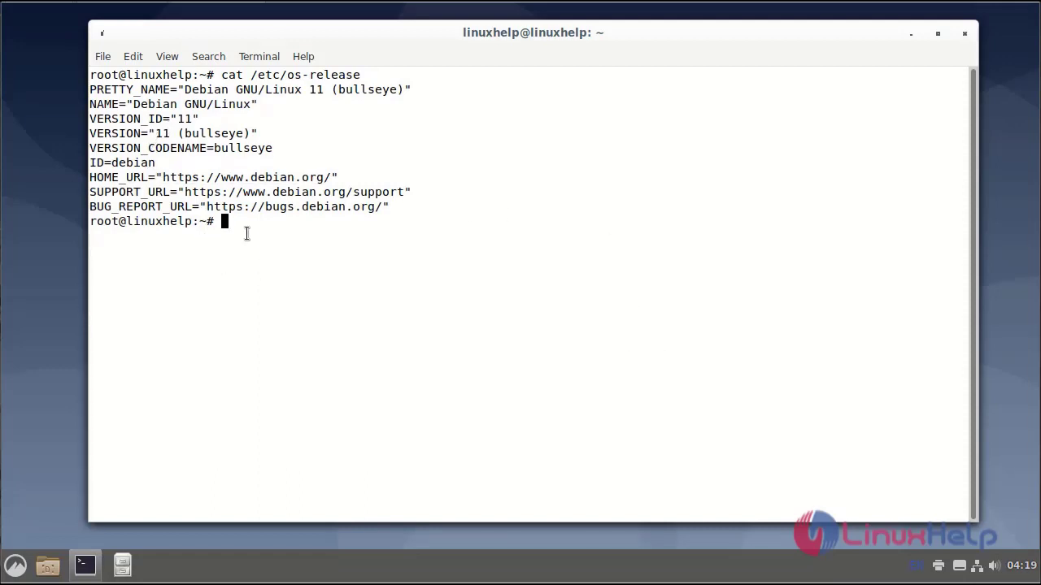
Install the apache2 web server package with apt install apache2 -y
{"action": "key", "text": "Return"}
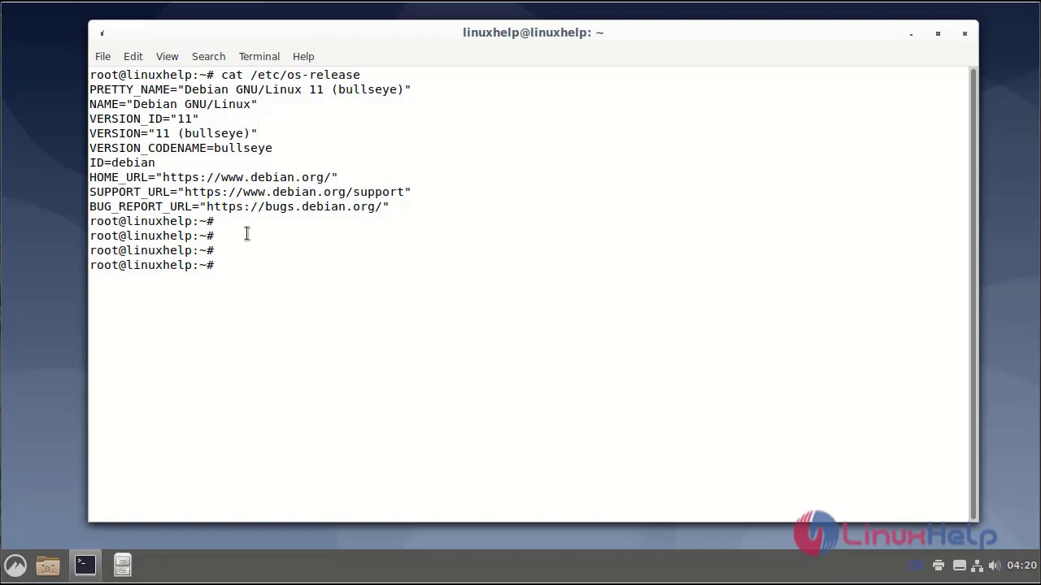
{"action": "type", "text": "apt"}
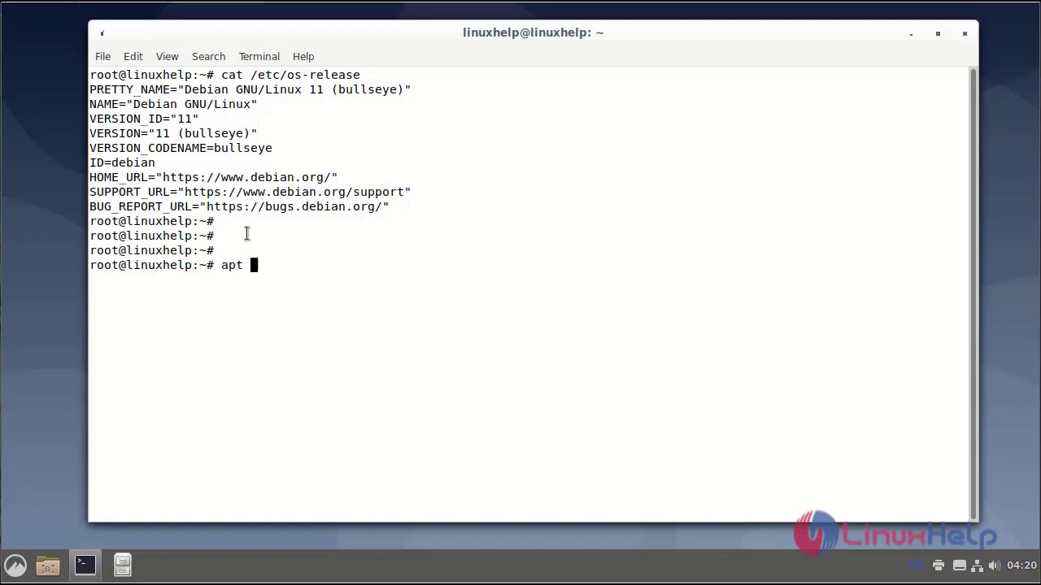
{"action": "type", "text": "install"}
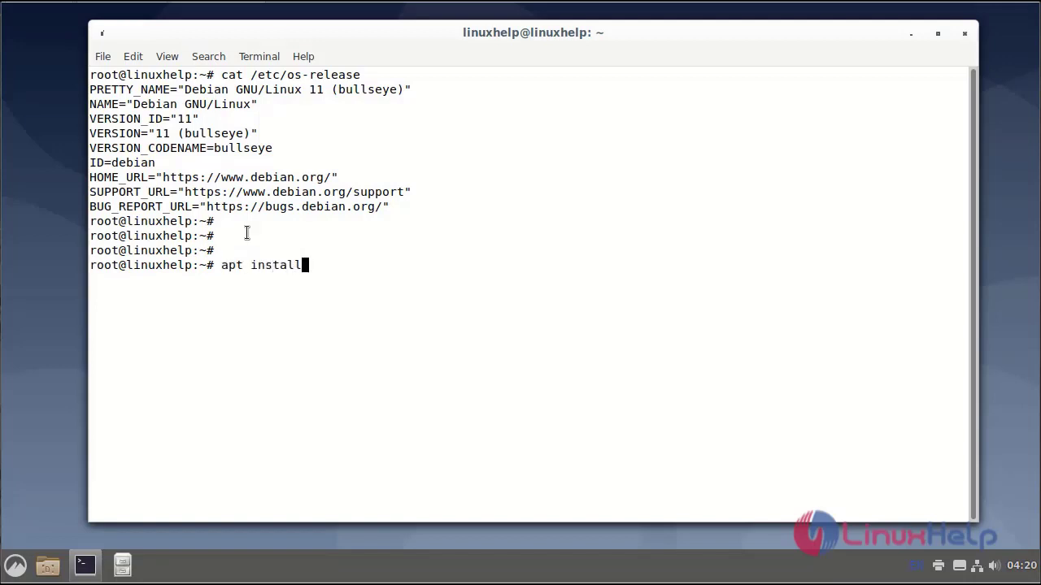
{"action": "type", "text": "apac"}
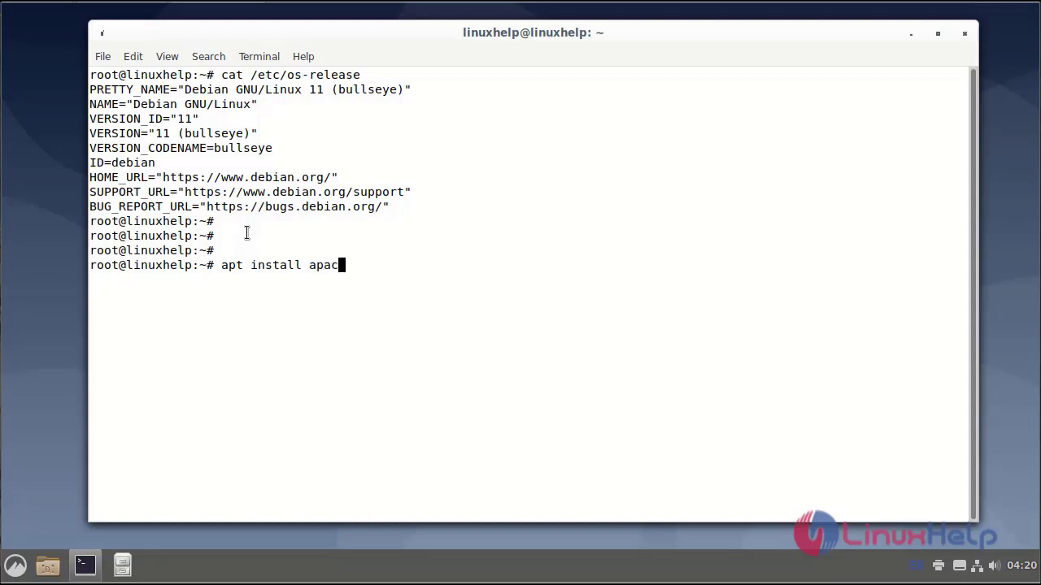
{"action": "type", "text": "he2 -"}
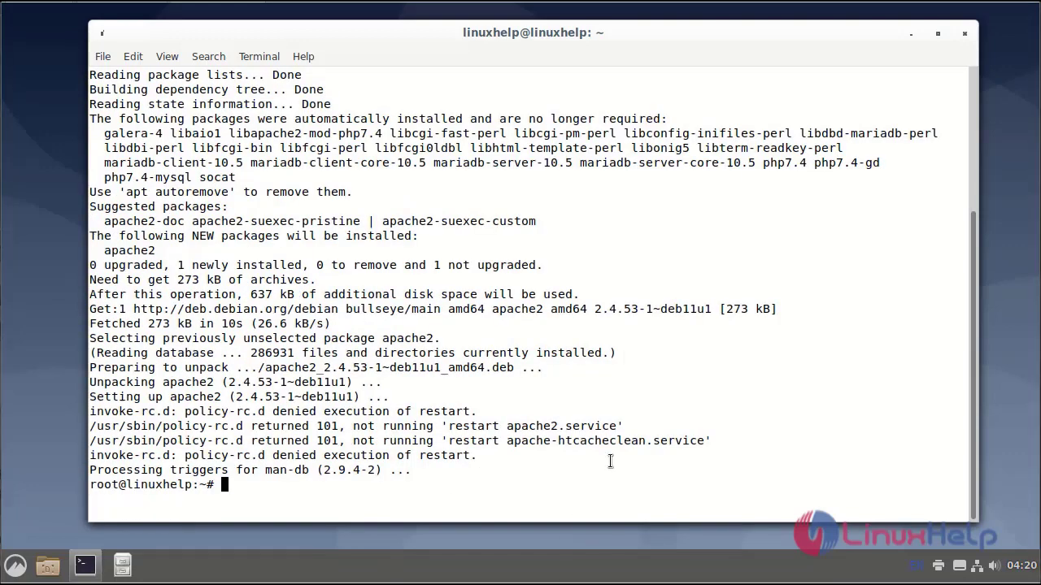
Start the apache2 service with systemctl and check its status reports active (running)
{"action": "key", "text": "Return"}
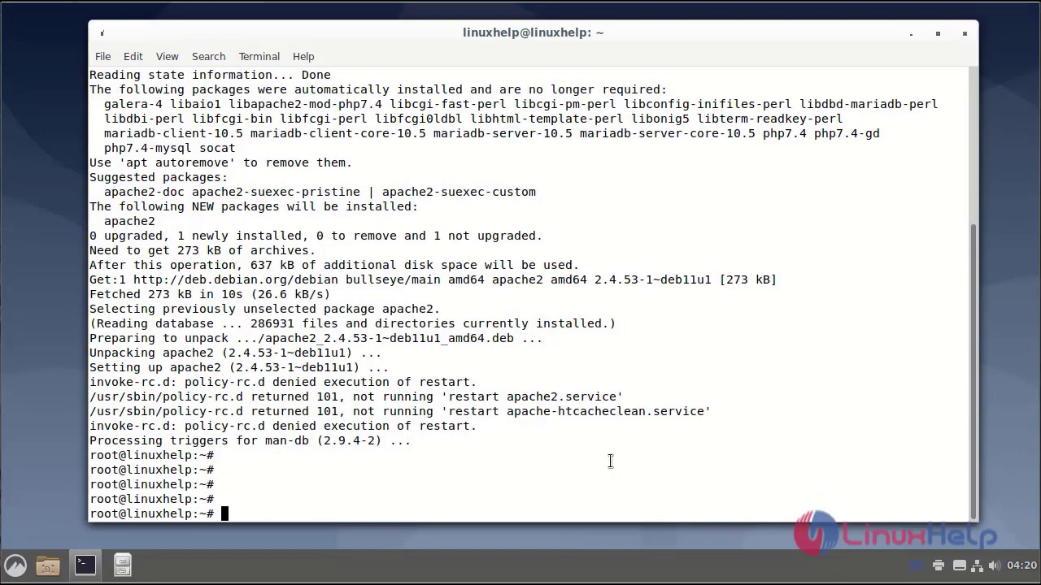
{"action": "type", "text": "systemctl start apache2"}
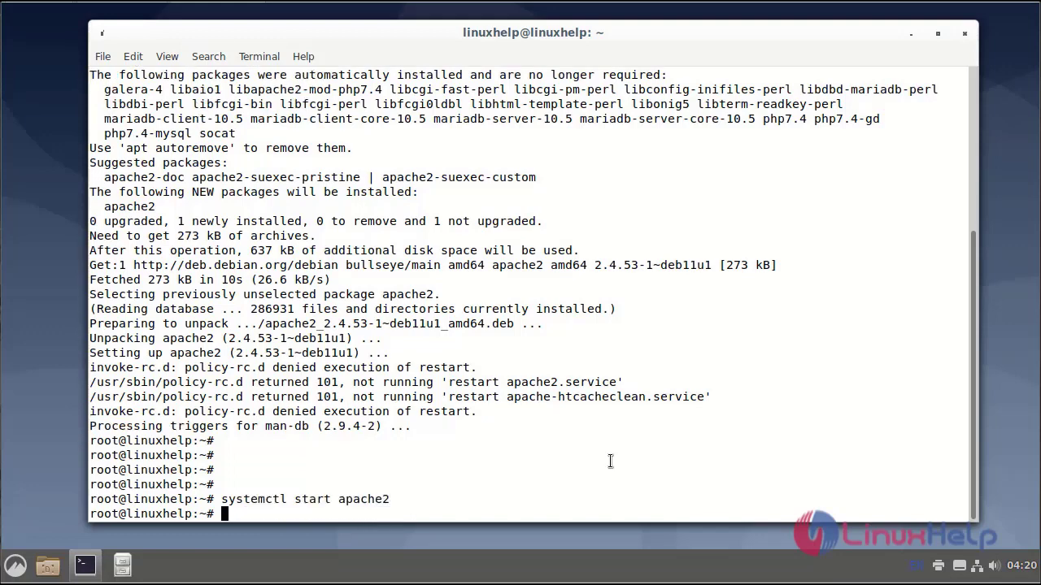
{"action": "key", "text": "Return"}
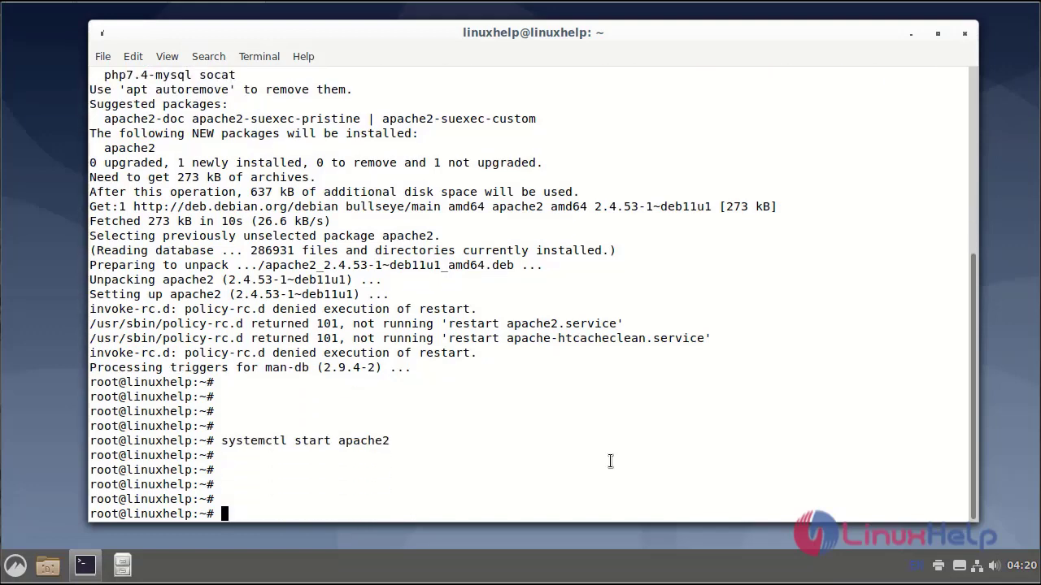
{"action": "type", "text": "sstemctl status apache2"}
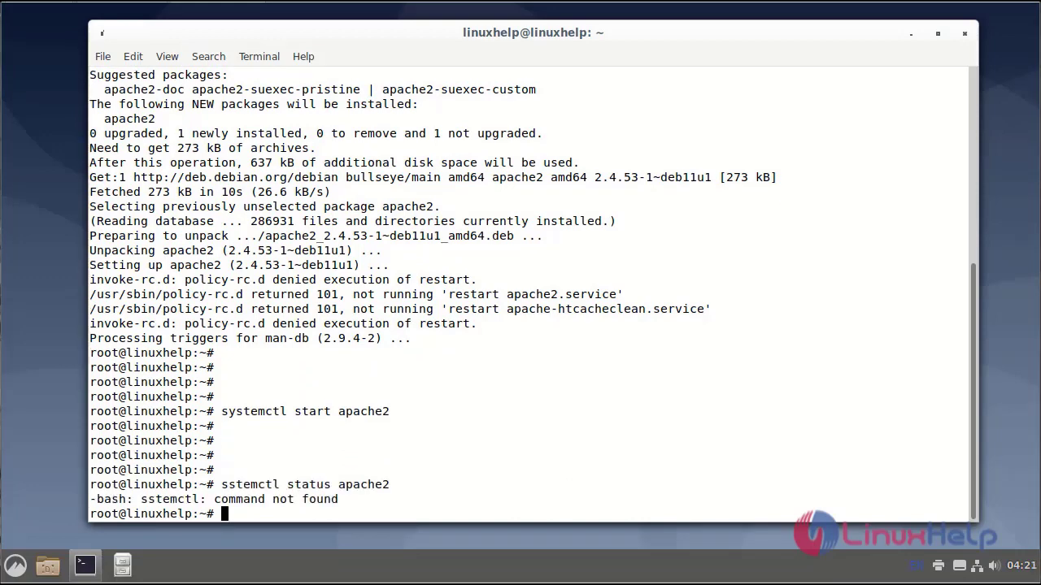
{"action": "type", "text": "systemctl status apache2"}
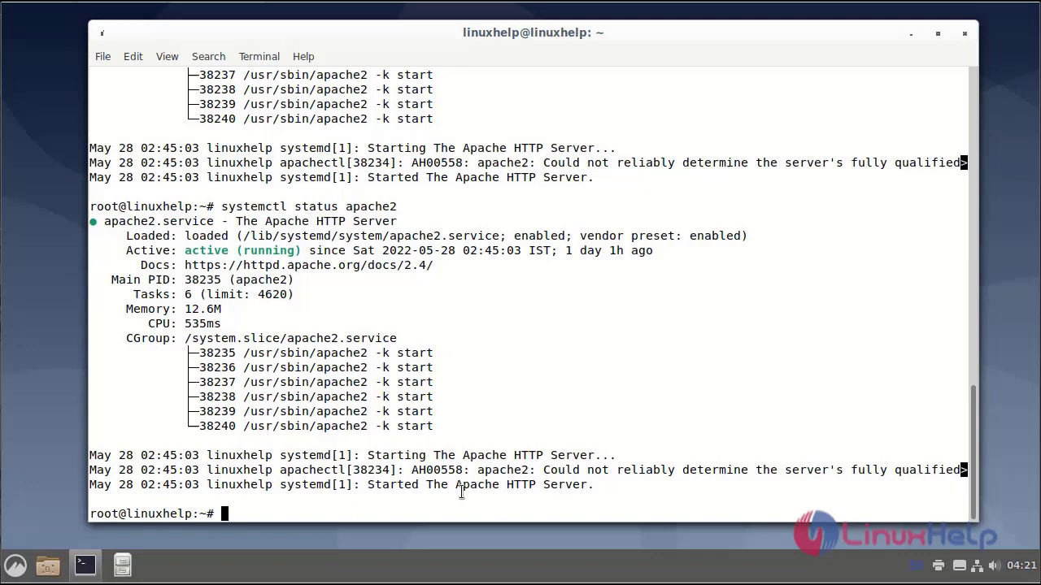
{"action": "mouse_move", "coordinate": [444, 509]}
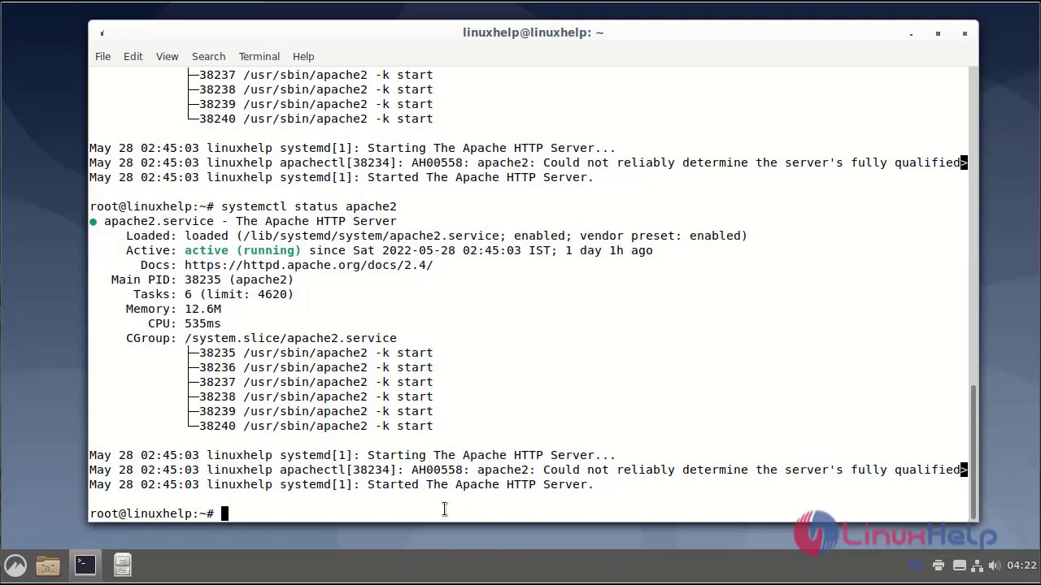
Install php7.4-cli, php7.4-json, php7.4-common and php7.4-mysql with apt, answering y to continue
{"action": "type", "text": "apt in"}
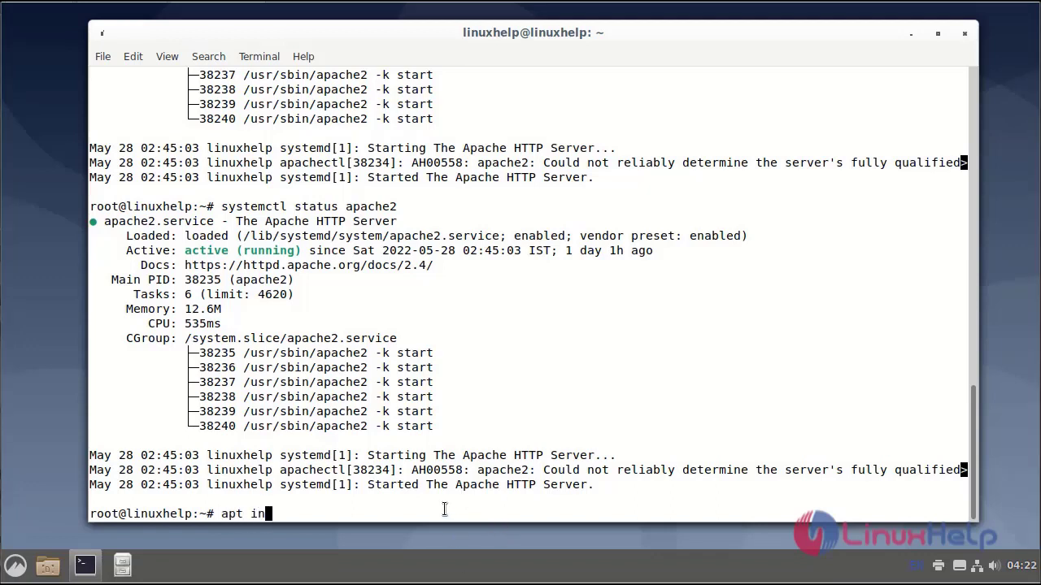
{"action": "type", "text": "stall"}
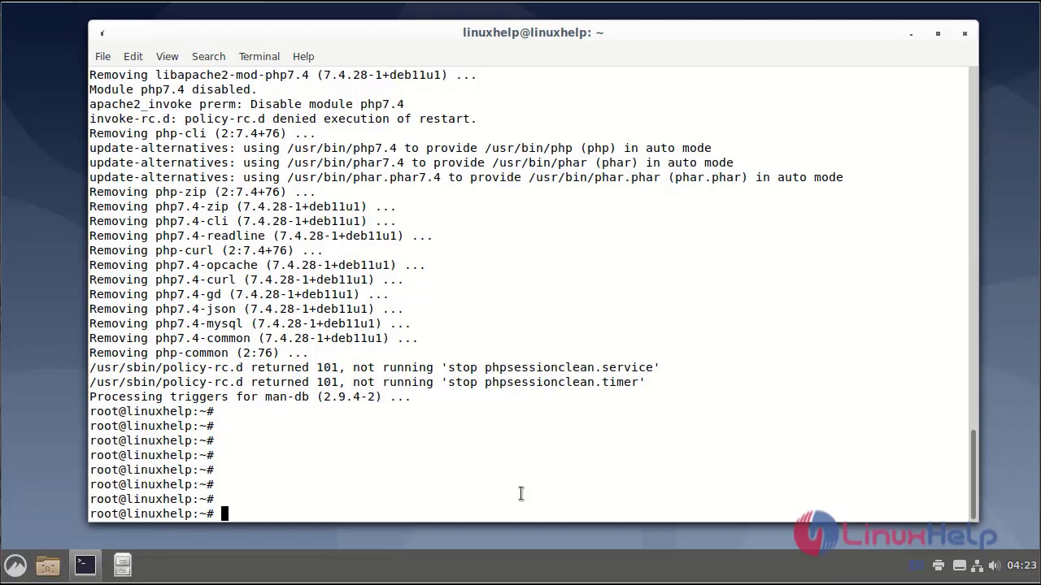
{"action": "type", "text": "apt install"}
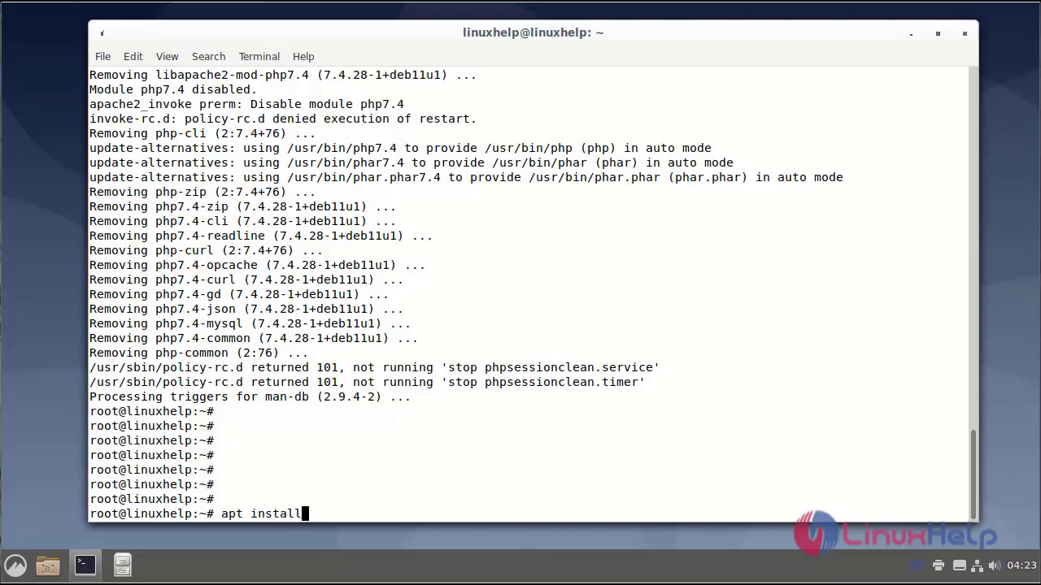
{"action": "type", "text": "php7.4-cli php7.4-json php7.4-common php7.4-mysql"}
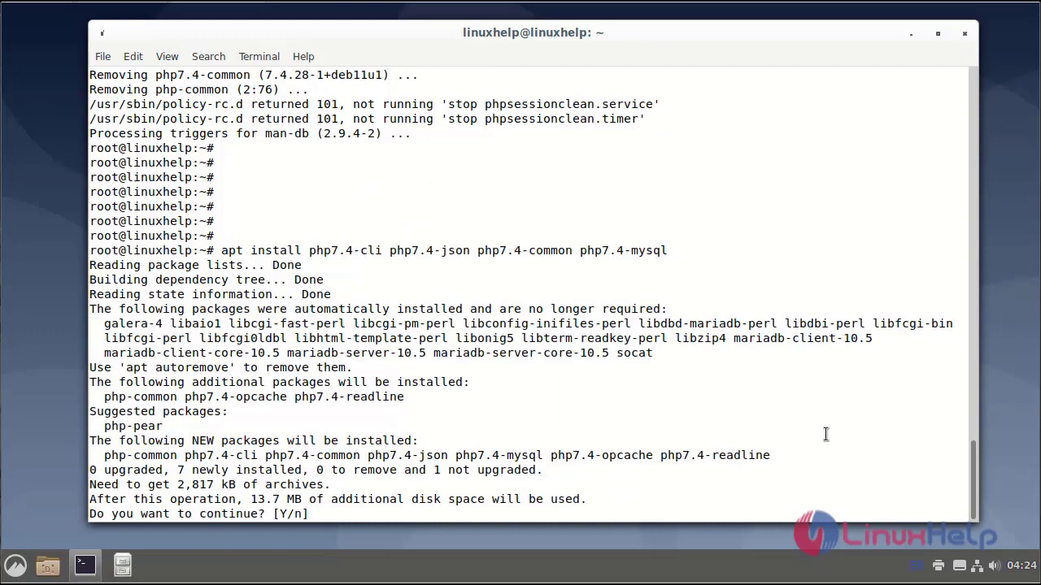
{"action": "type", "text": "y"}
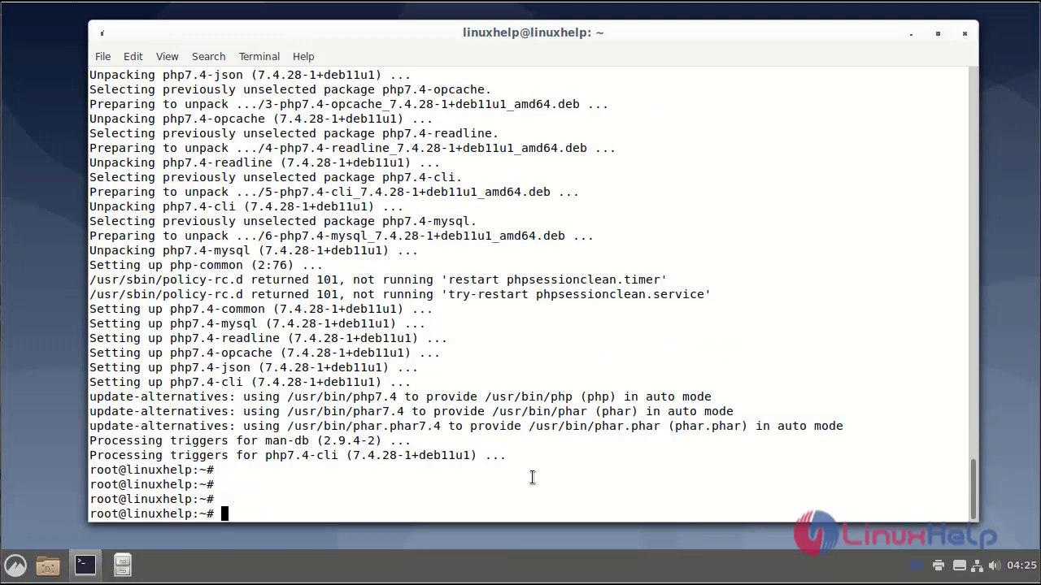
Install the mariadb-server package with apt install mariadb-server -y
{"action": "type", "text": "apt"}
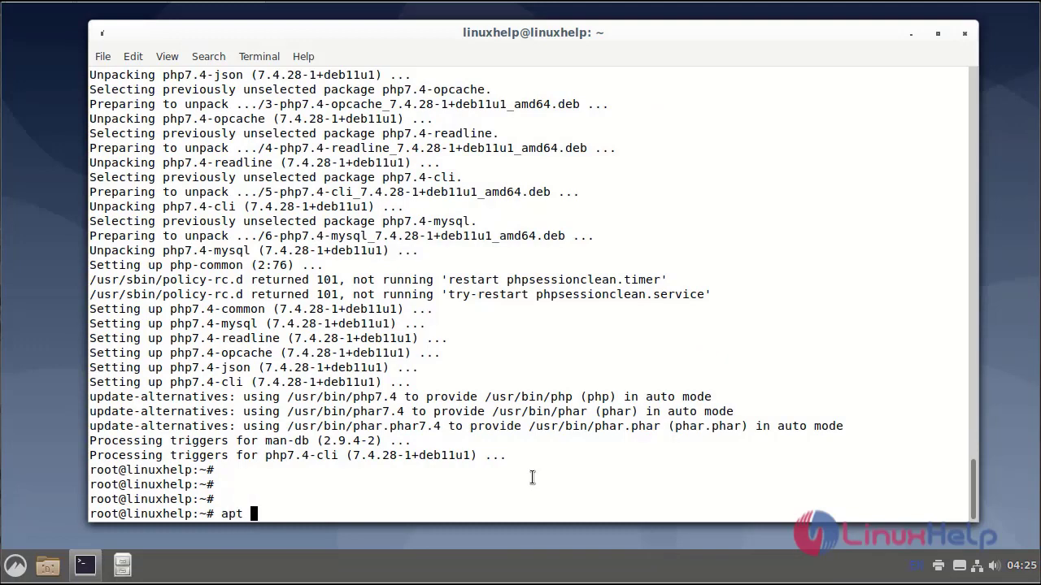
{"action": "type", "text": "install"}
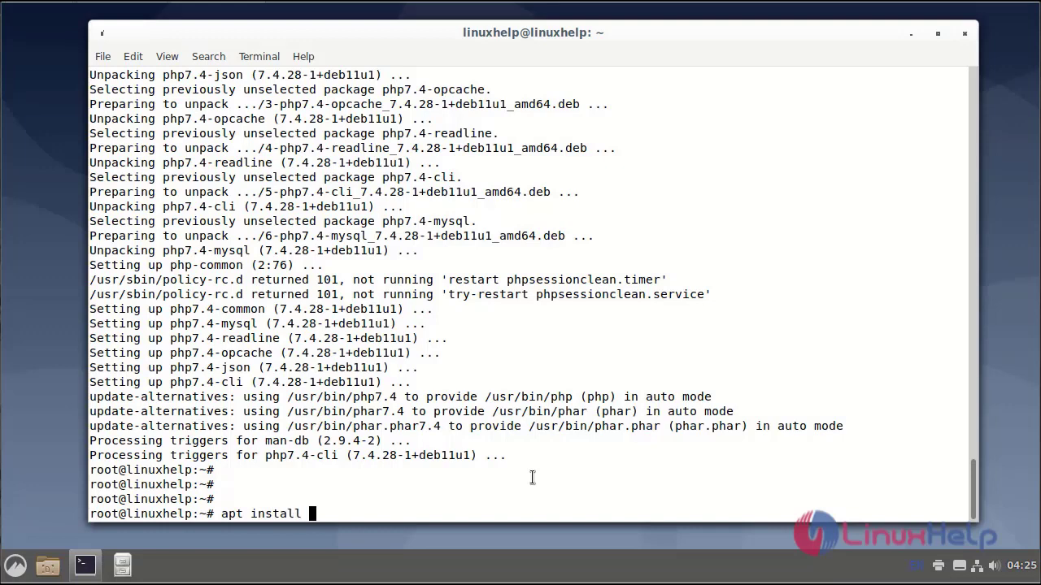
{"action": "type", "text": "maria"}
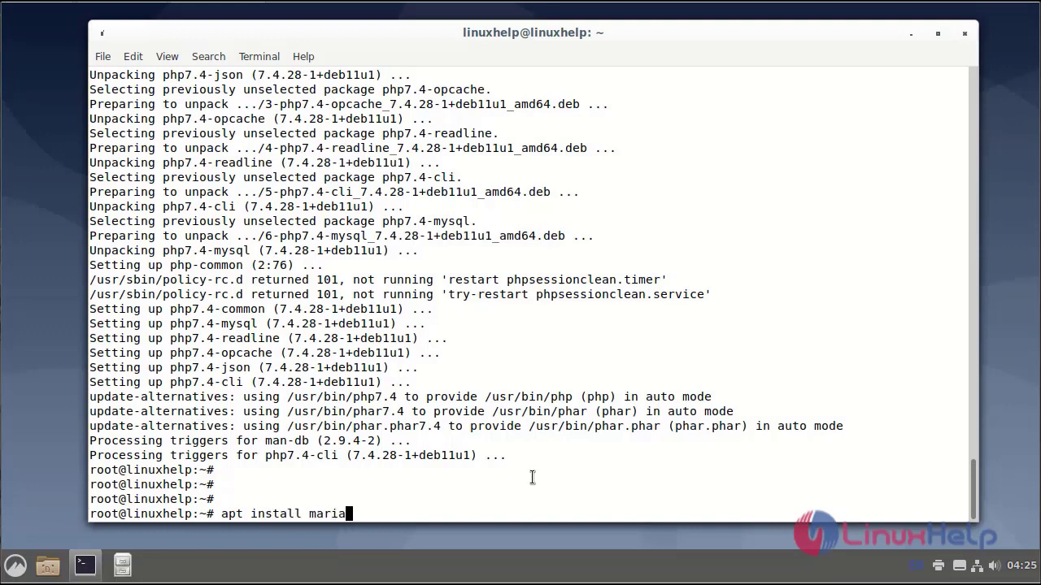
{"action": "type", "text": "db-s"}
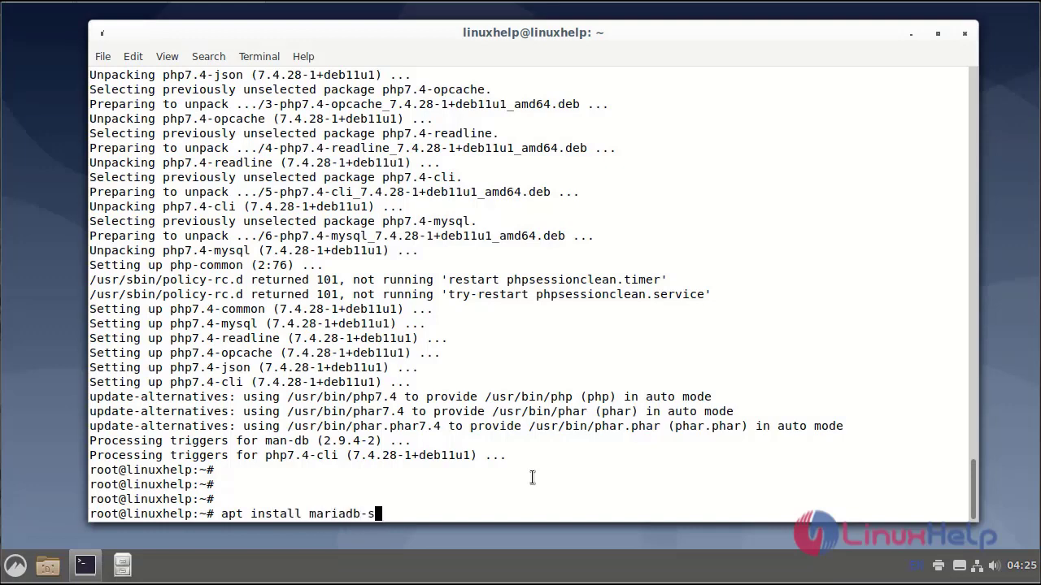
{"action": "type", "text": "erver -y"}
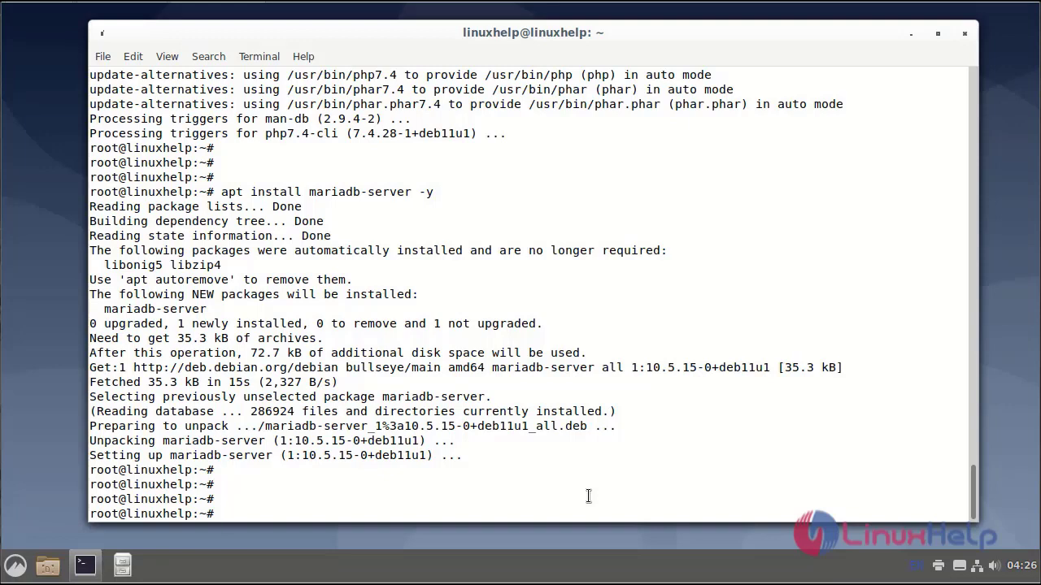
Run mysql_secure_installation, answering Y to set a root password and harden MariaDB
{"action": "type", "text": "mysql_se"}
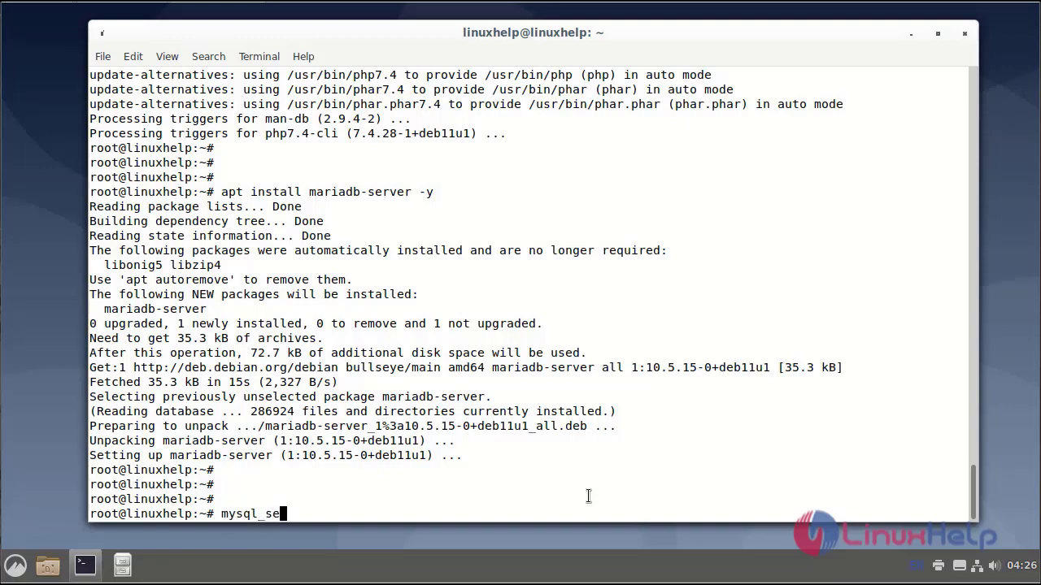
{"action": "type", "text": "cure_"}
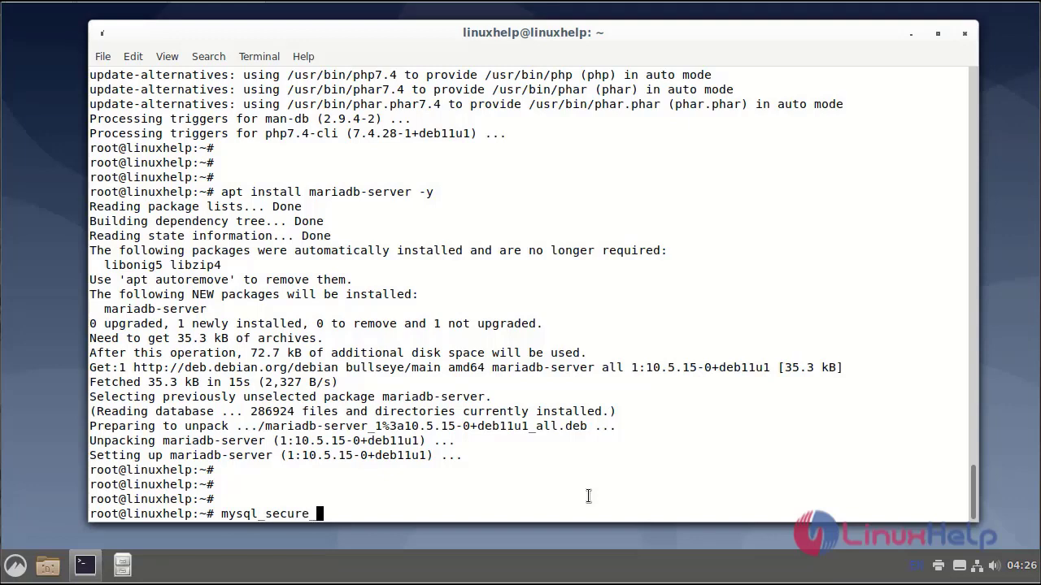
{"action": "type", "text": "insta"}
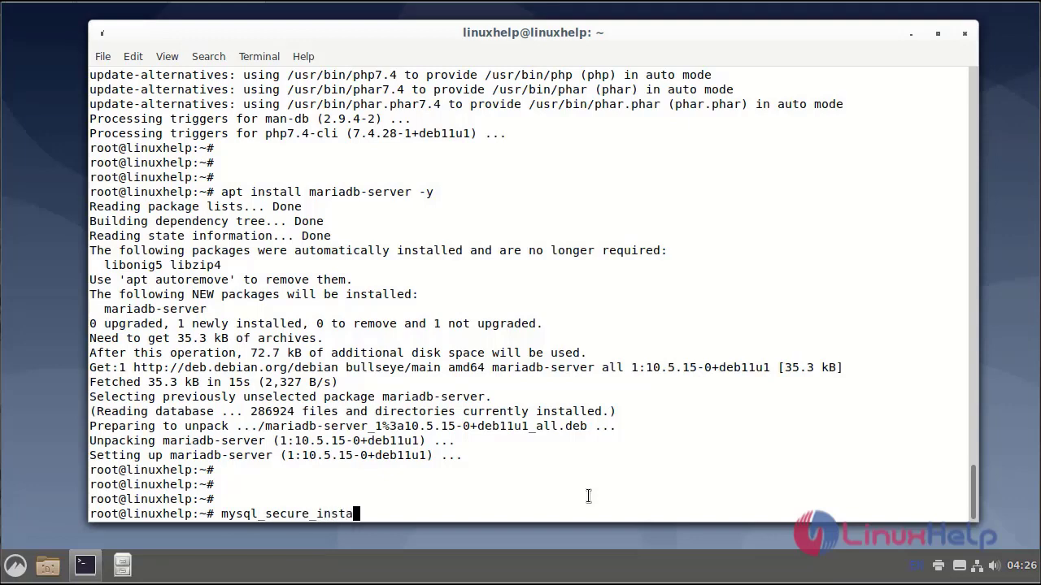
{"action": "type", "text": "llation"}
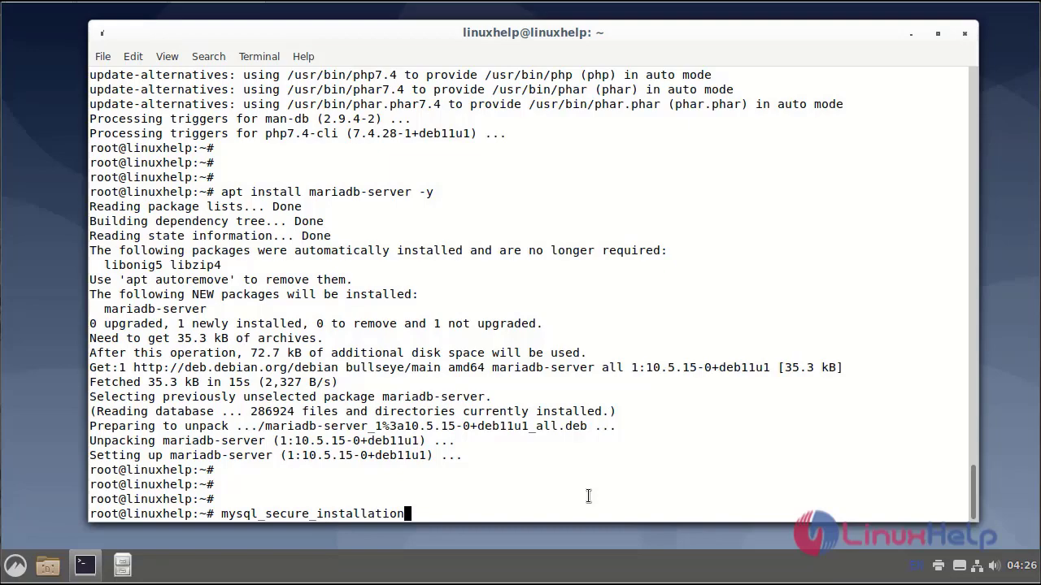
{"action": "key", "text": "Return"}
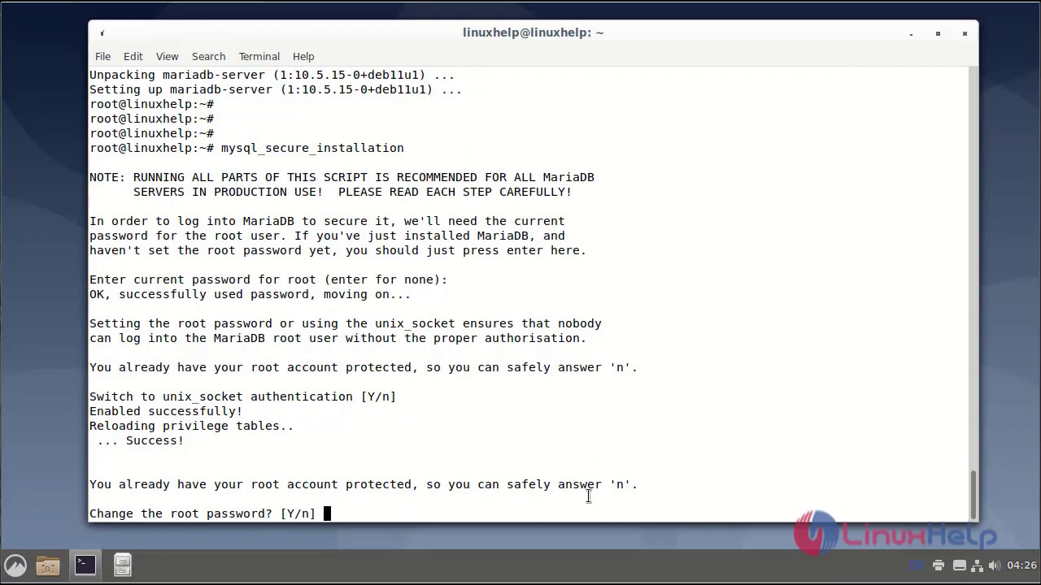
{"action": "type", "text": "Y"}
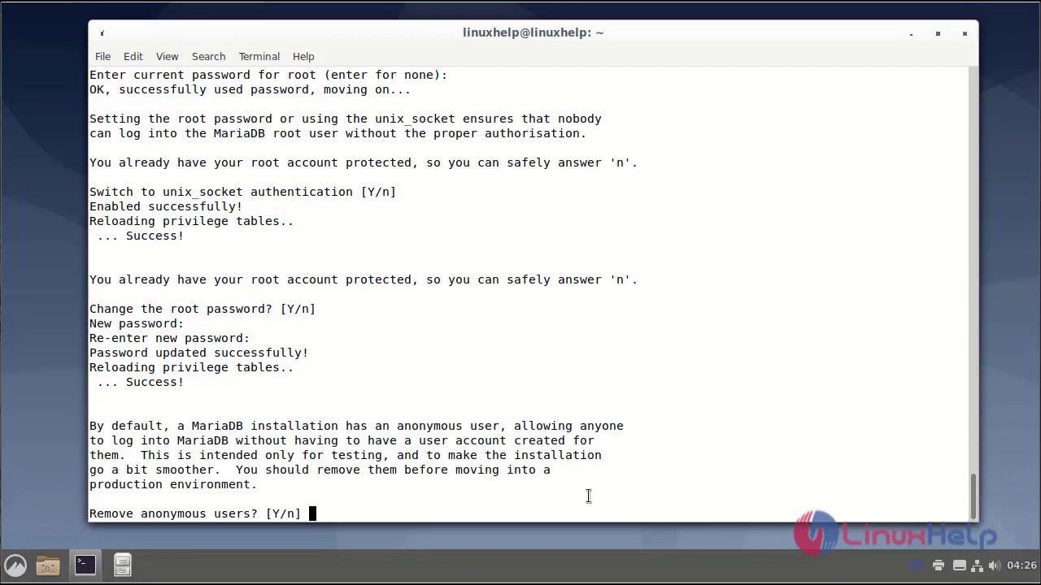
{"action": "type", "text": "Y"}
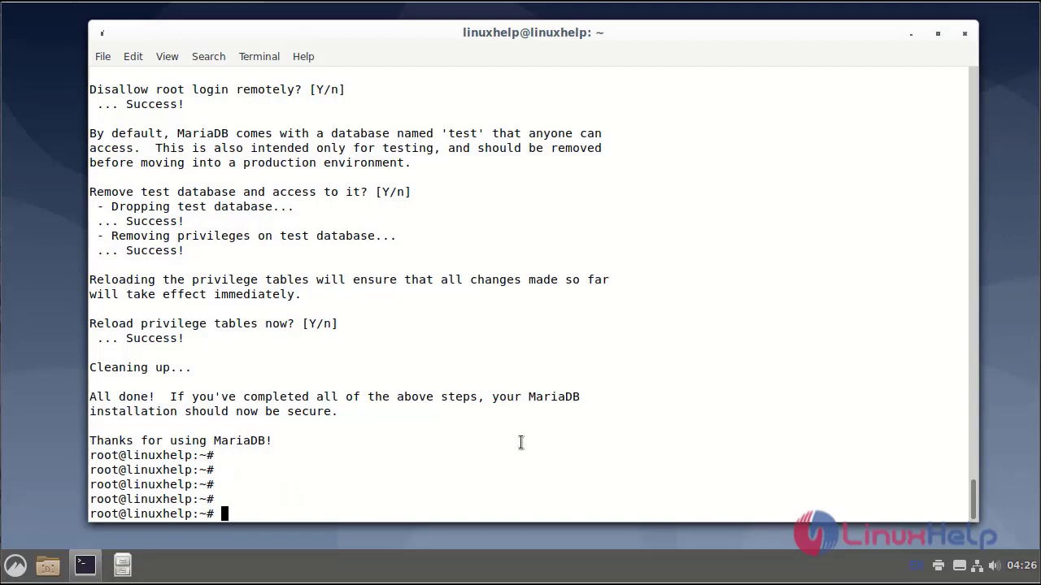
Log into the MariaDB monitor as root with mysql -u root -p and the root password
{"action": "type", "text": "m"}
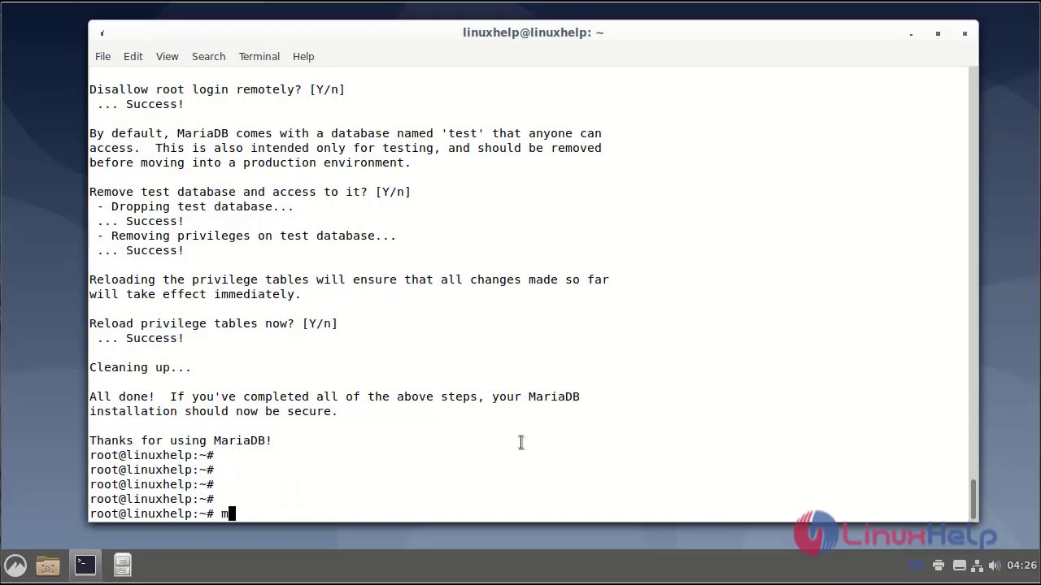
{"action": "type", "text": "ysql -u r"}
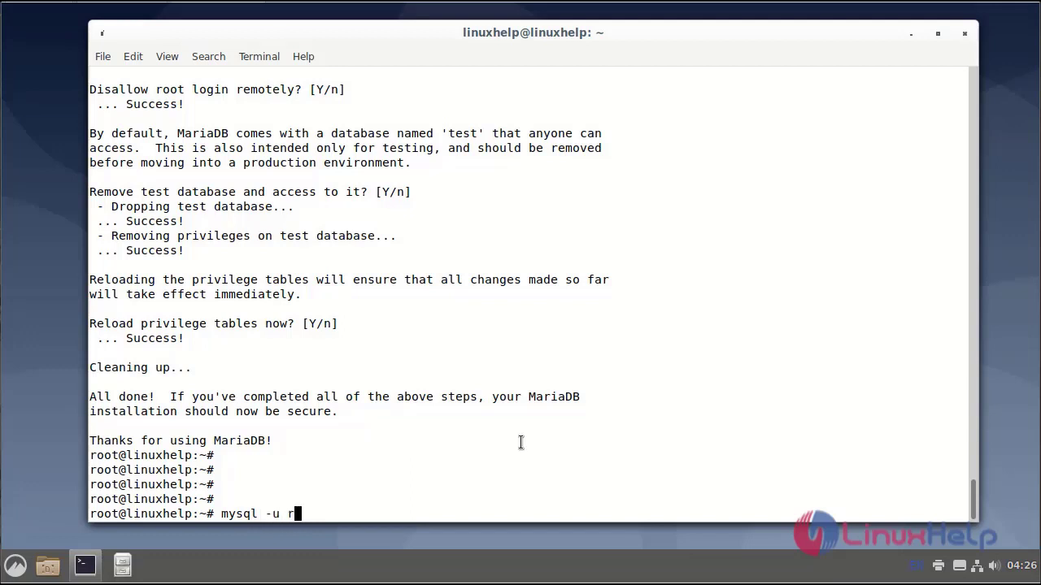
{"action": "type", "text": "oot -p"}
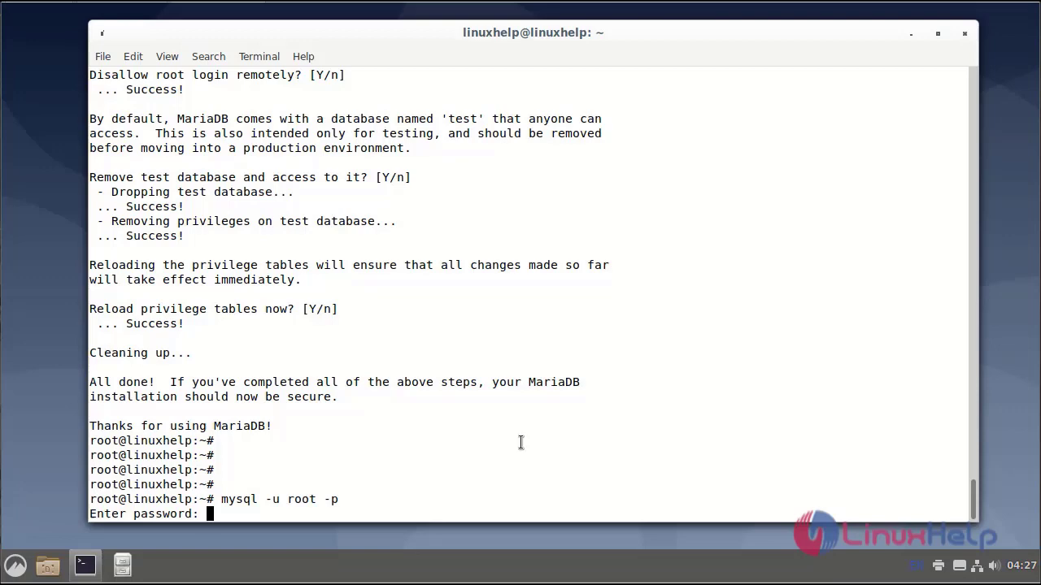
{"action": "key", "text": "Return"}
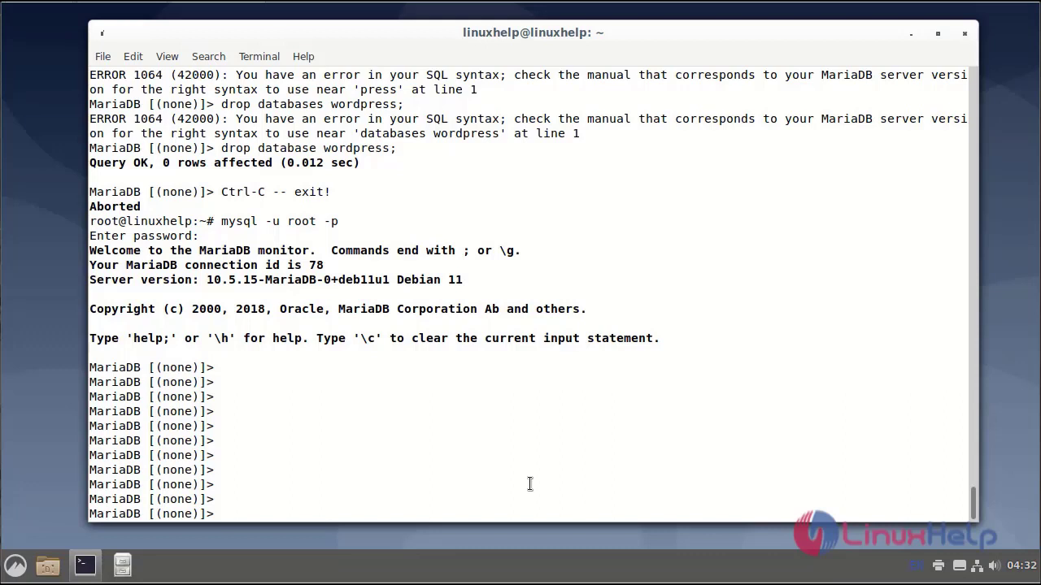
Create a new database named wordpress
{"action": "type", "text": "create da"}
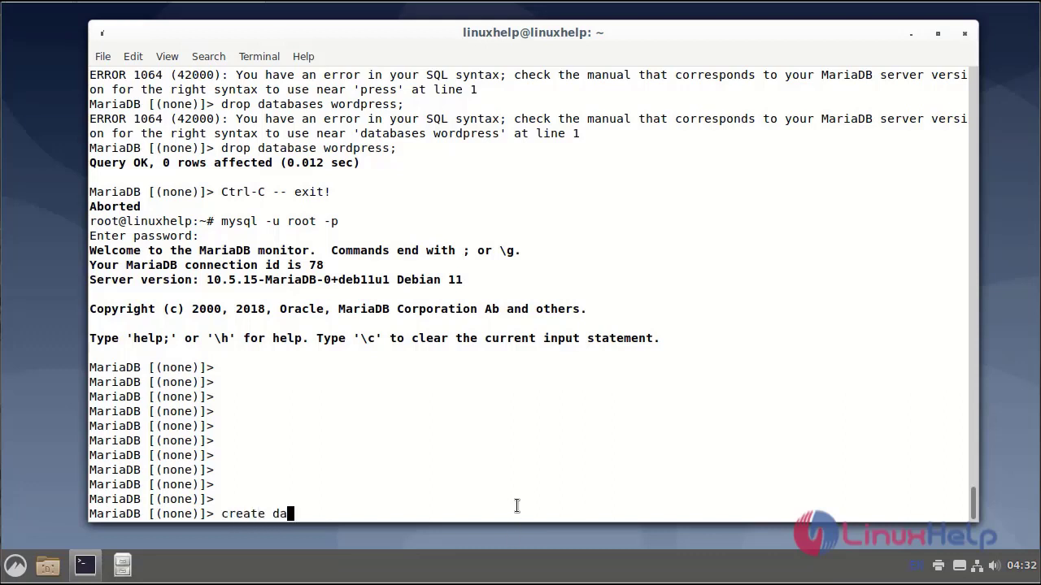
{"action": "type", "text": "tabase"}
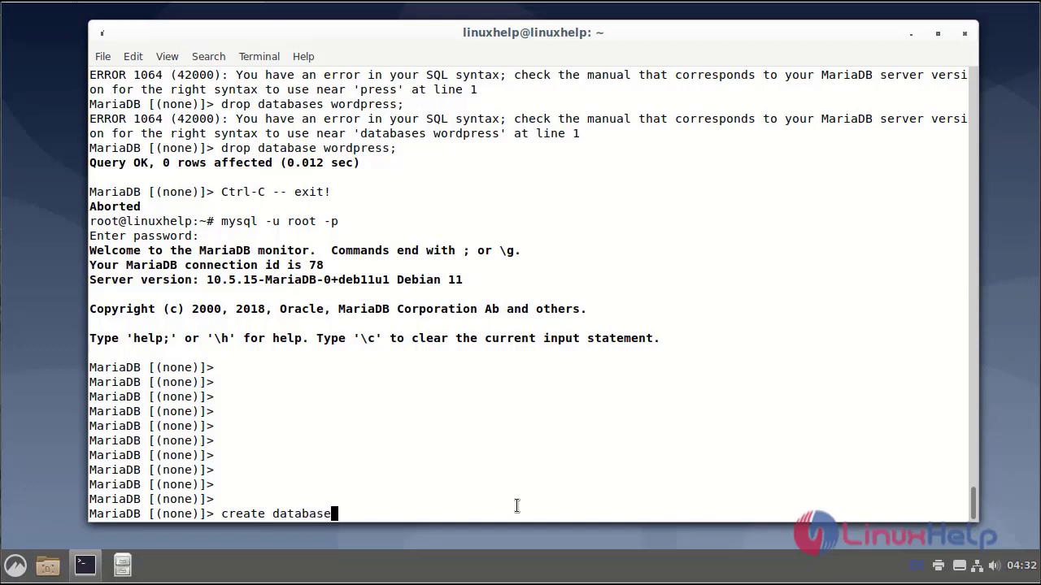
{"action": "type", "text": "wo"}
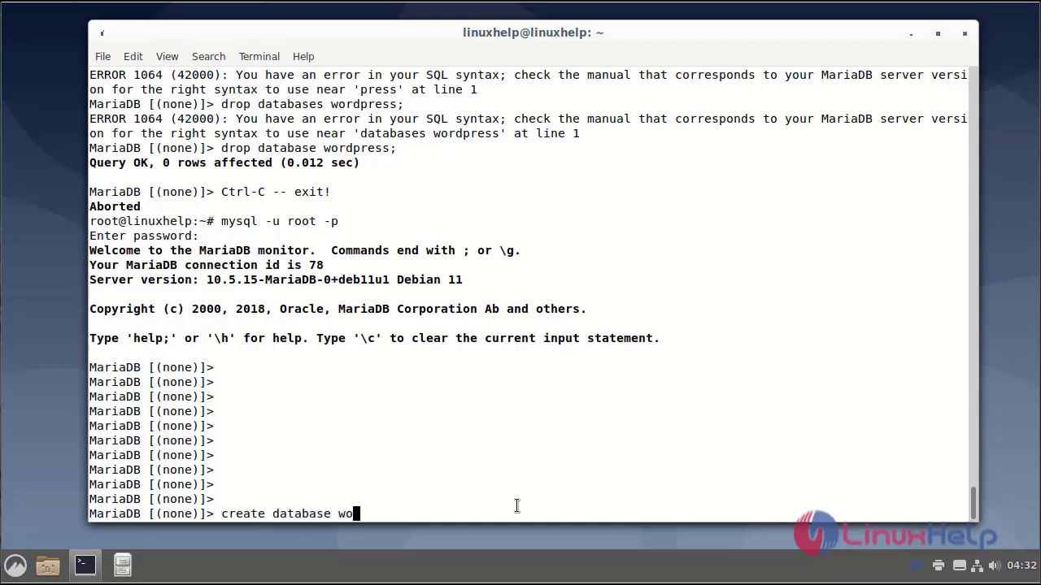
{"action": "type", "text": "rdpress;"}
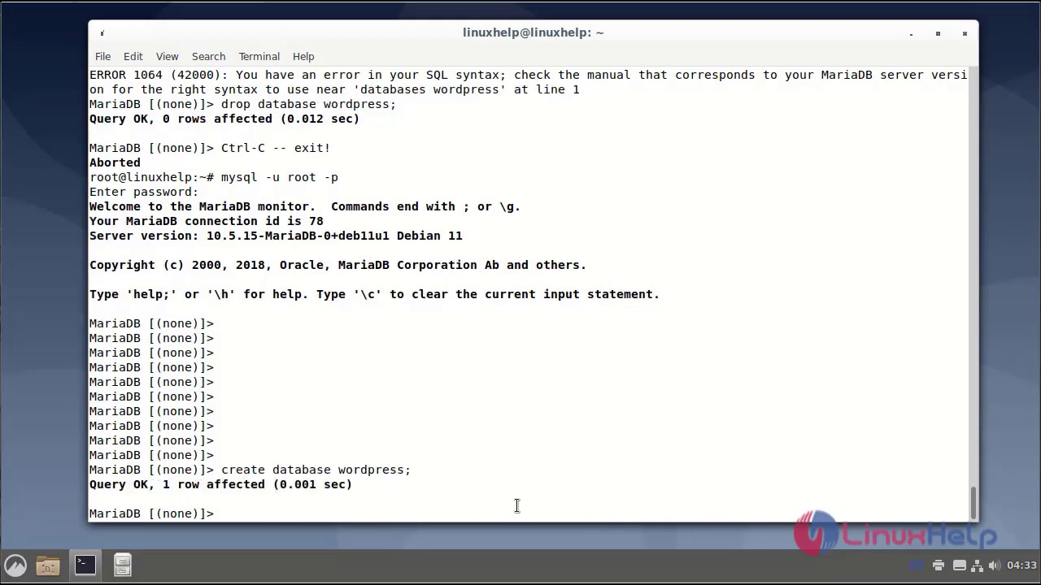
{"action": "type", "text": "g"}
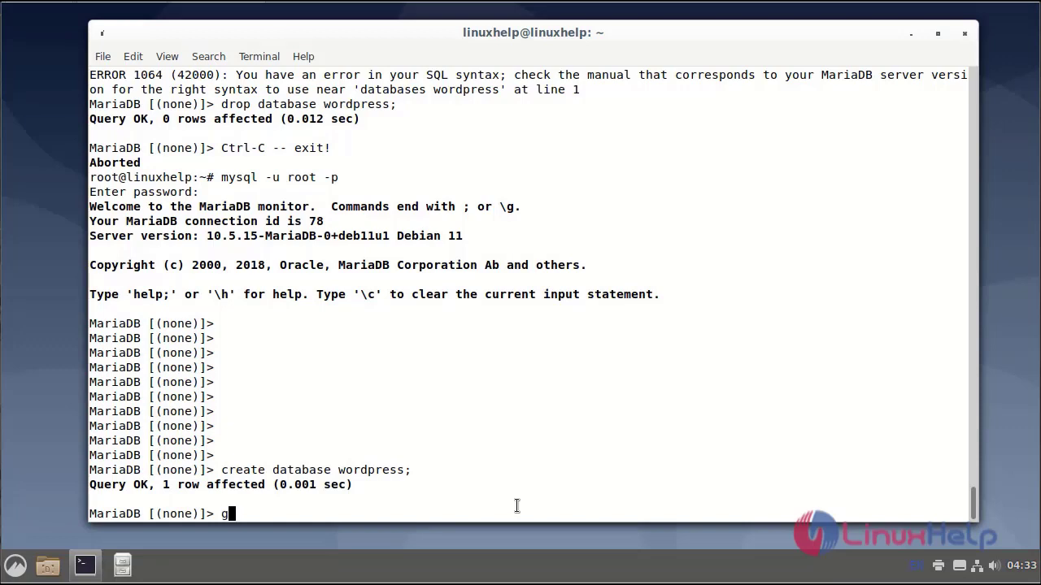
{"action": "type", "text": "rant"}
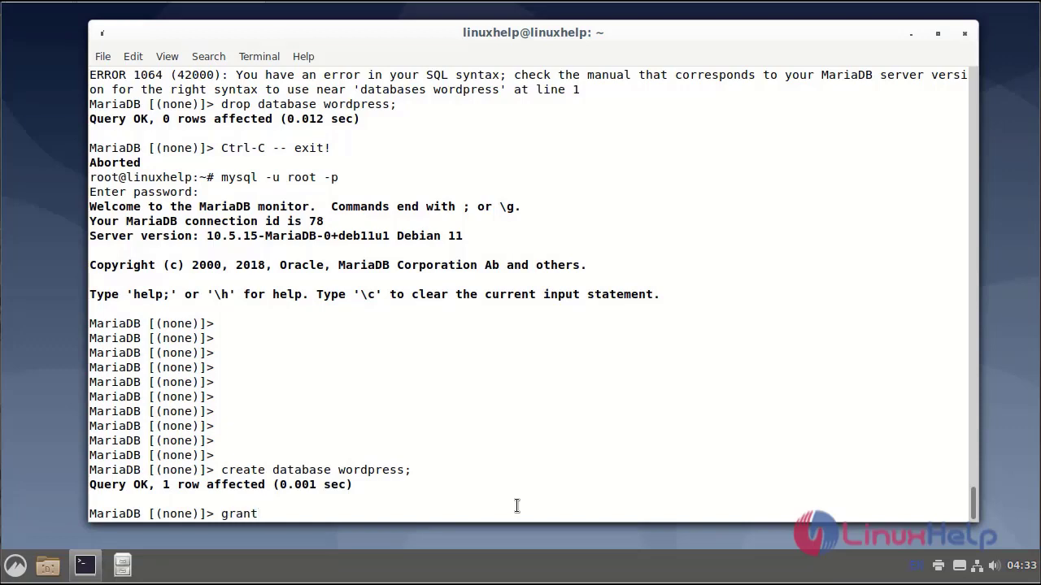
{"action": "type", "text": "all on"}
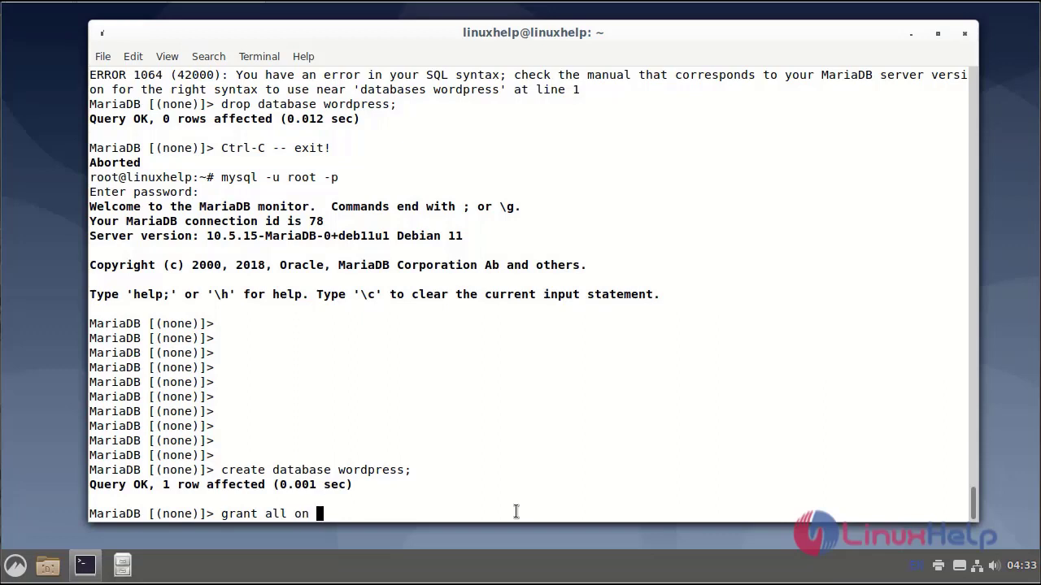
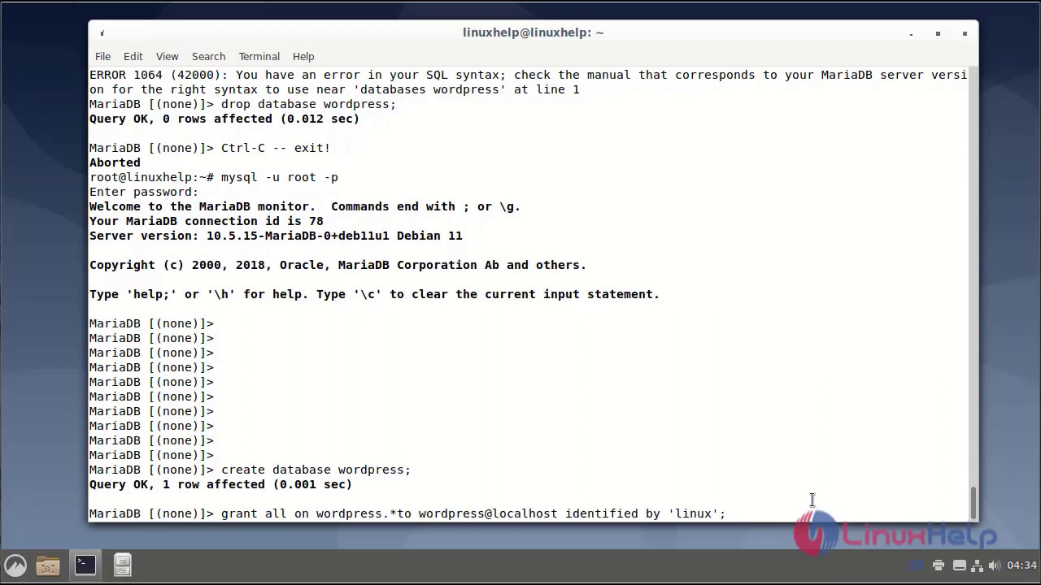
{"action": "key", "text": "Return"}
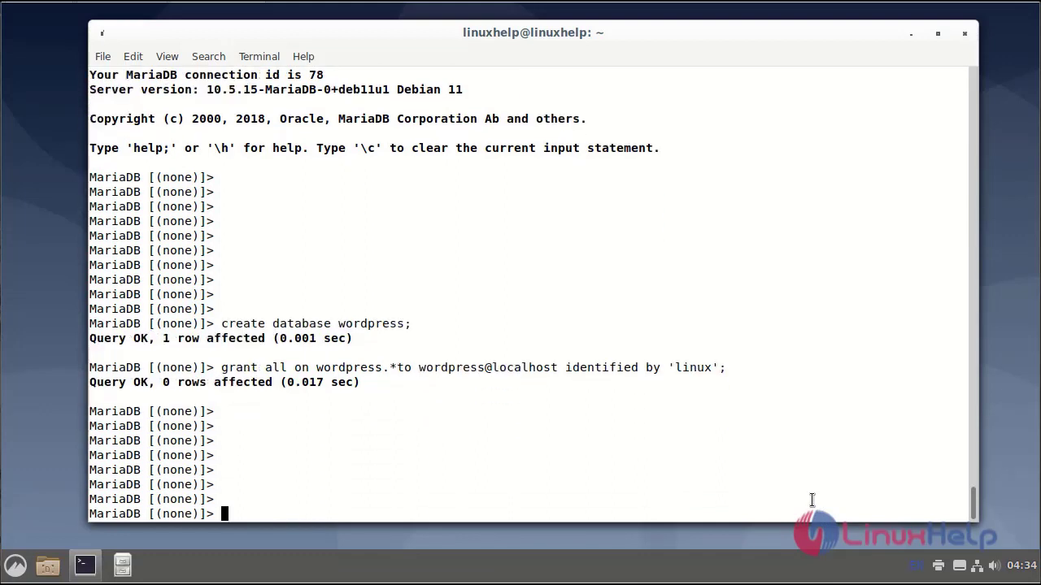
Flush privileges to reload the MariaDB grant tables
{"action": "type", "text": "p"}
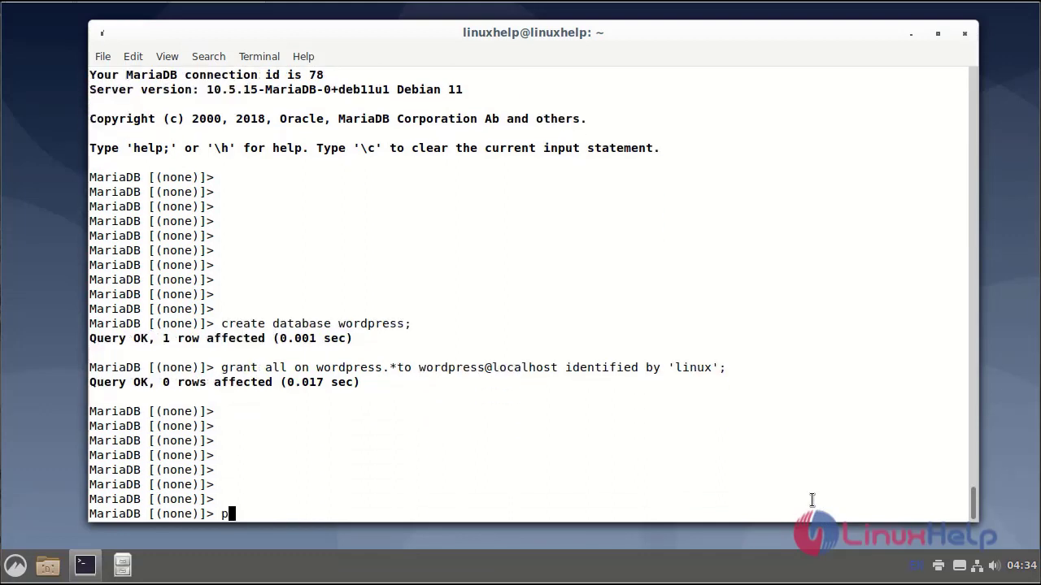
{"action": "type", "text": "lush"}
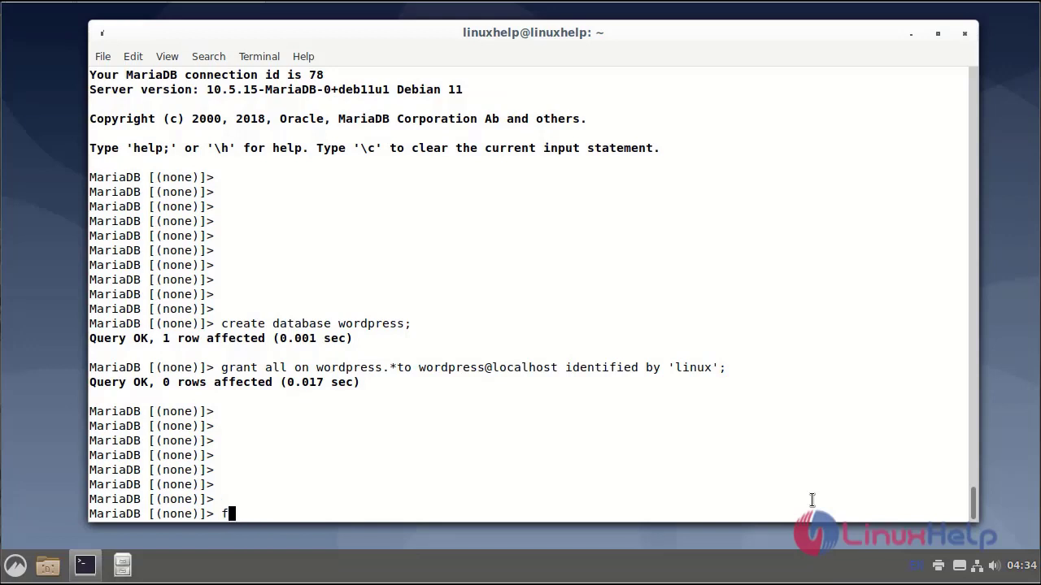
{"action": "type", "text": "lush"}
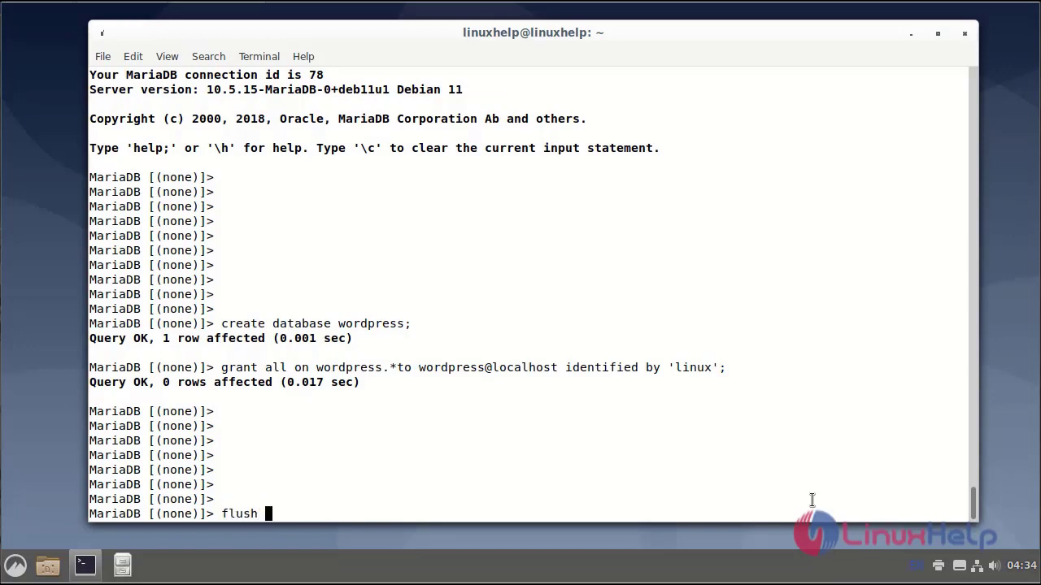
{"action": "type", "text": "priv"}
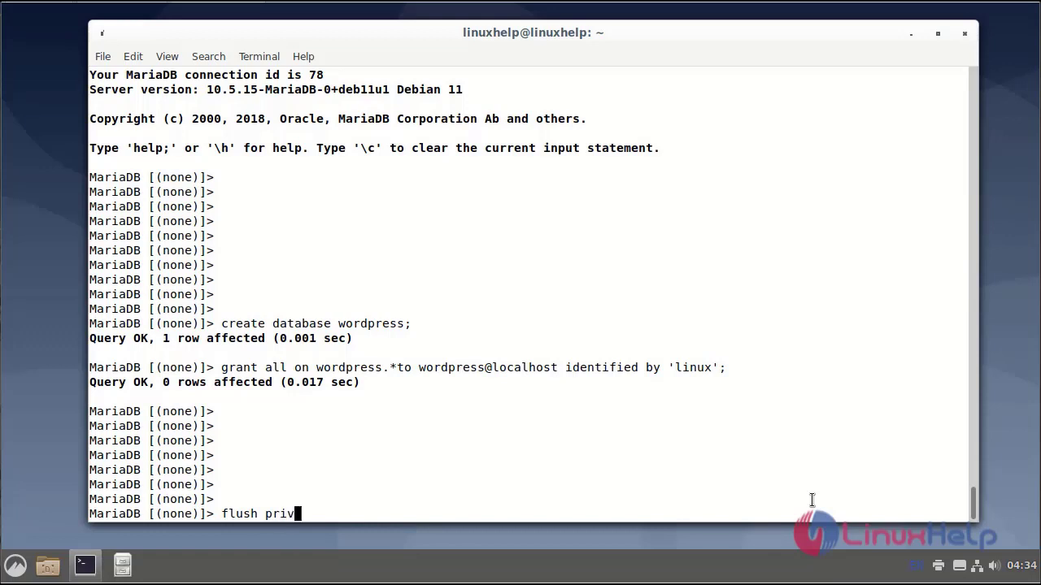
{"action": "type", "text": "ileges;"}
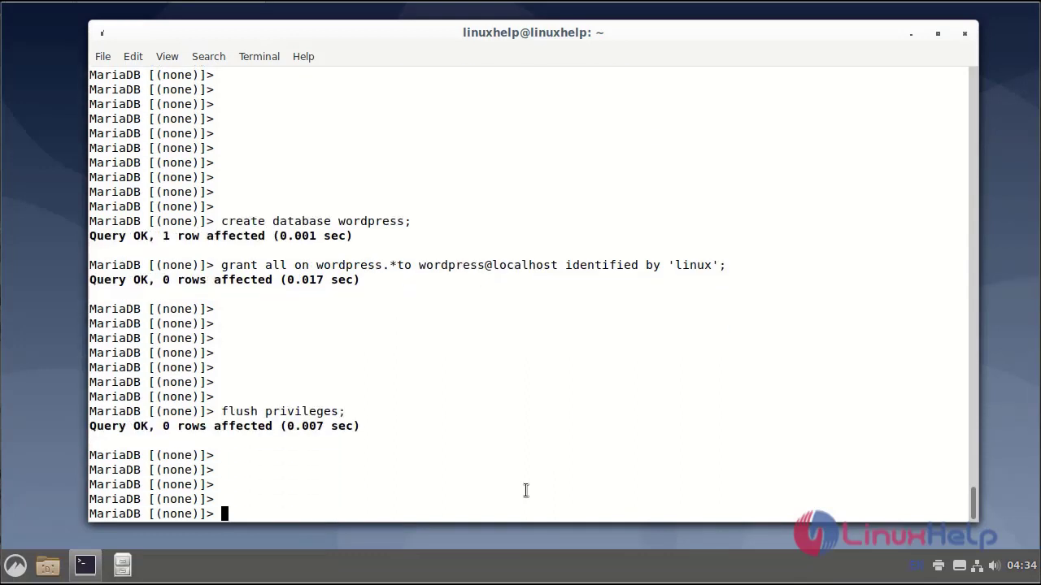
{"action": "mouse_move", "coordinate": [504, 458]}
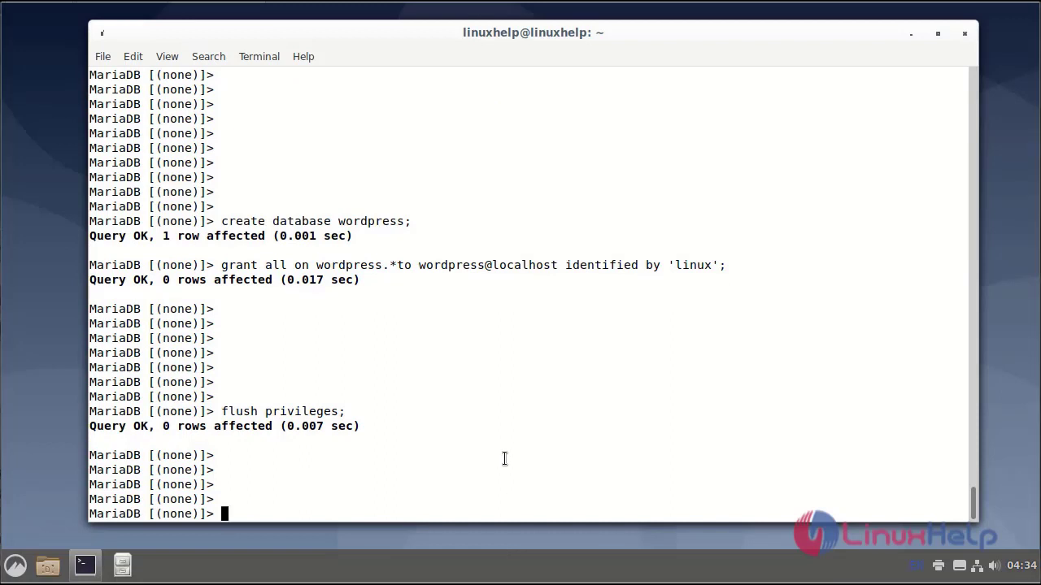
Switch to the wordpress database with use wordpress
{"action": "type", "text": "use"}
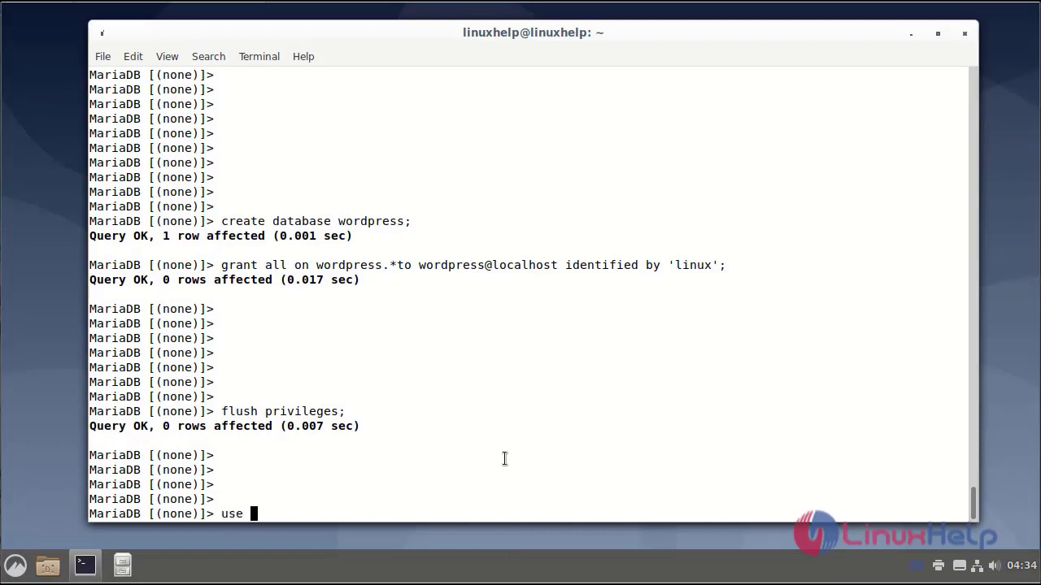
{"action": "type", "text": "word"}
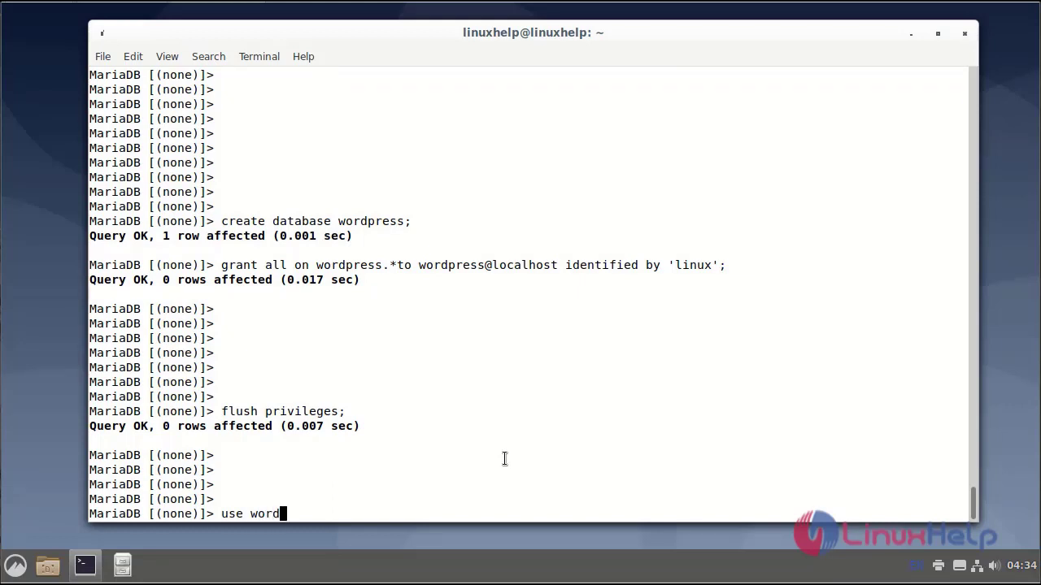
{"action": "type", "text": "press;"}
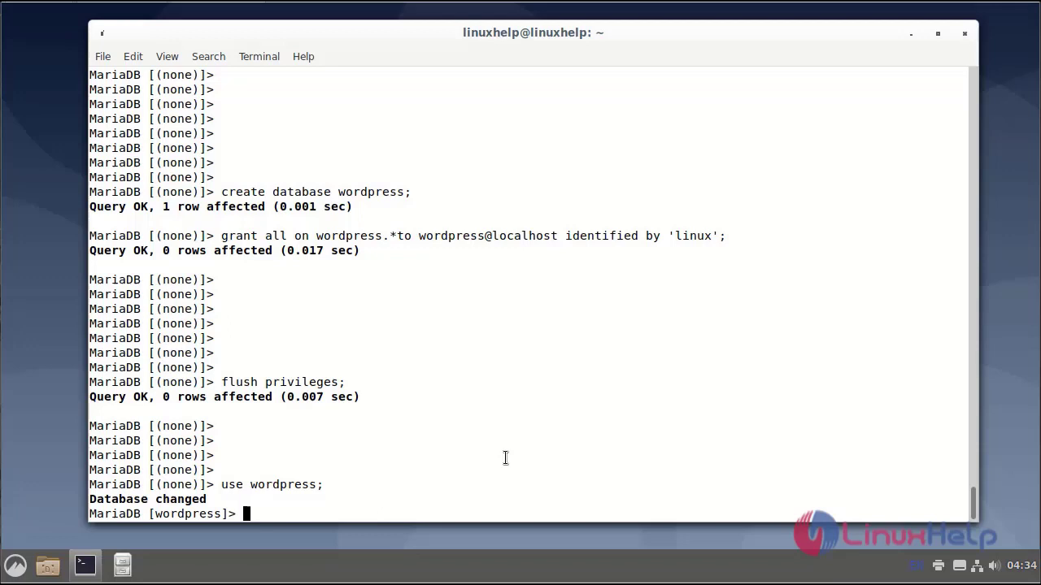
{"action": "key", "text": "Return"}
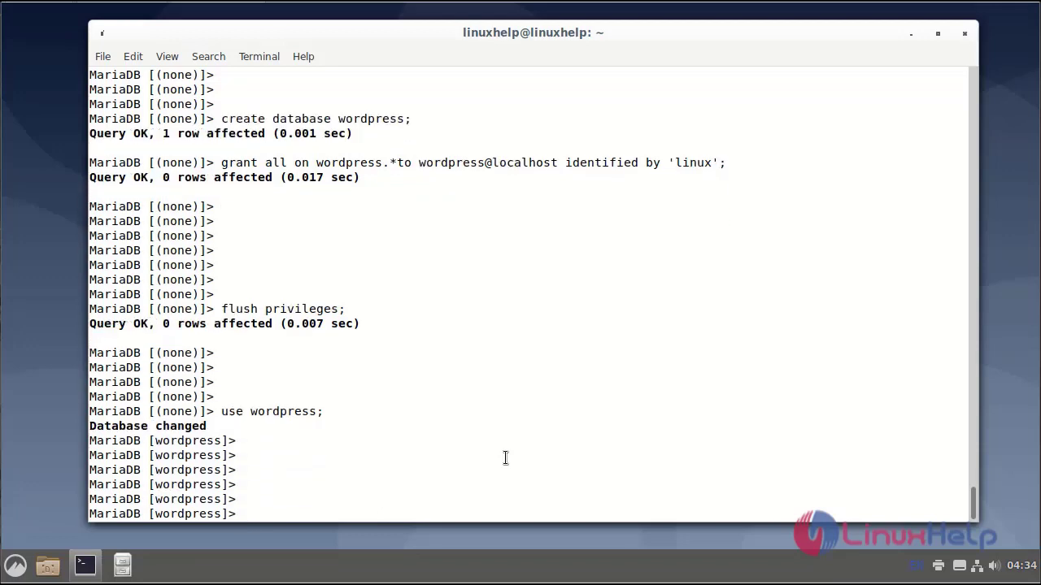
{"action": "type", "text": "cre"}
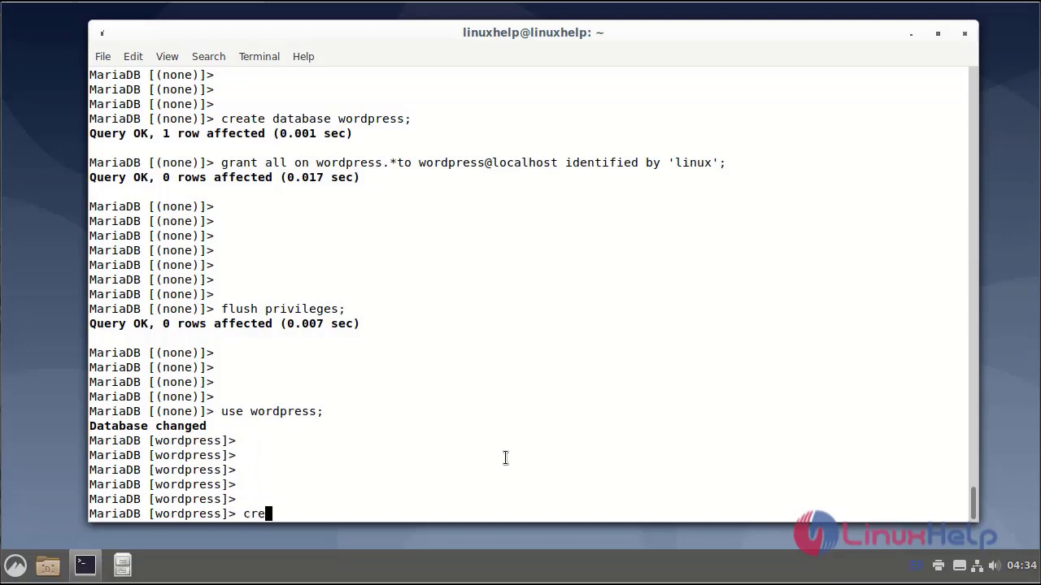
{"action": "type", "text": "ate"}
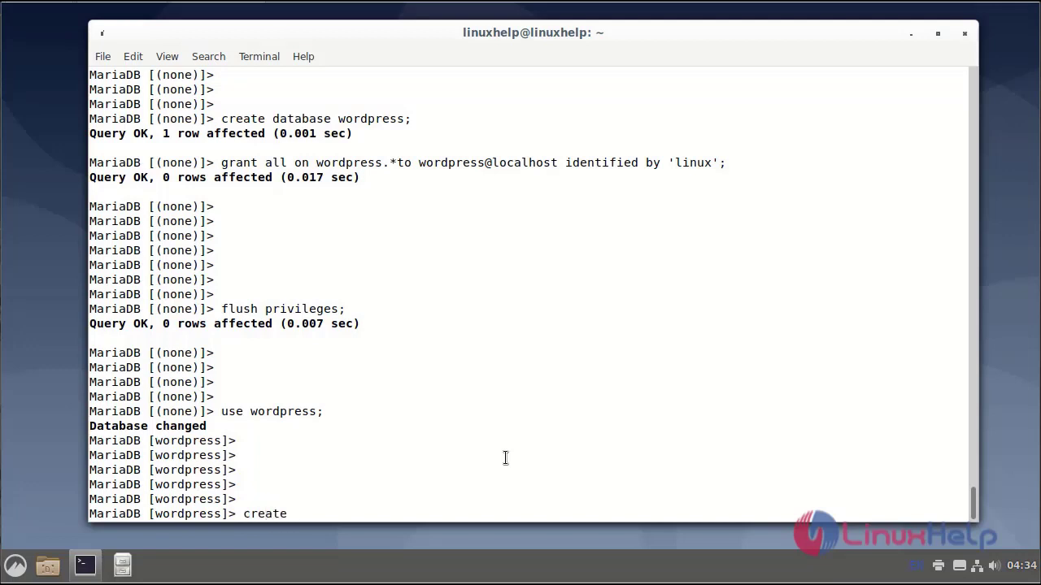
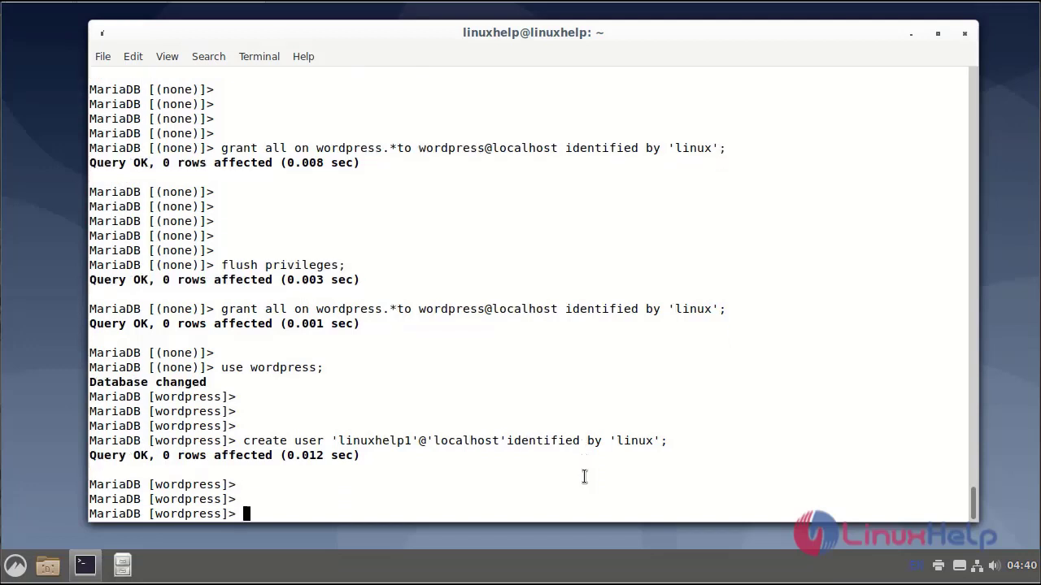
{"action": "type", "text": "fl"}
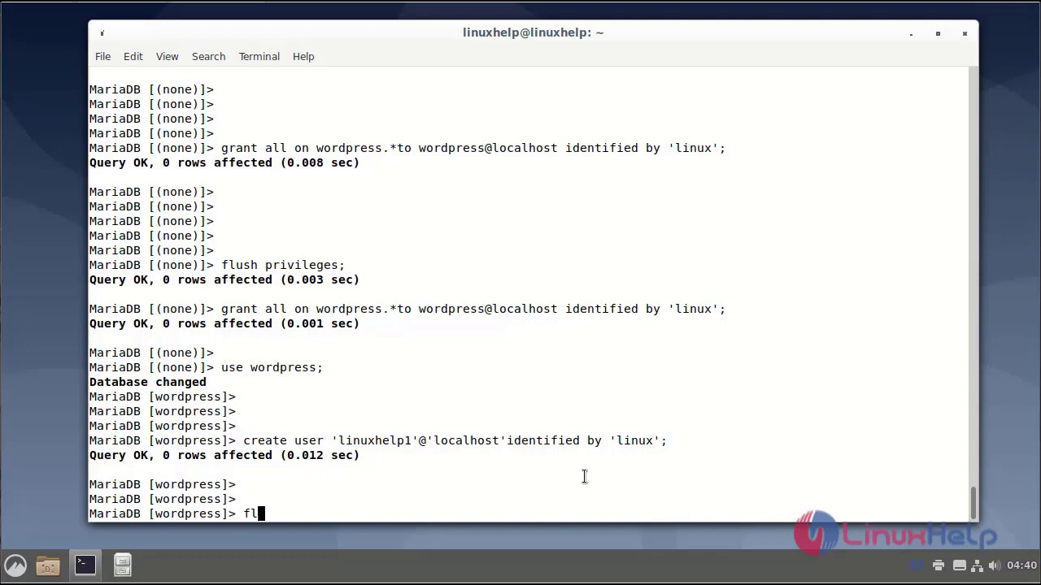
{"action": "type", "text": "ushn"}
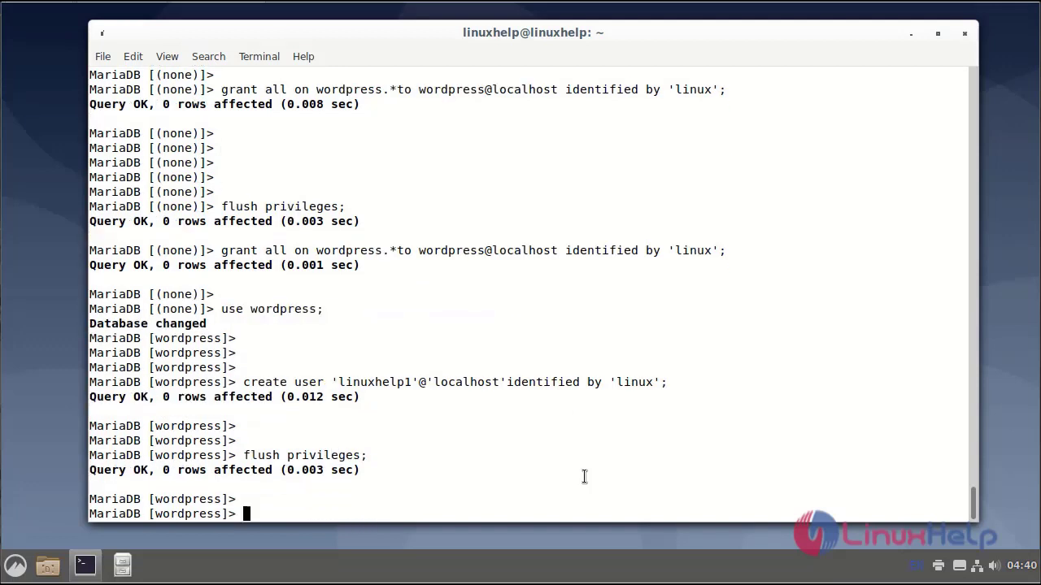
{"action": "scroll", "scroll_direction": "down", "scroll_amount": 3}
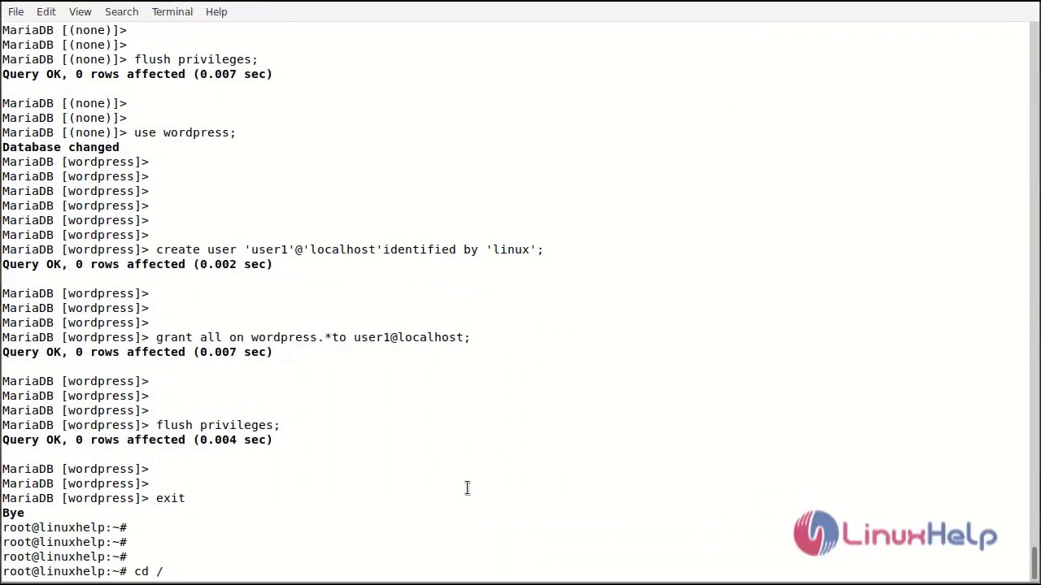
Change to /var/www and install wget with apt-get install wget -y
{"action": "type", "text": "var/w"}
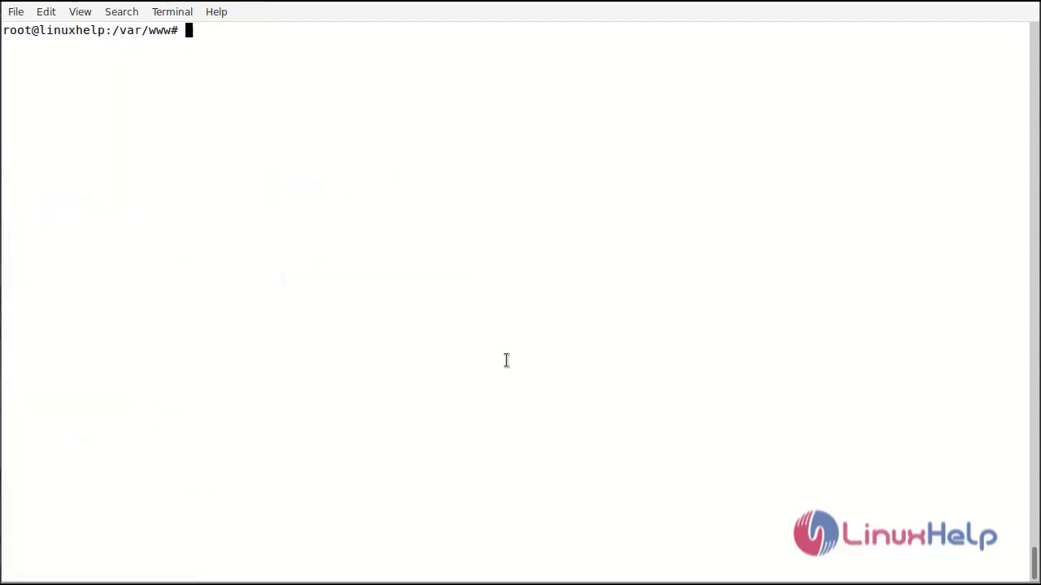
{"action": "type", "text": "a"}
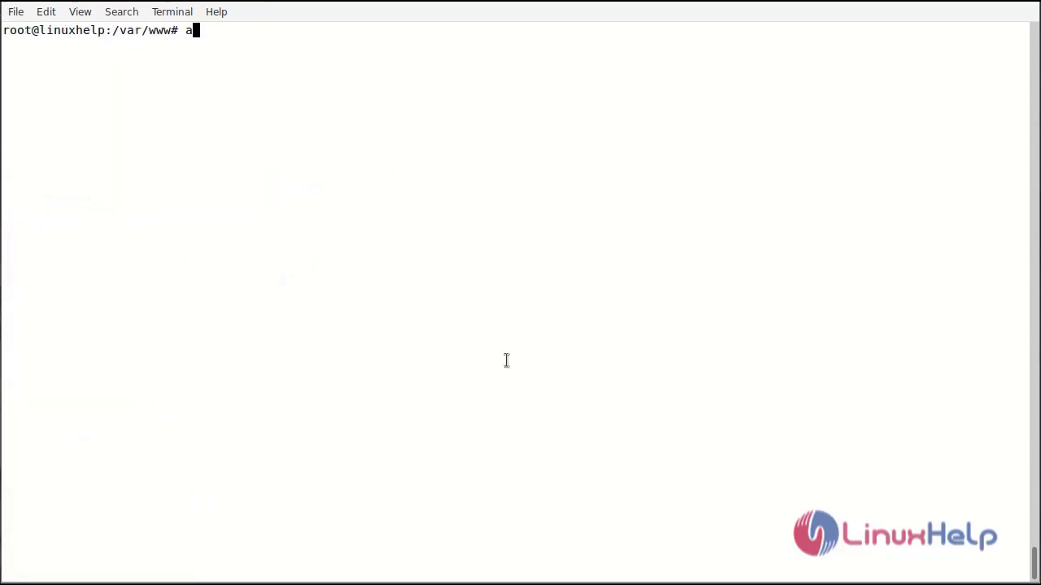
{"action": "type", "text": "pt-"}
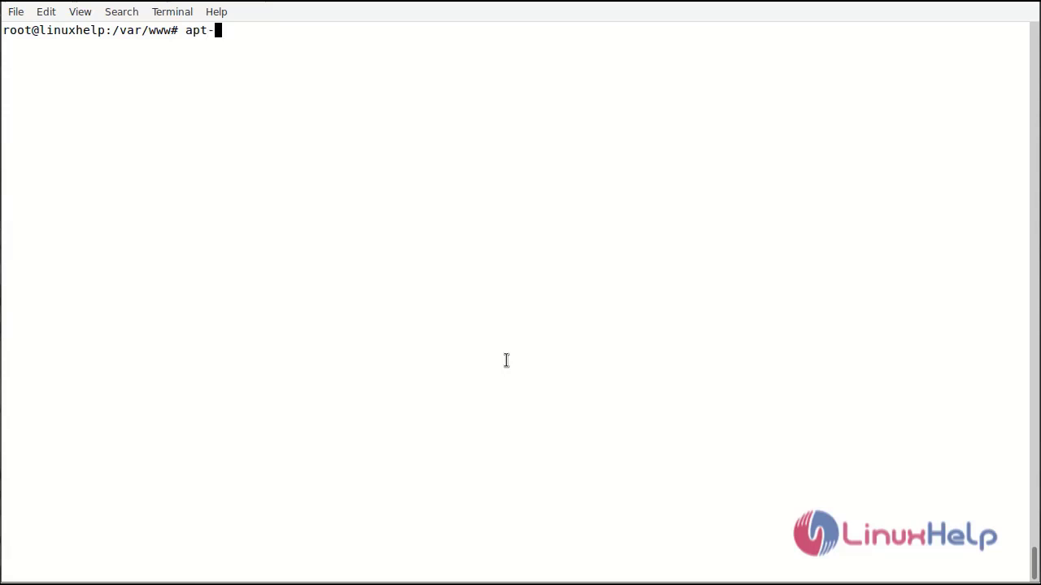
{"action": "type", "text": "ge"}
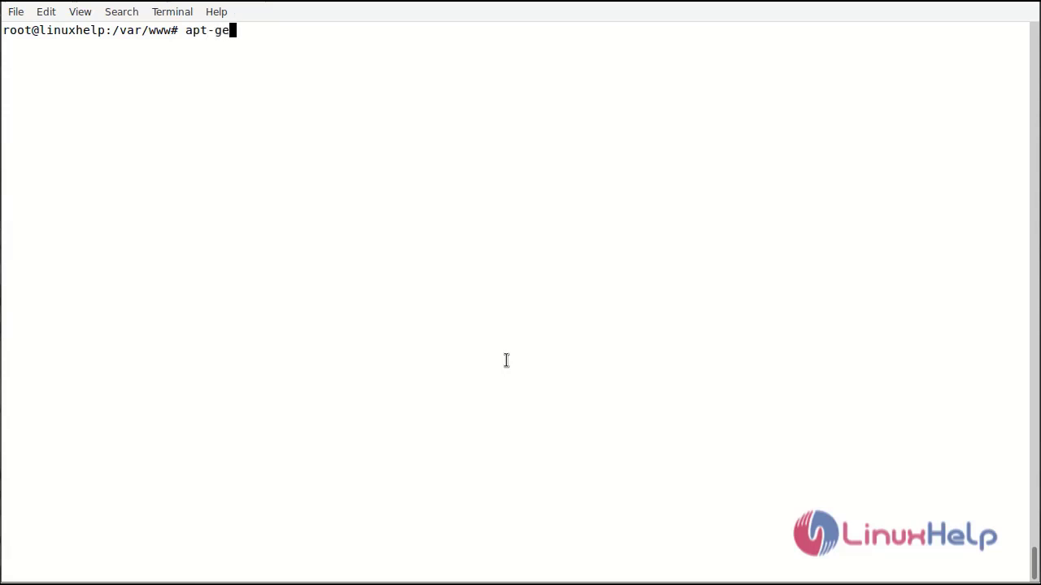
{"action": "type", "text": "t instal"}
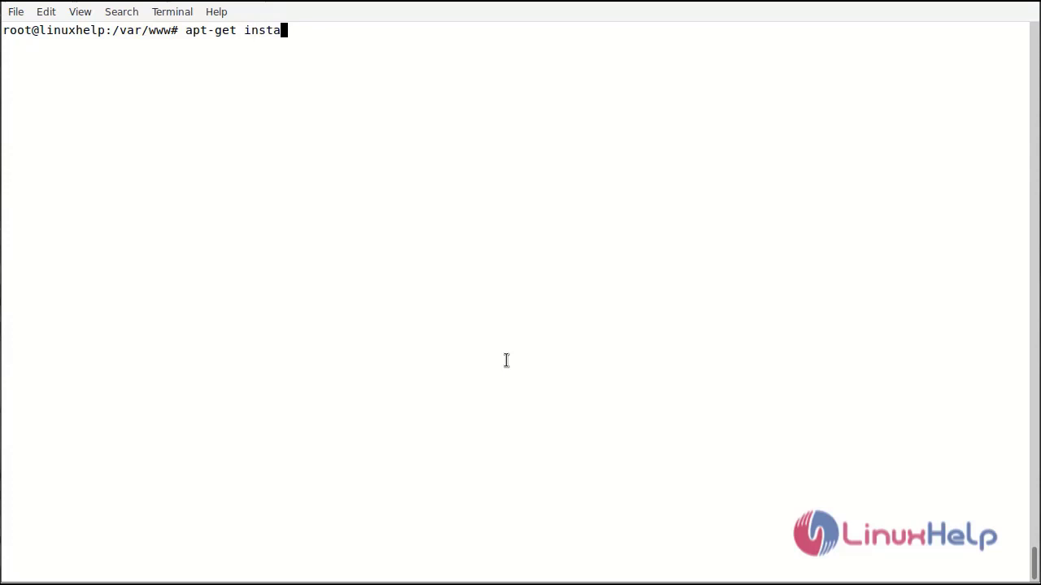
{"action": "type", "text": "ll"}
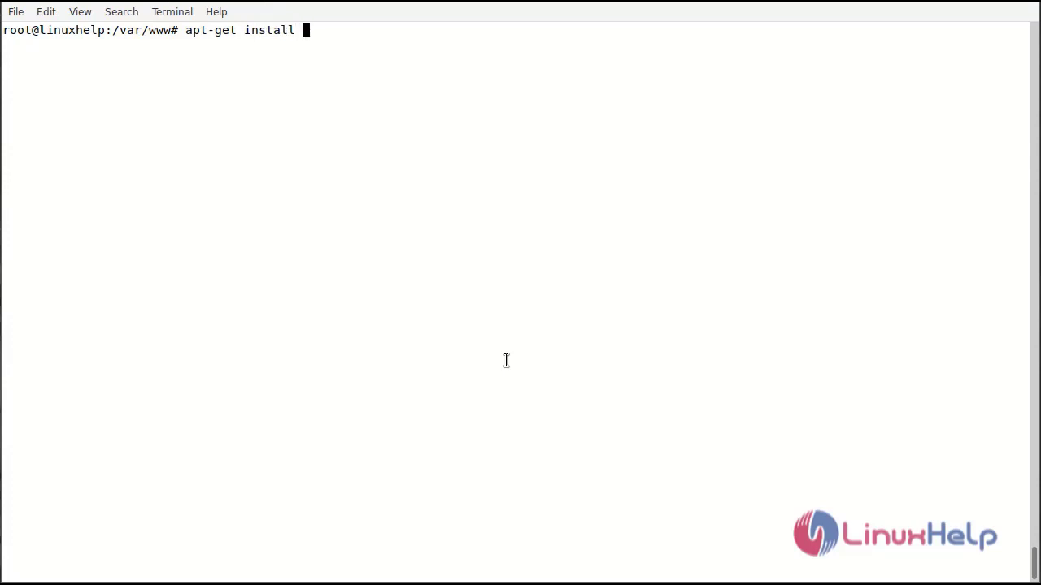
{"action": "type", "text": "wget"}
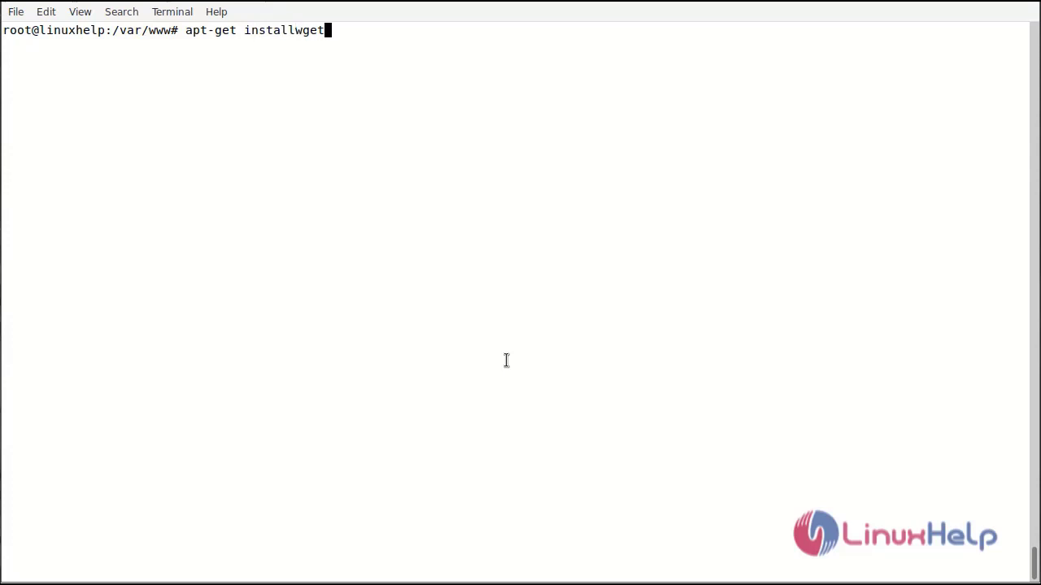
{"action": "key", "text": "BackSpace"}
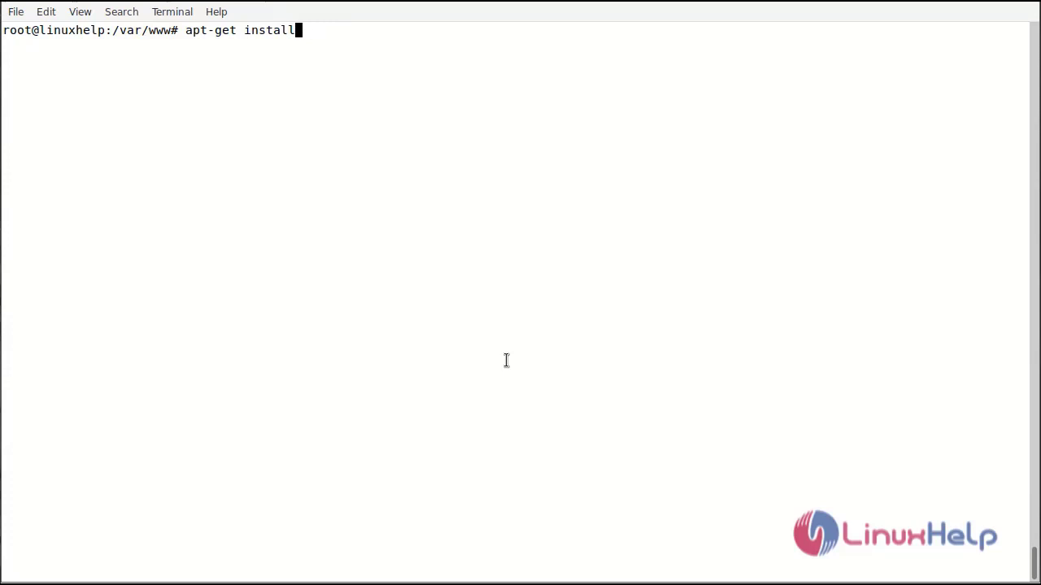
{"action": "type", "text": "wget -y"}
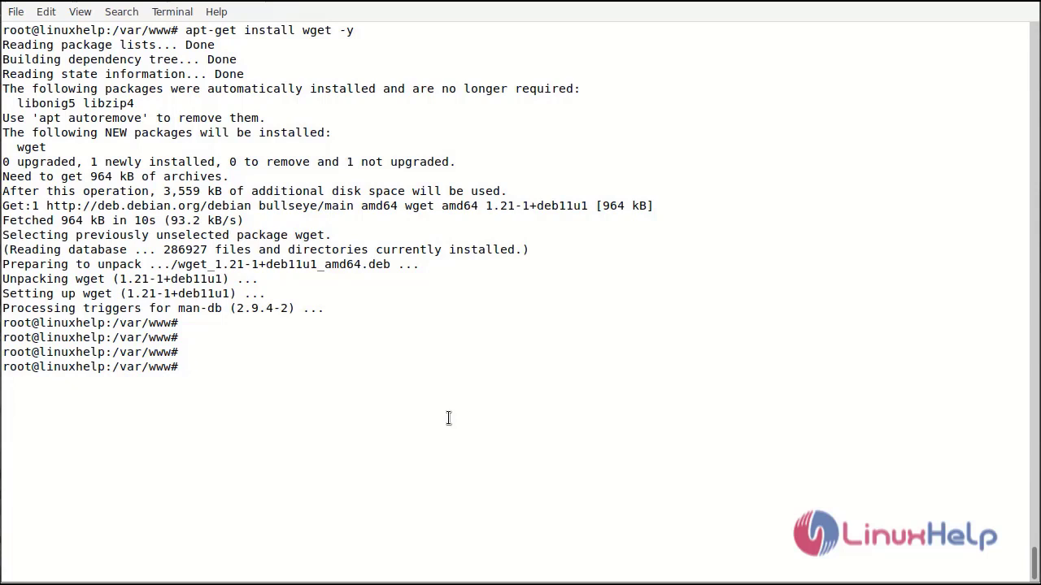
{"action": "type", "text": "wget"}
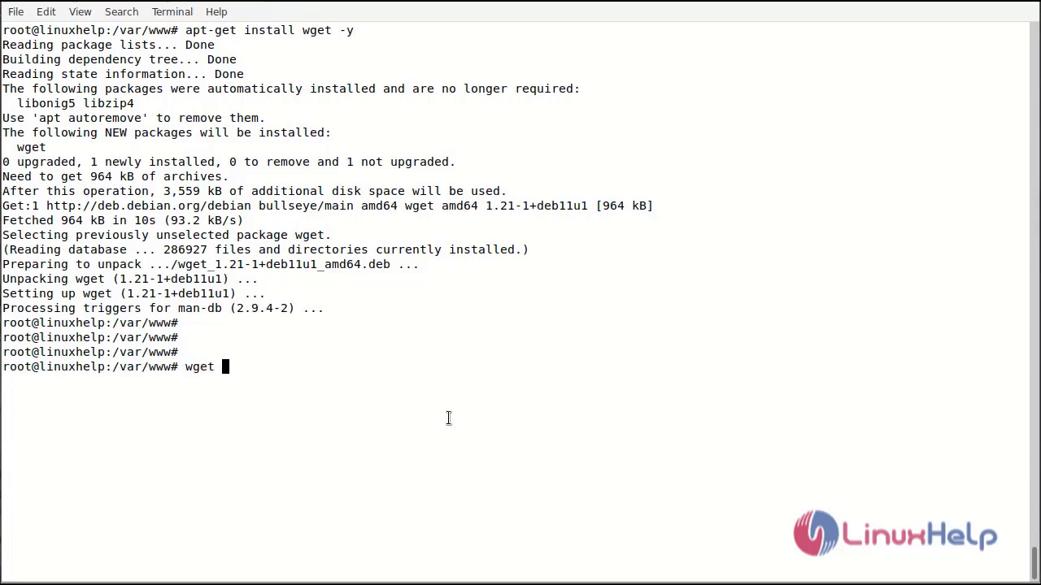
{"action": "type", "text": "https"}
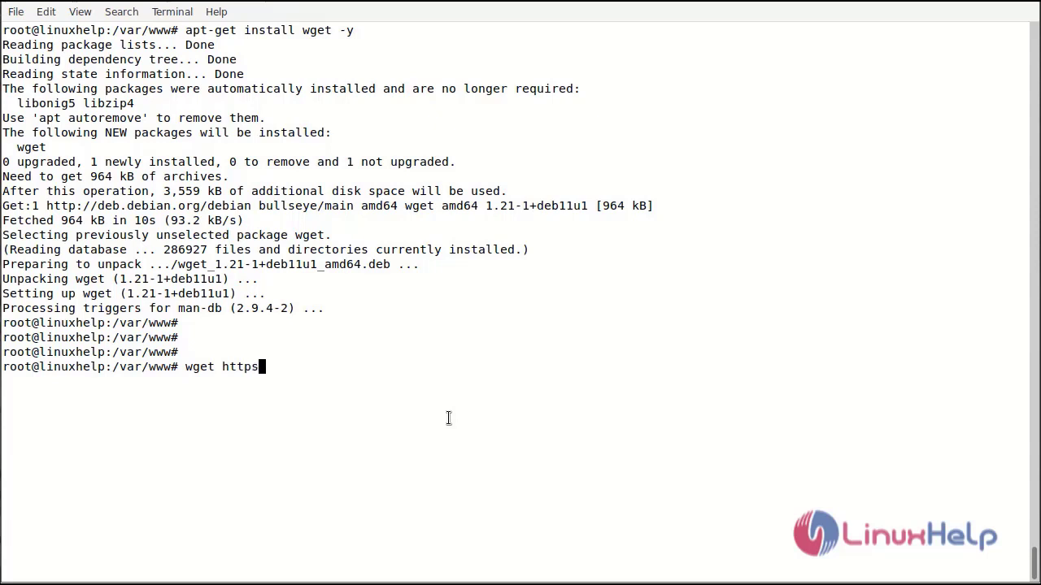
{"action": "type", "text": "://"}
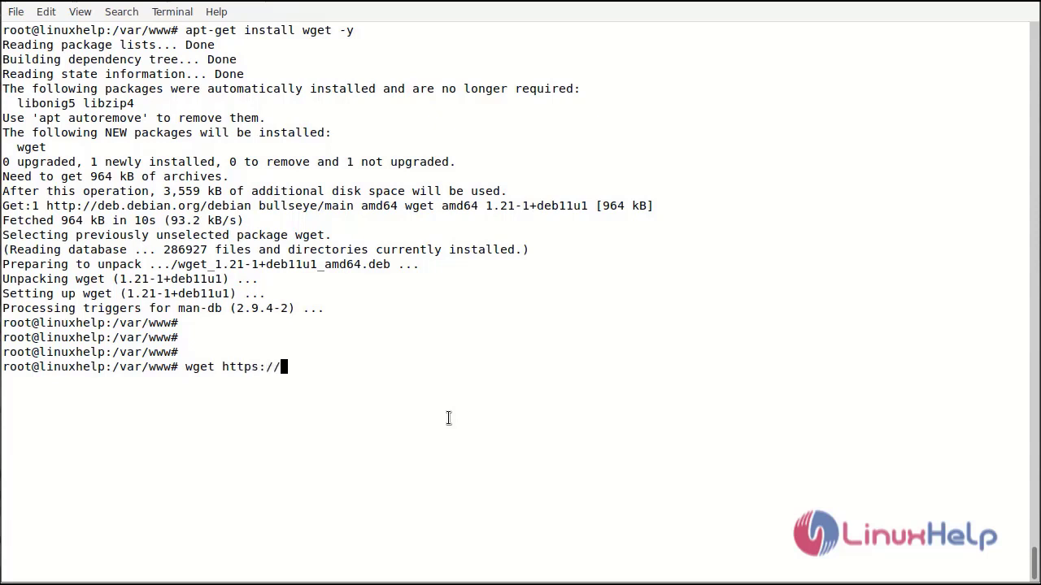
{"action": "type", "text": "word"}
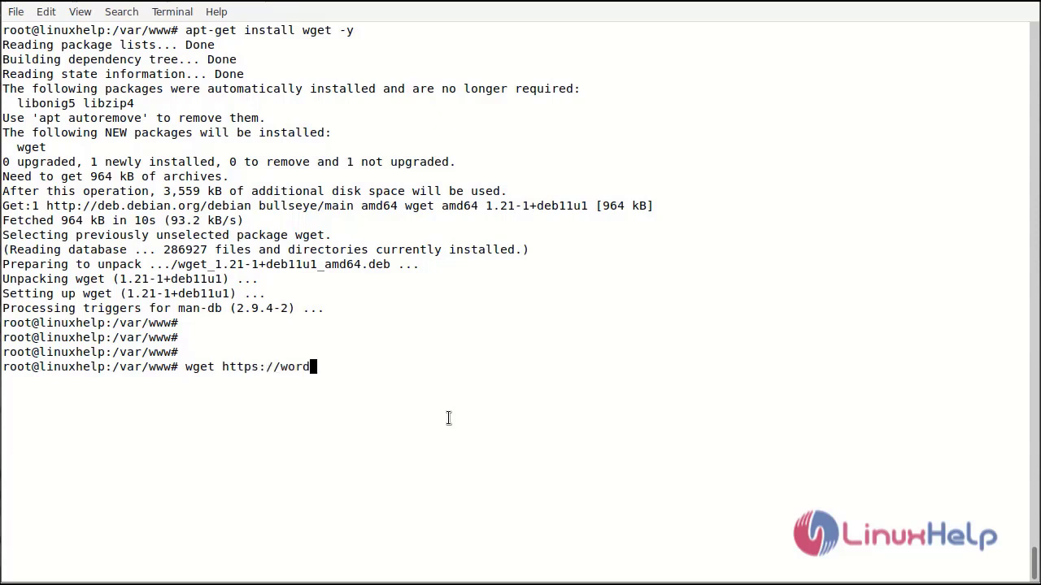
{"action": "type", "text": "press"}
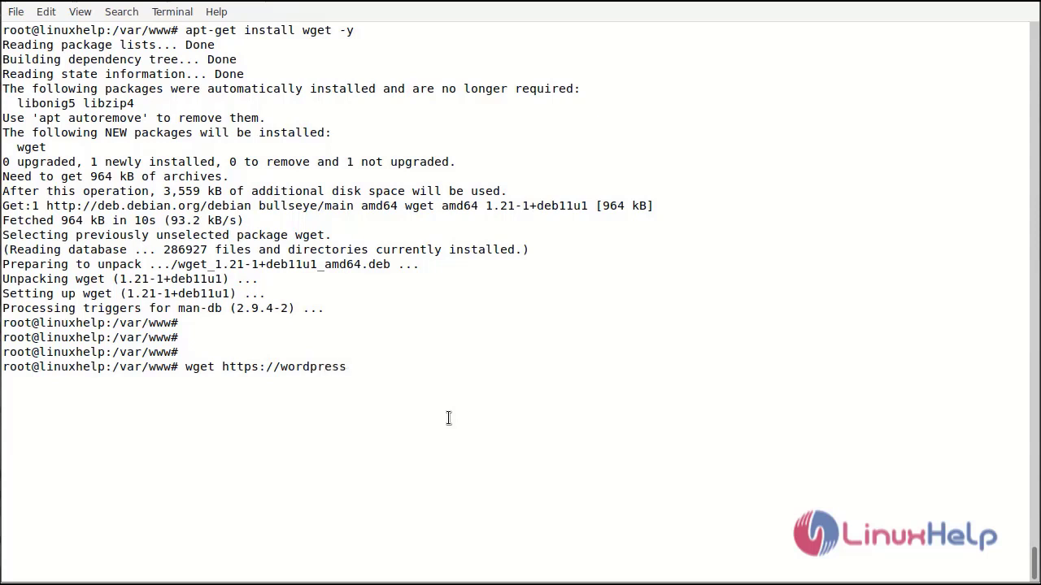
{"action": "type", "text": ".org"}
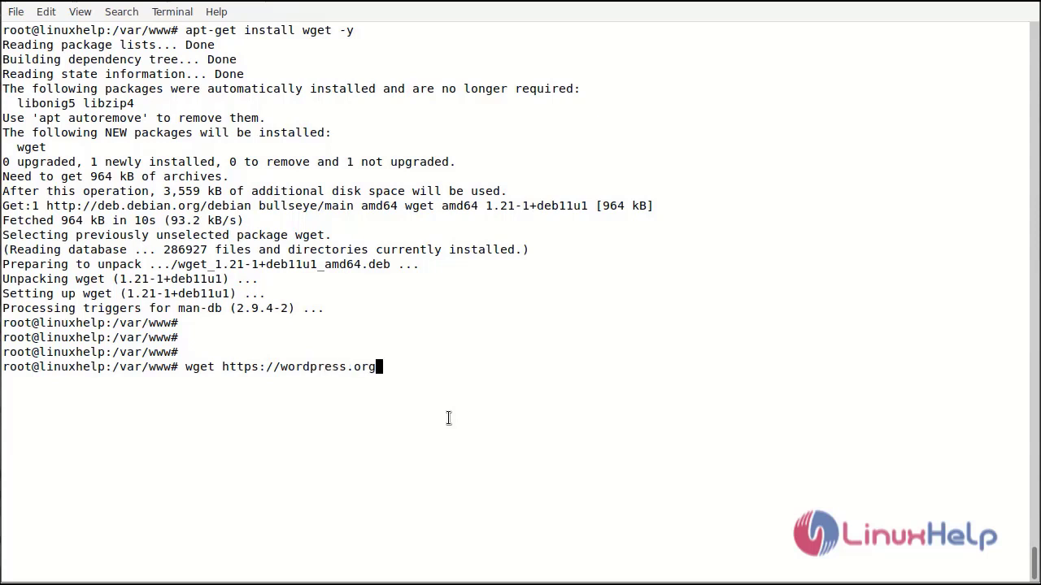
{"action": "type", "text": "/lat"}
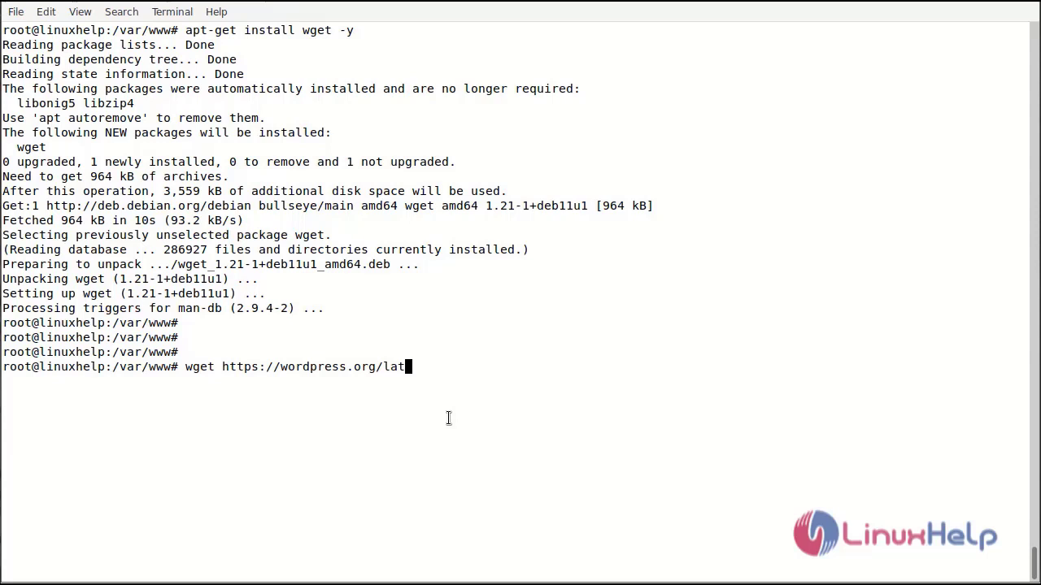
{"action": "type", "text": "est"}
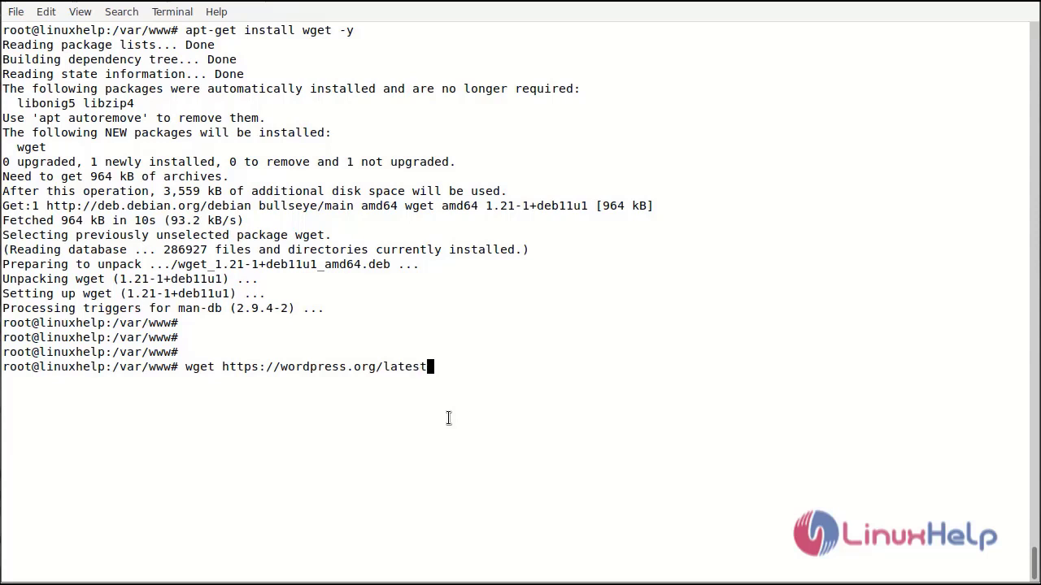
{"action": "type", "text": ".tar"}
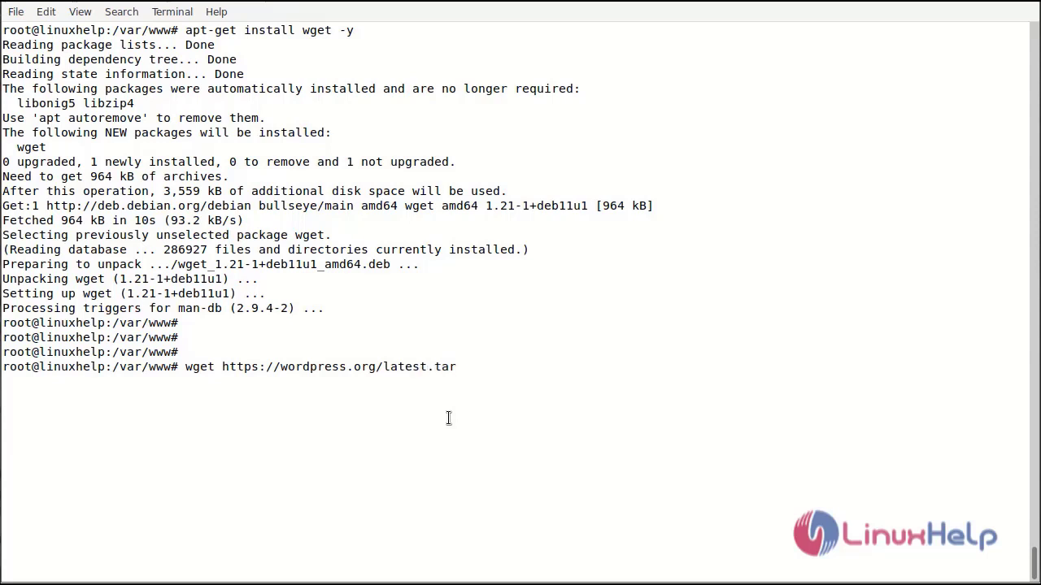
{"action": "type", "text": ".ga"}
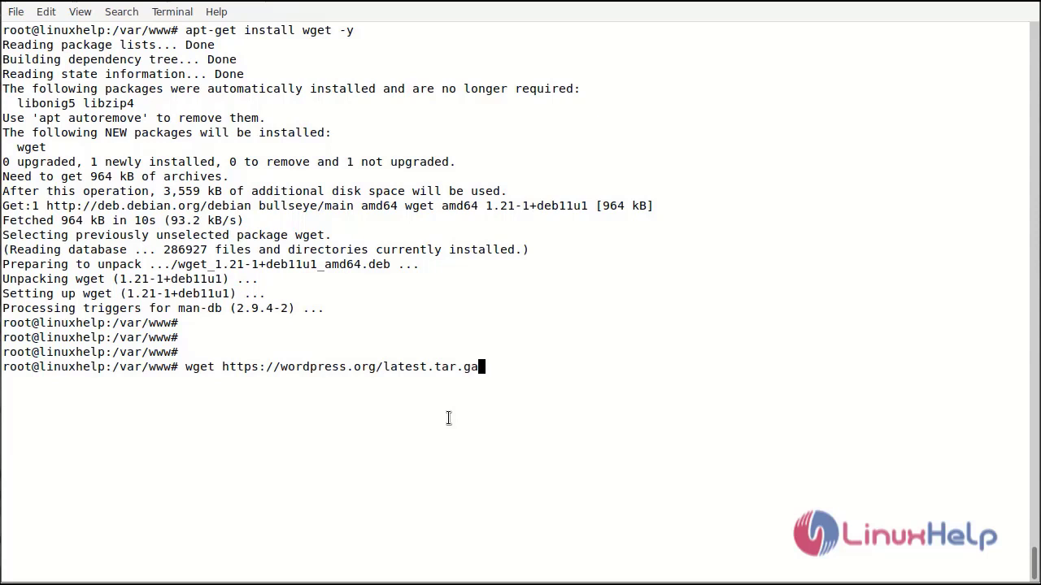
{"action": "type", "text": "z"}
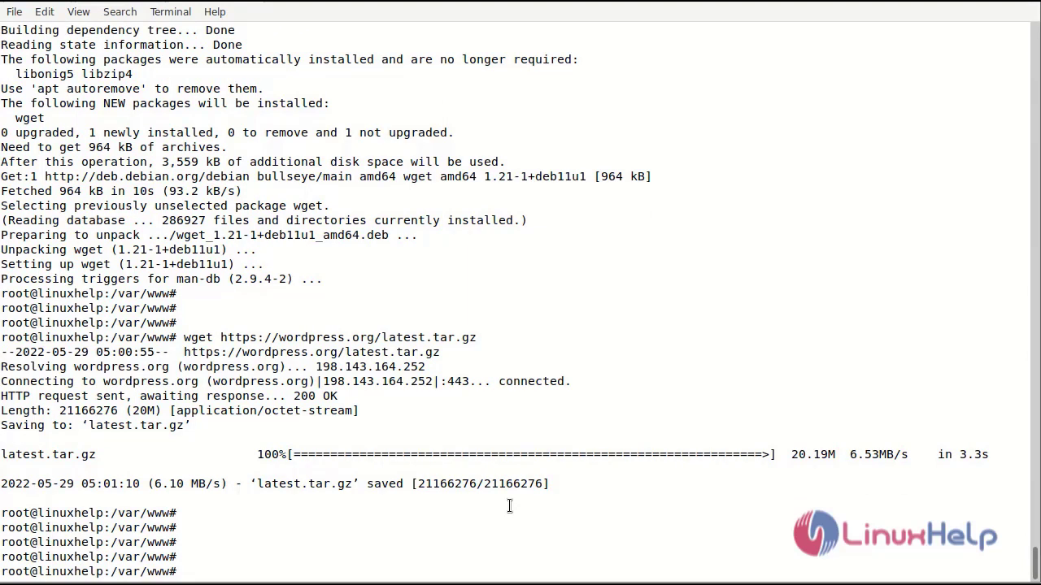
{"action": "type", "text": "tar -"}
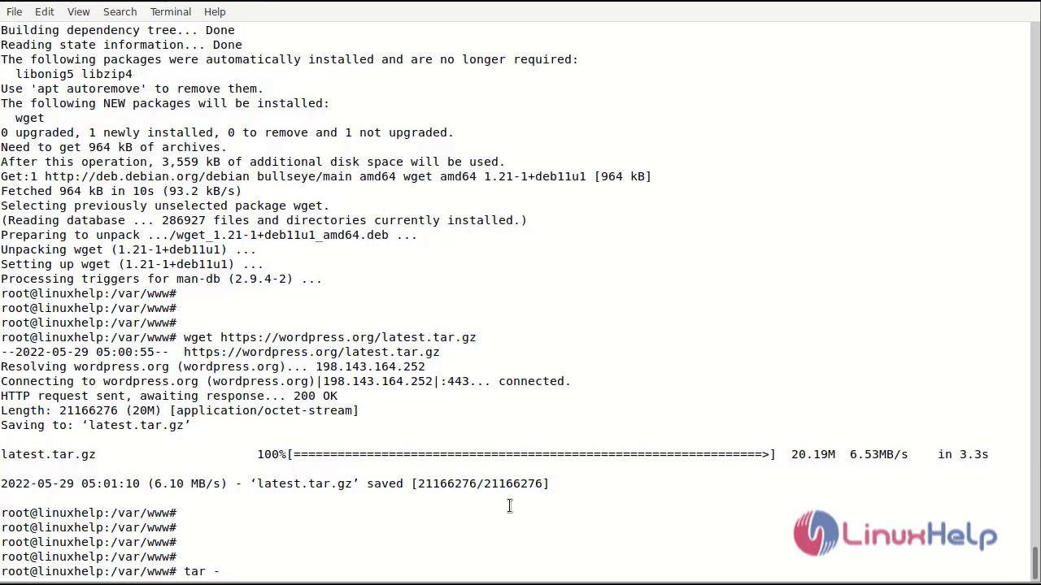
{"action": "type", "text": "xz"}
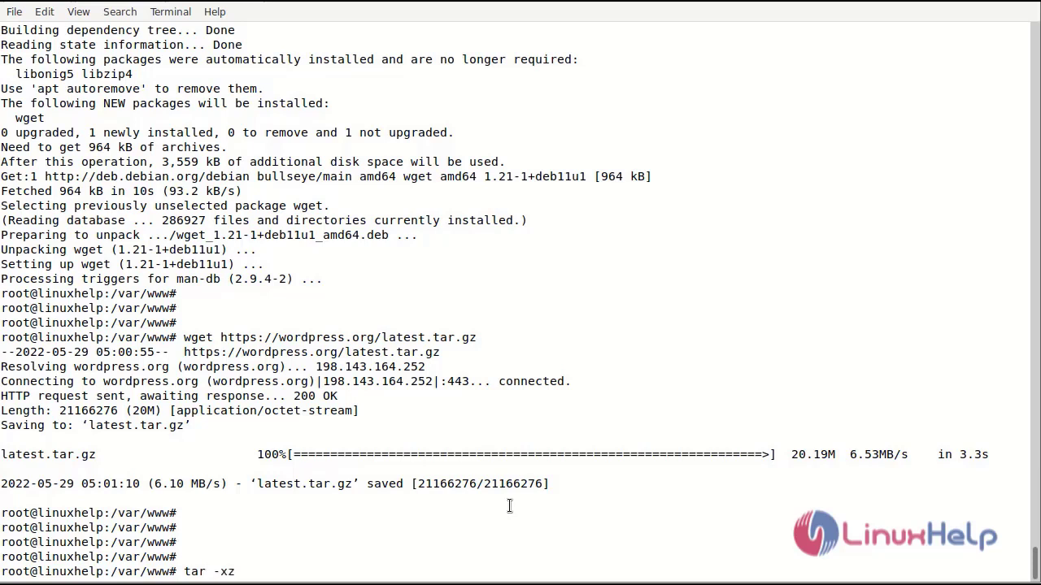
{"action": "type", "text": "vf late"}
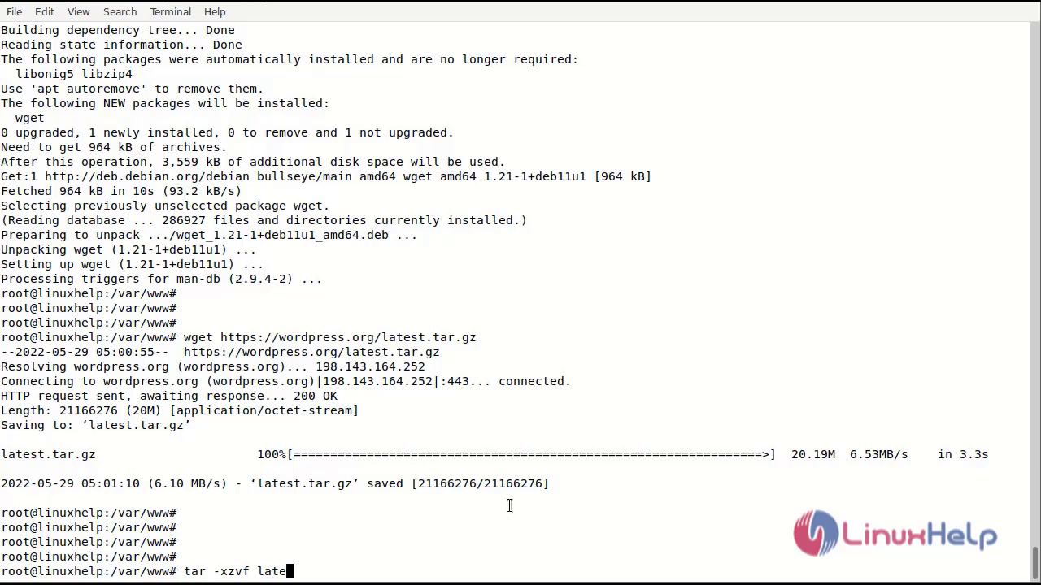
{"action": "type", "text": "st"}
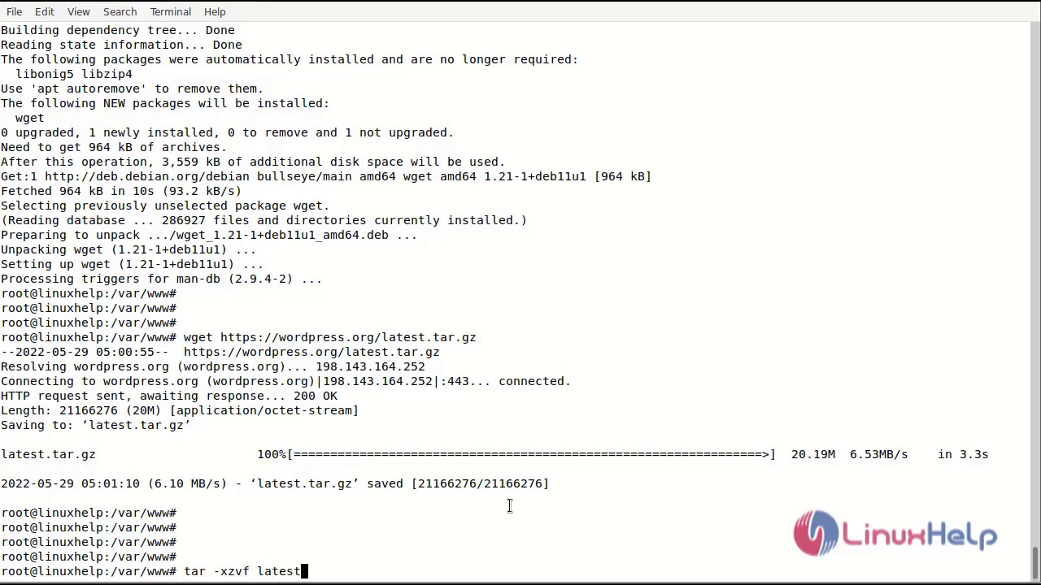
{"action": "type", "text": "tar."}
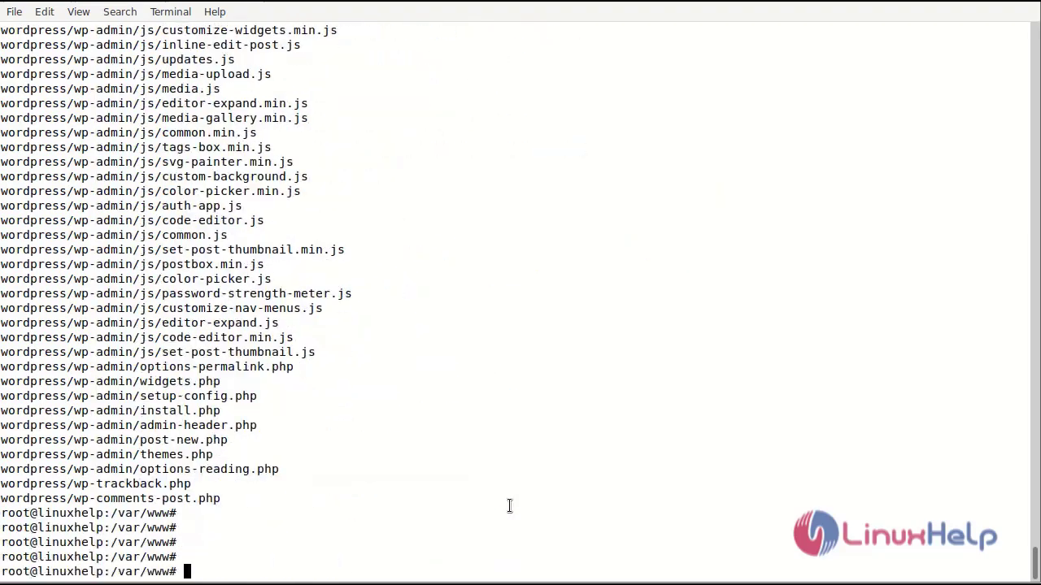
{"action": "scroll", "scroll_direction": "down", "scroll_amount": 3}
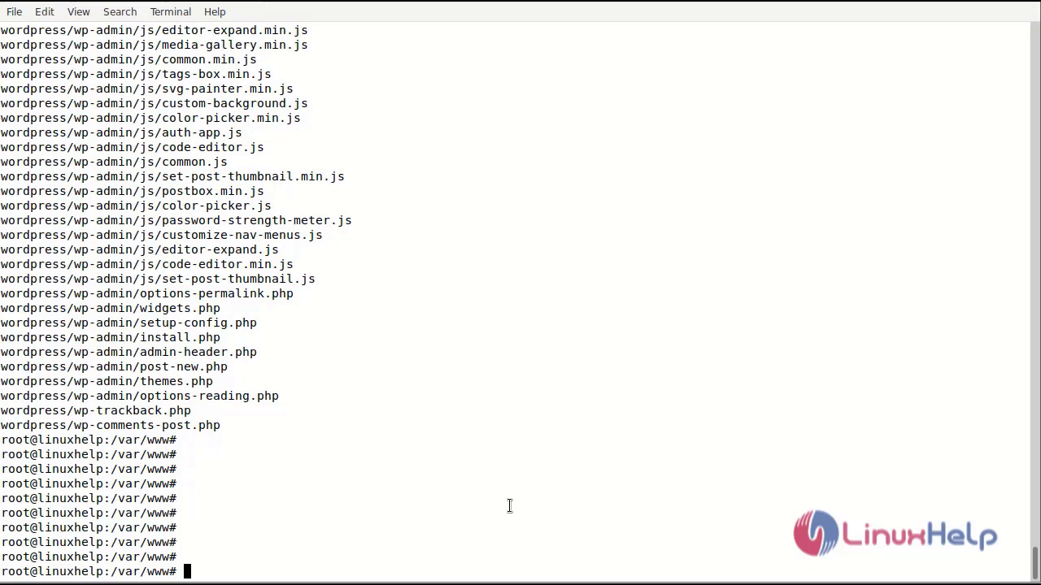
{"action": "mouse_move", "coordinate": [528, 444]}
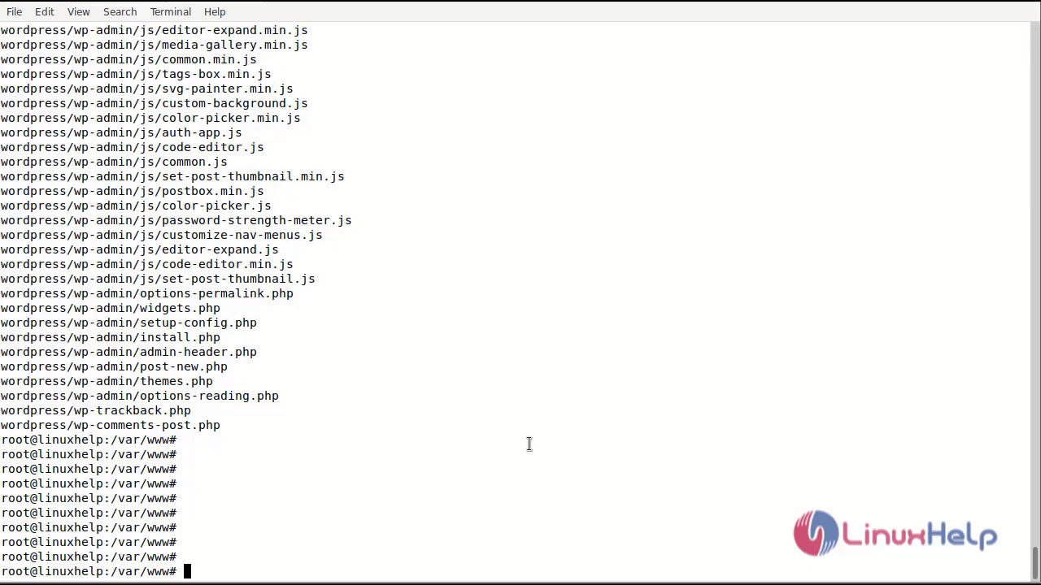
List /var/www with ls -la to confirm the wordpress folder is present
{"action": "type", "text": "l"}
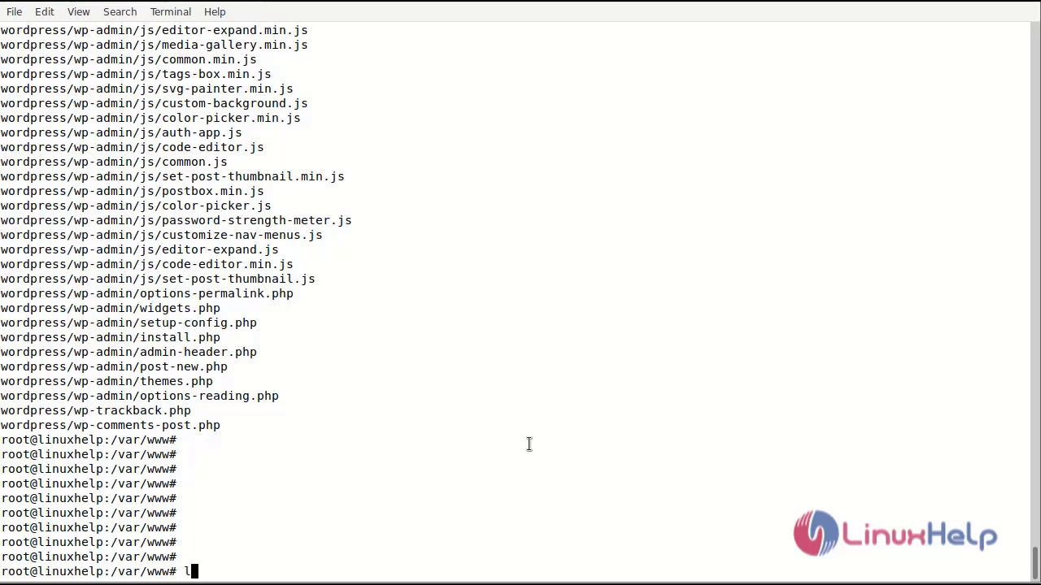
{"action": "type", "text": "ls -la"}
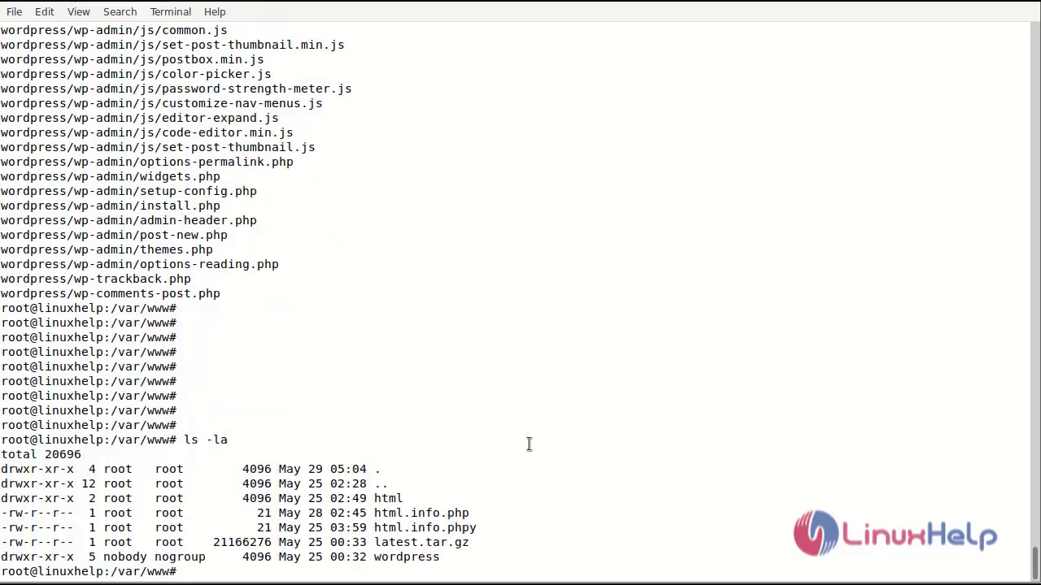
{"action": "mouse_move", "coordinate": [374, 557]}
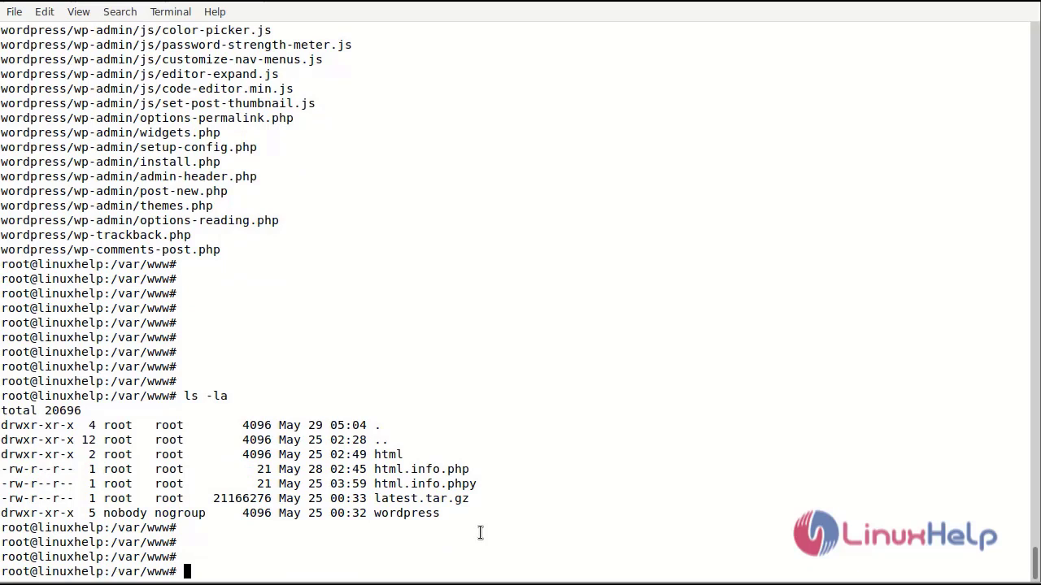
Recursively set 775 permissions on the wordpress folder with chmod -R
{"action": "type", "text": "chmod"}
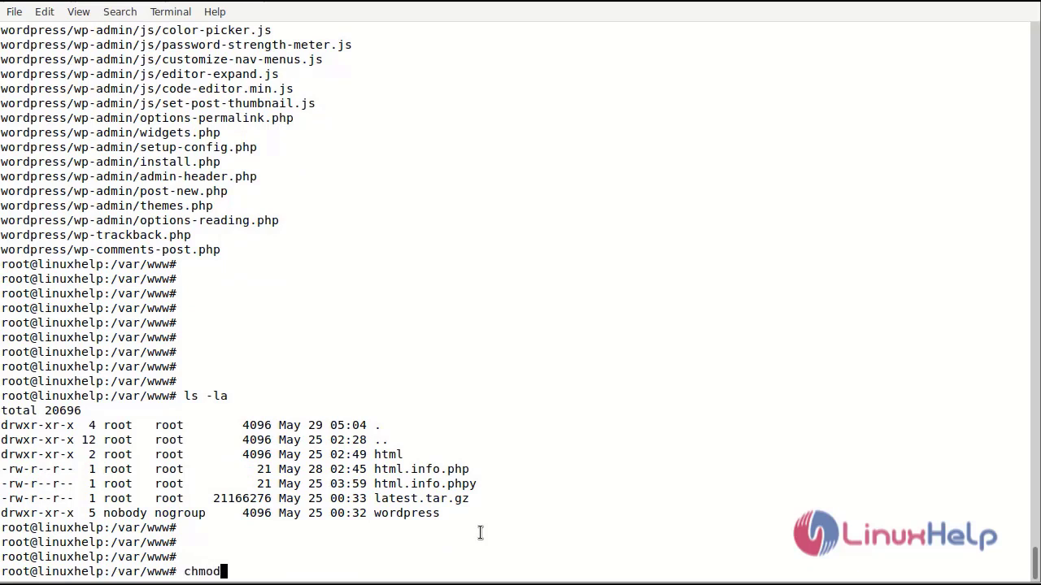
{"action": "type", "text": "-R"}
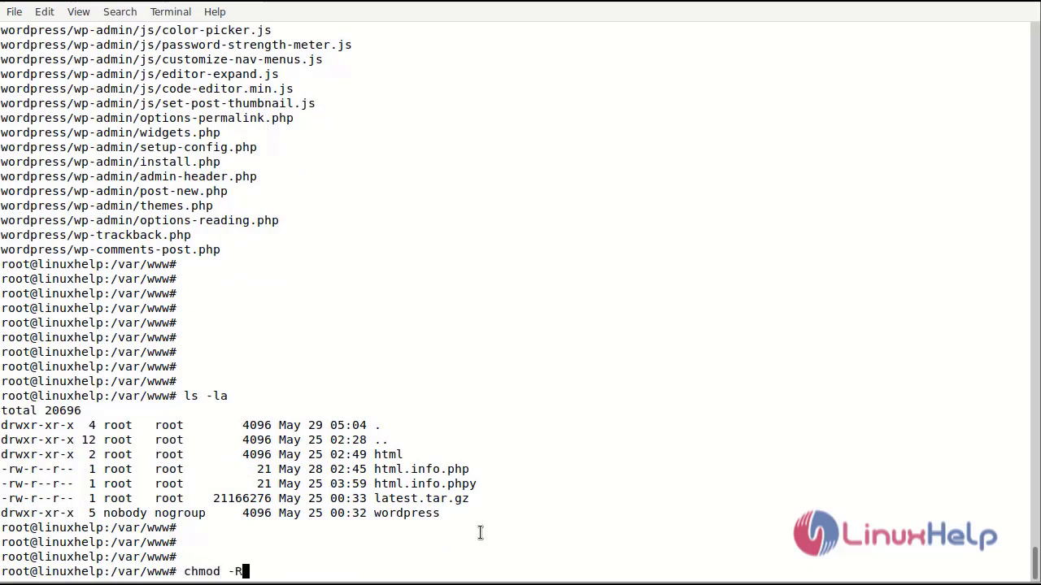
{"action": "type", "text": "7555"}
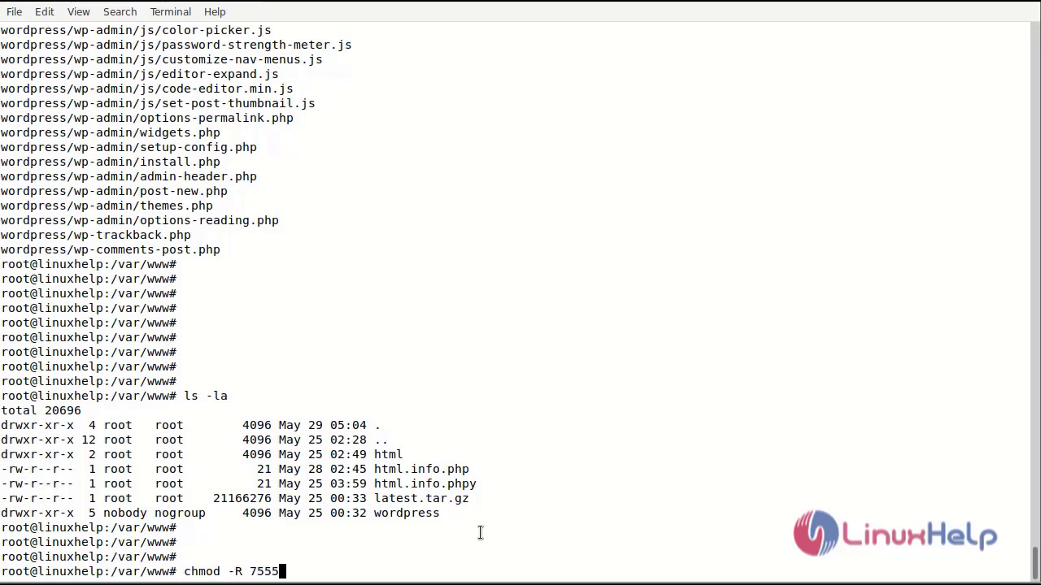
{"action": "key", "text": "BackSpace"}
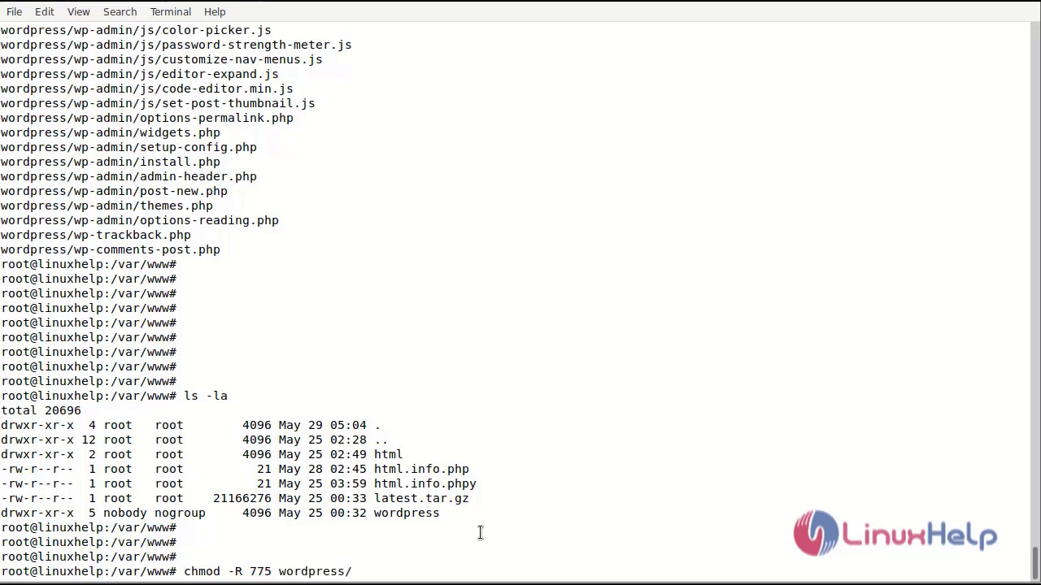
{"action": "key", "text": "Return"}
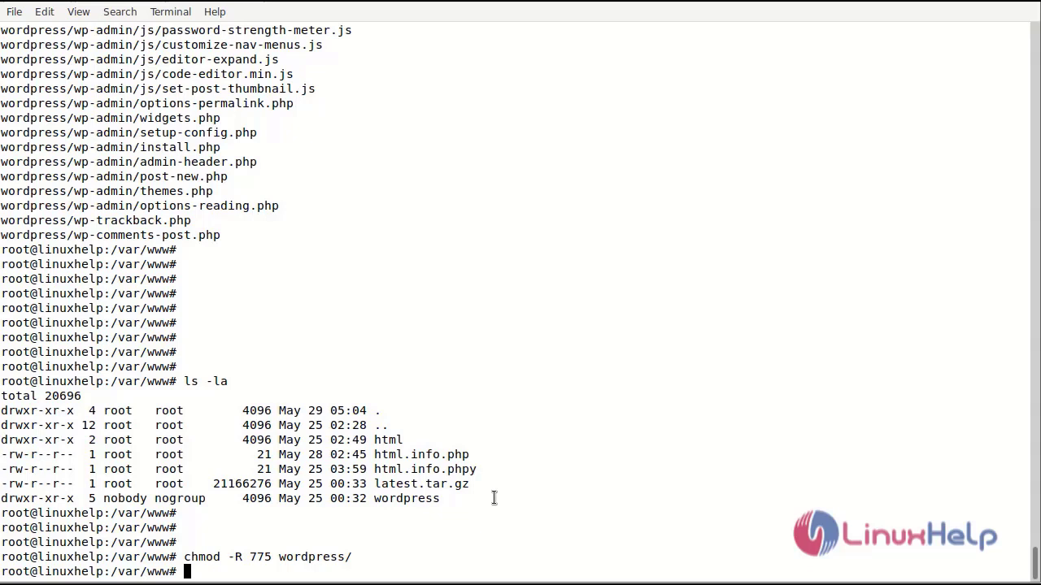
Change directory to /etc/apache2/sites-available/
{"action": "type", "text": "cd"}
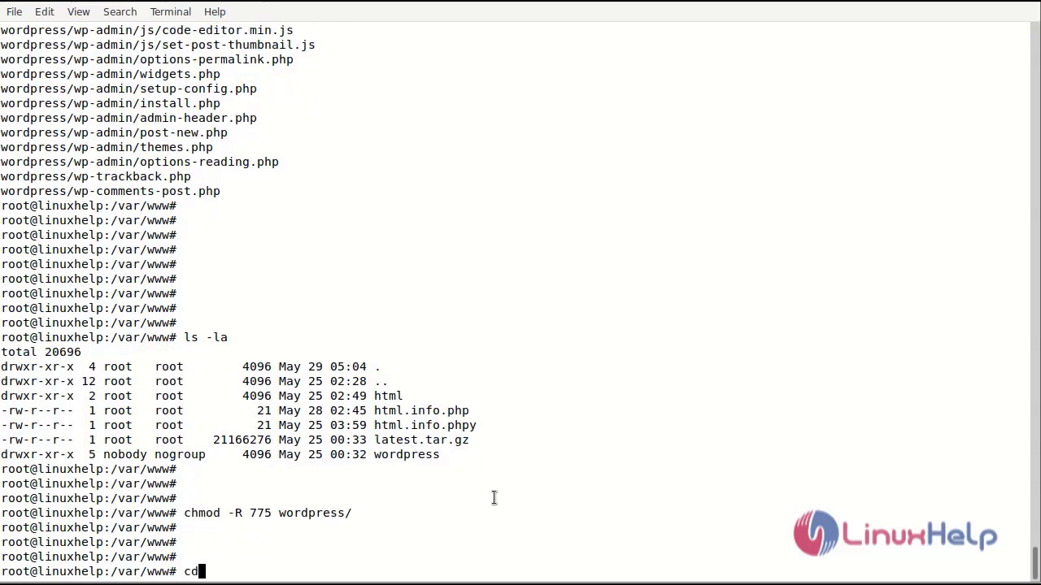
{"action": "type", "text": "/"}
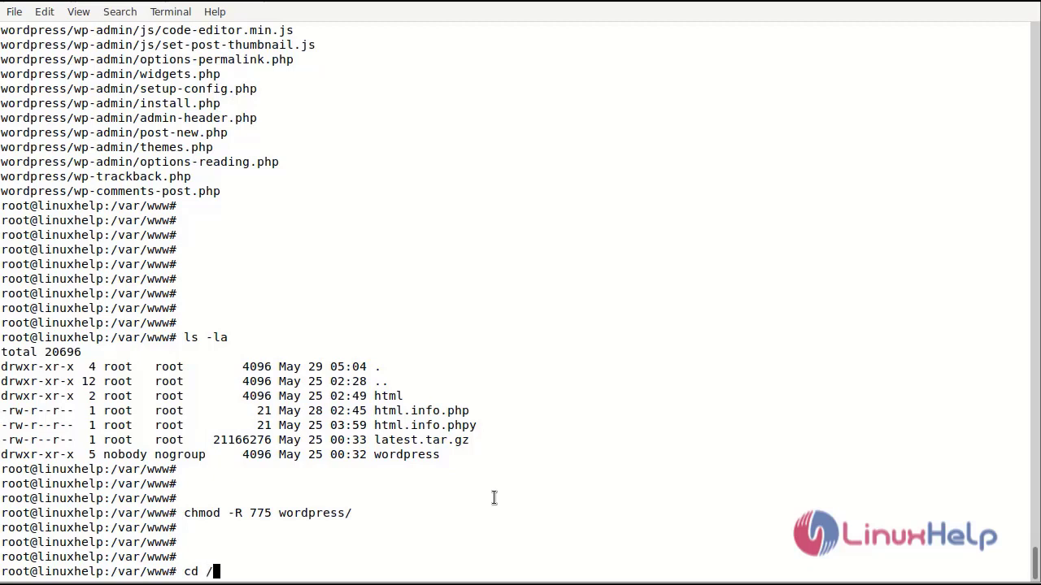
{"action": "type", "text": "etc/a"}
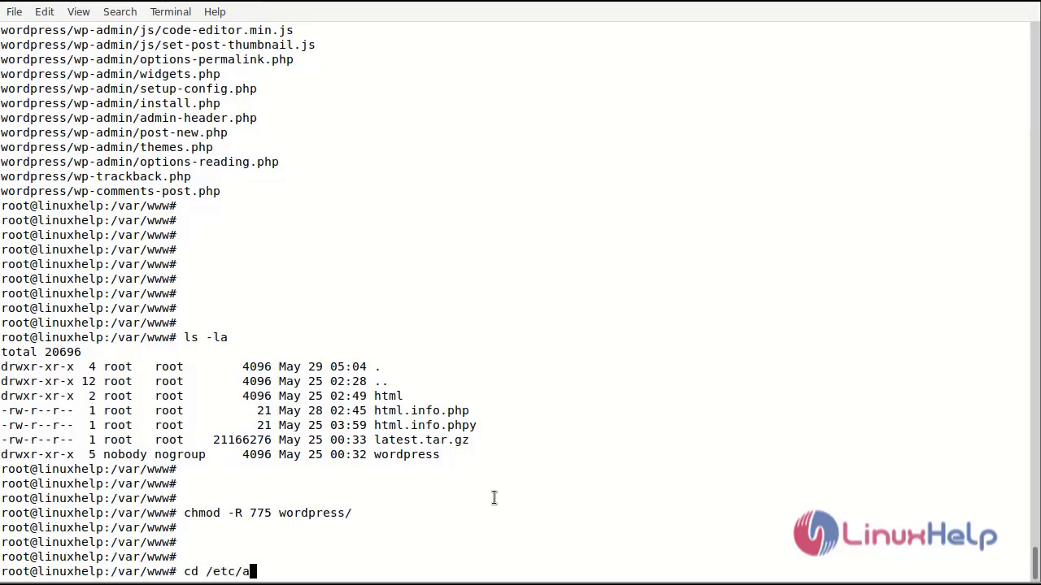
{"action": "type", "text": "pache2/"}
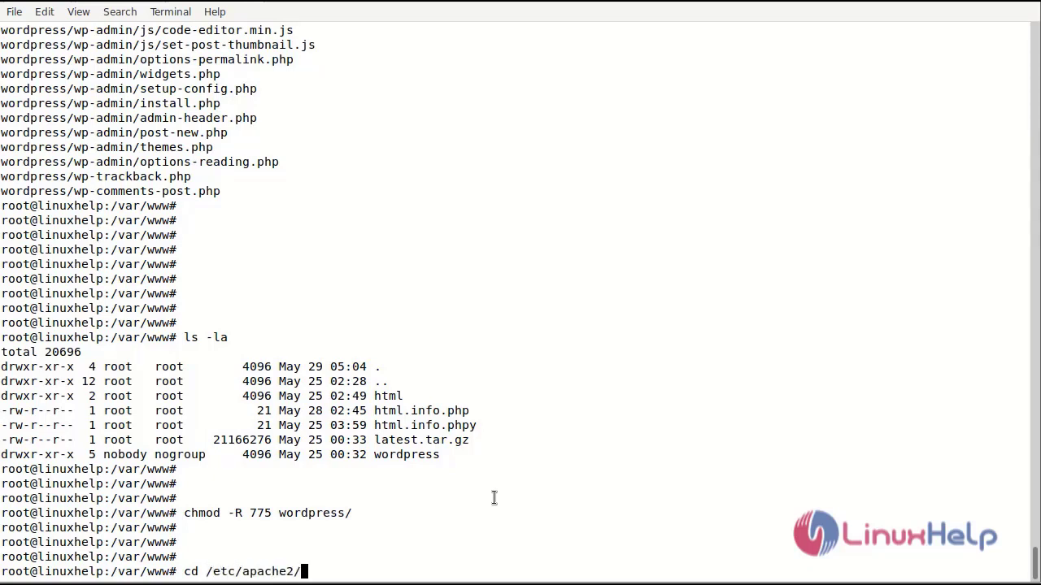
{"action": "type", "text": "sites-"}
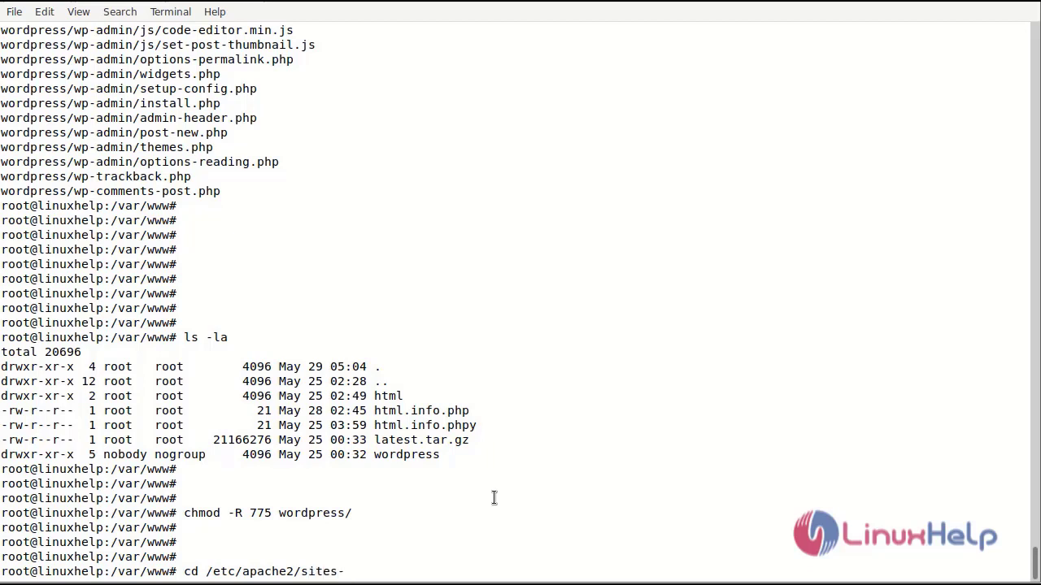
{"action": "type", "text": "available/"}
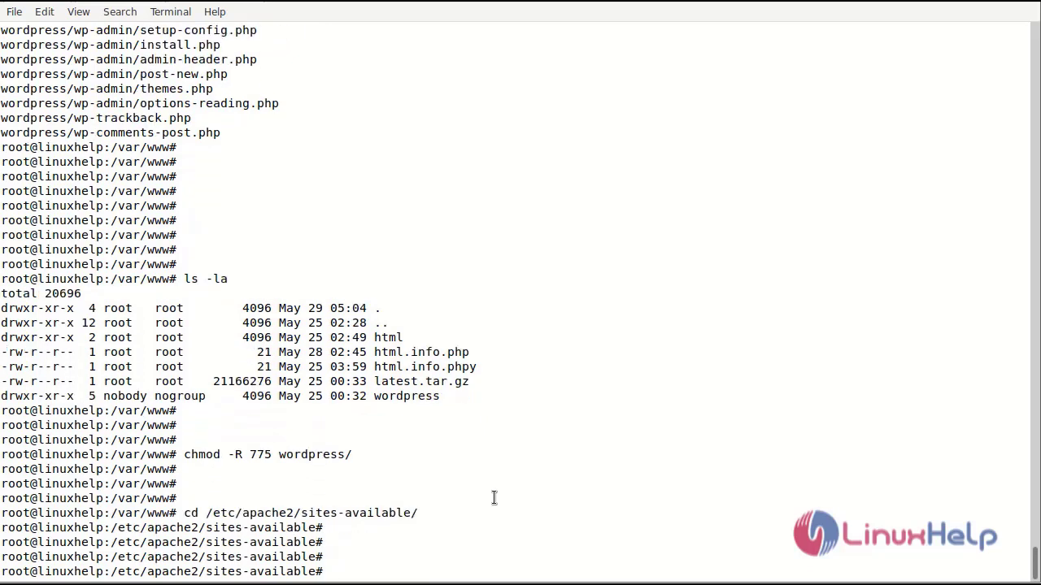
Start a new wordpress.conf file in nano
{"action": "type", "text": "nano wo"}
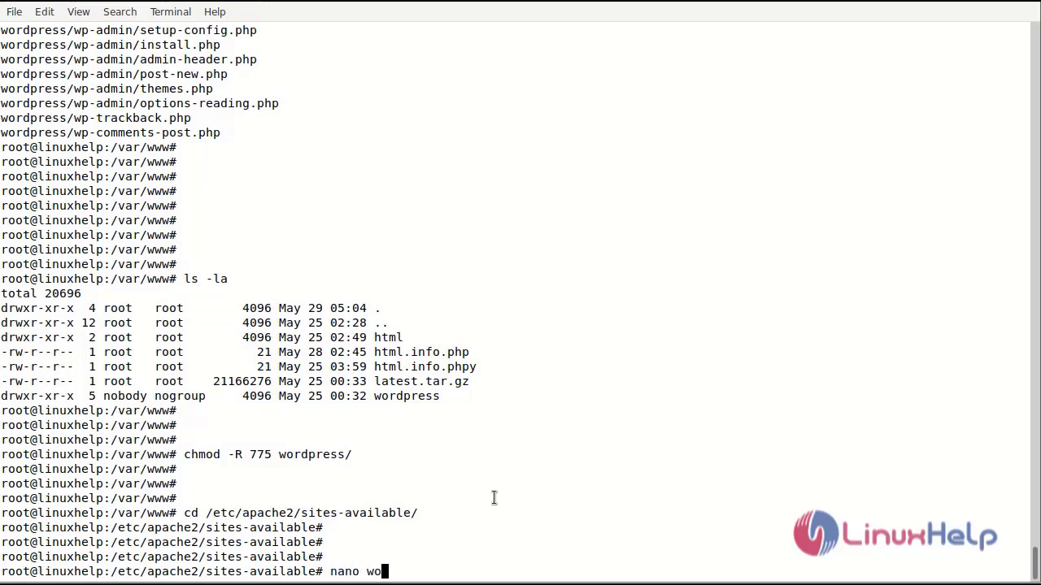
{"action": "type", "text": "dpre"}
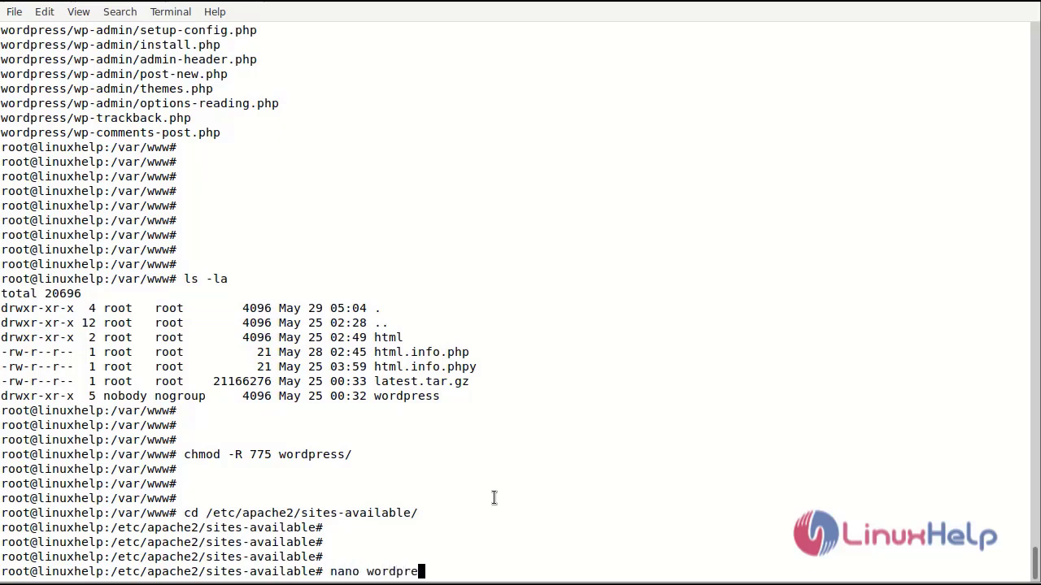
{"action": "type", "text": "ss.c"}
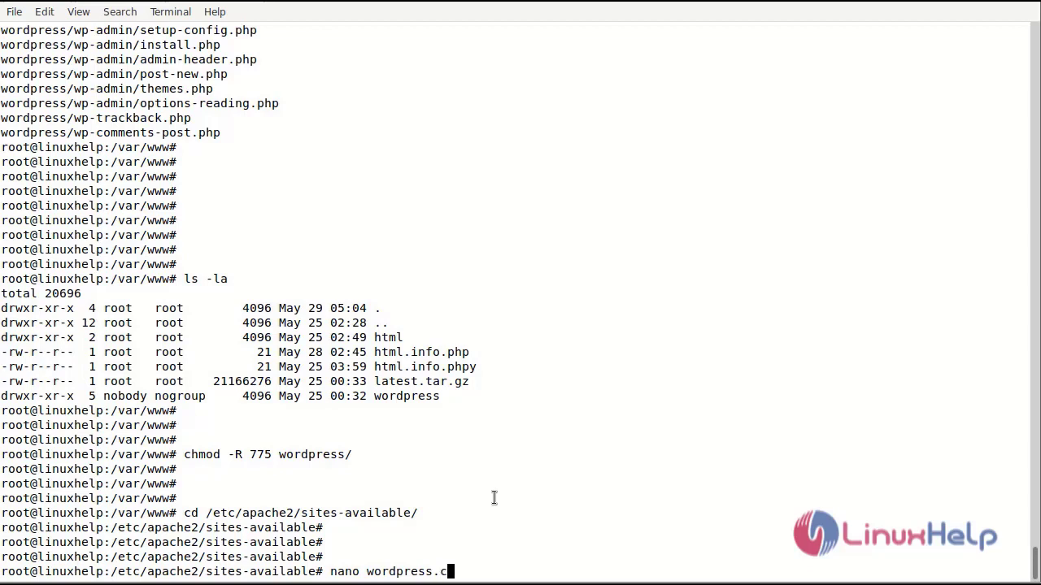
{"action": "type", "text": "onf"}
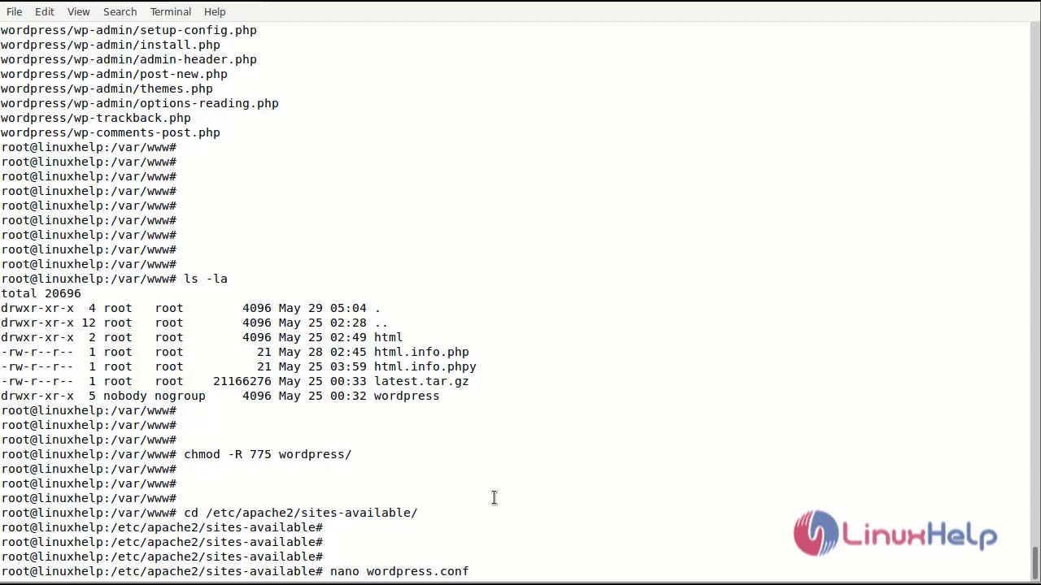
{"action": "key", "text": "Return"}
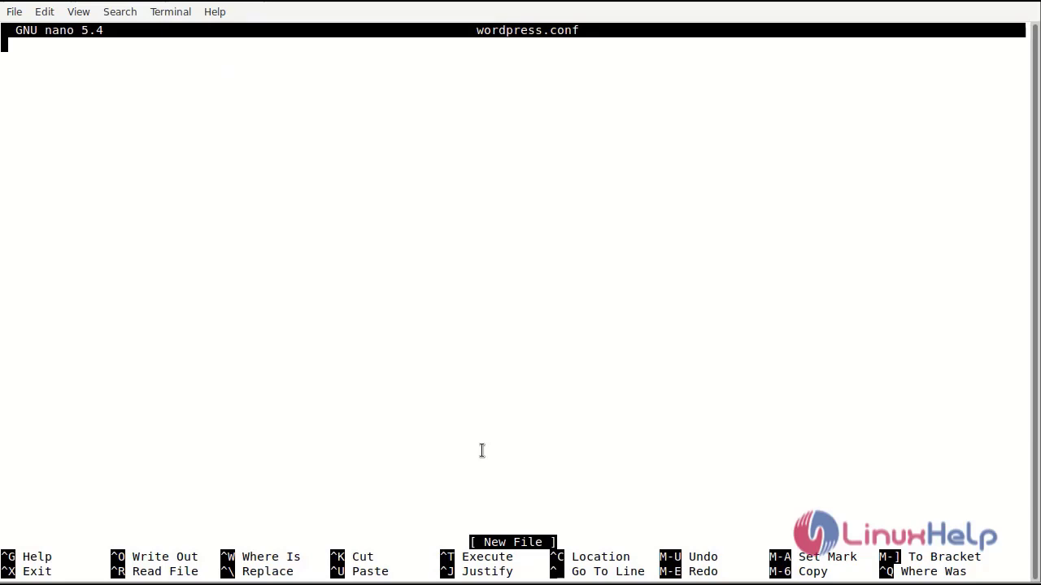
{"action": "type", "text": "<vi"}
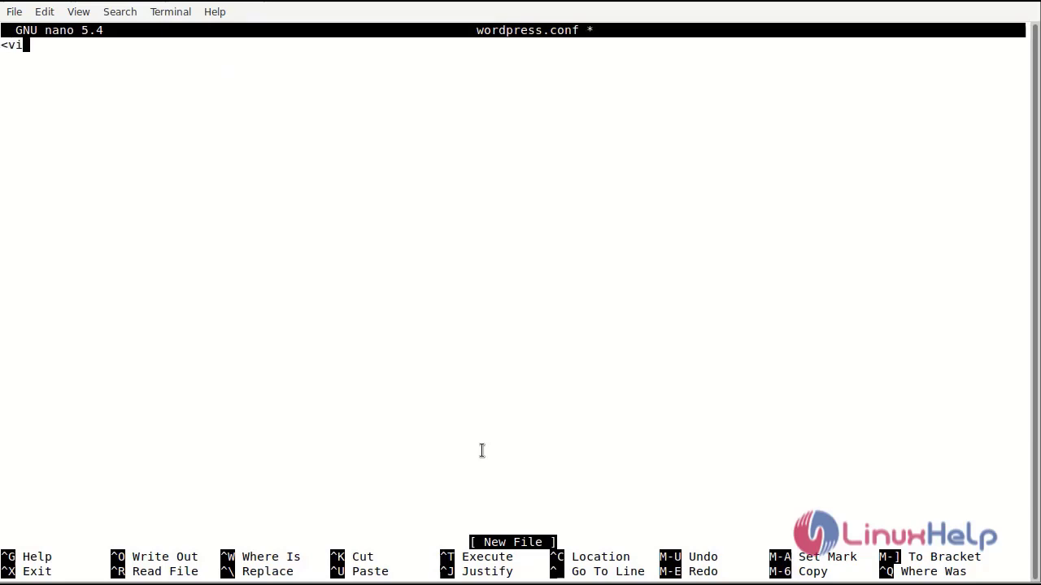
{"action": "type", "text": "<virtualHost *:80>"}
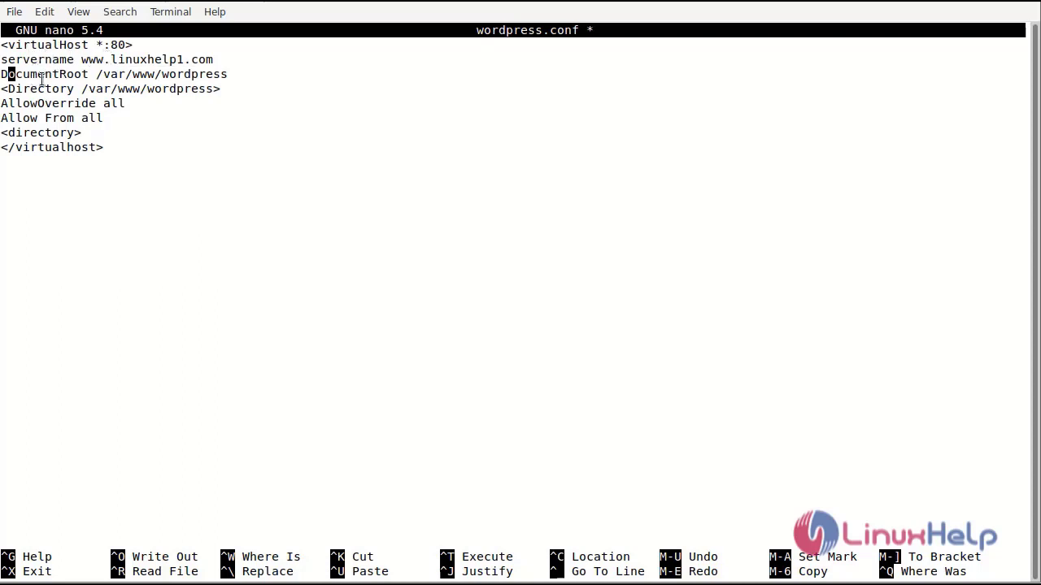
{"action": "mouse_move", "coordinate": [69, 104]}
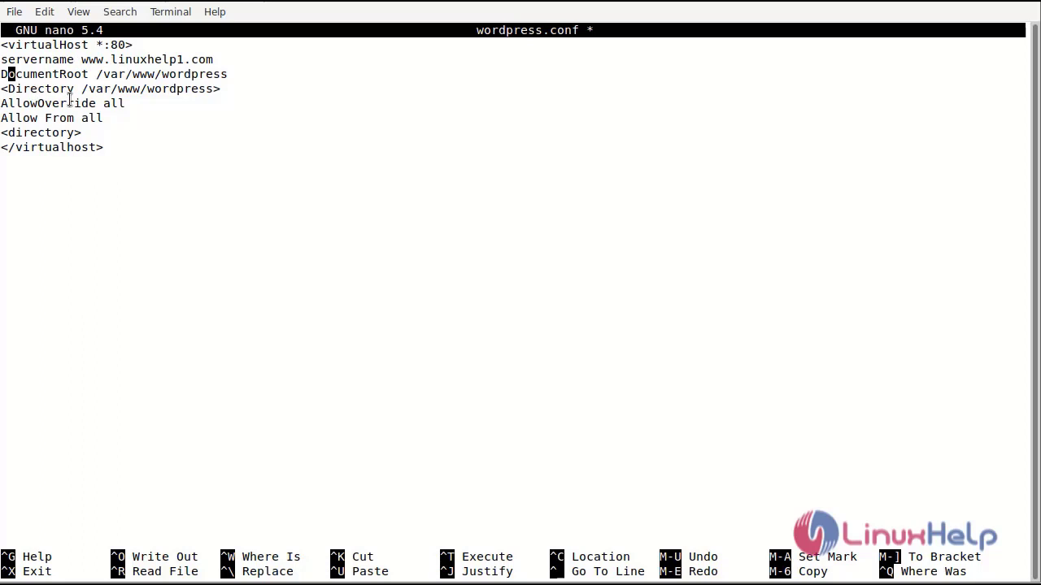
{"action": "mouse_move", "coordinate": [472, 437]}
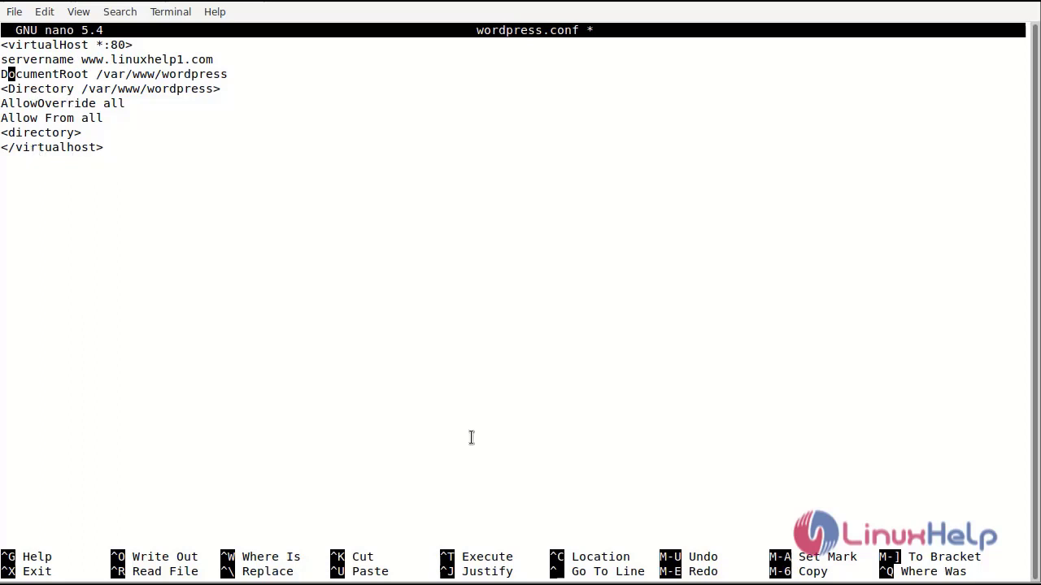
{"action": "key", "text": "ctrl+c"}
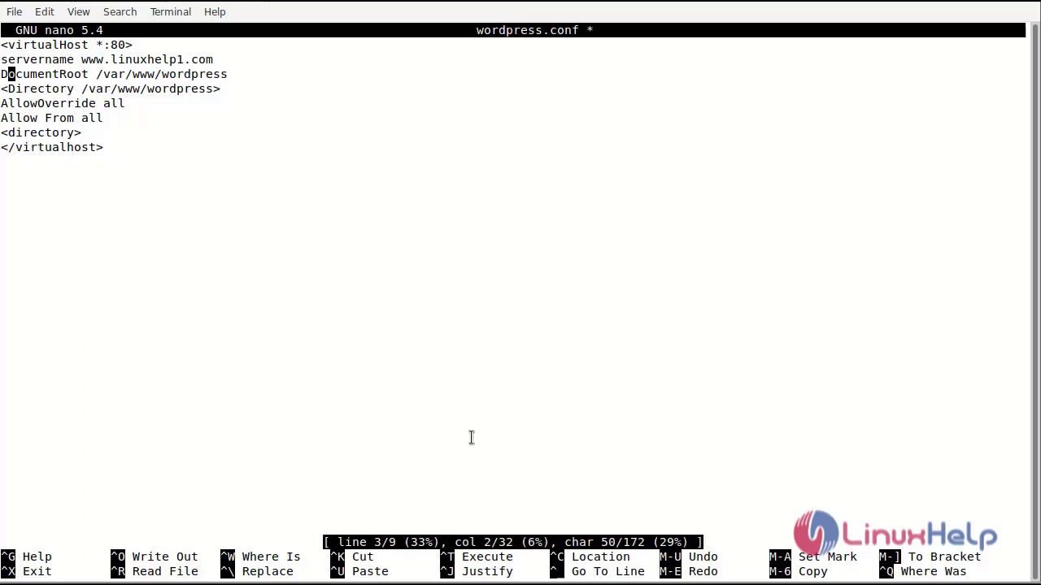
{"action": "key", "text": "ctrl+x"}
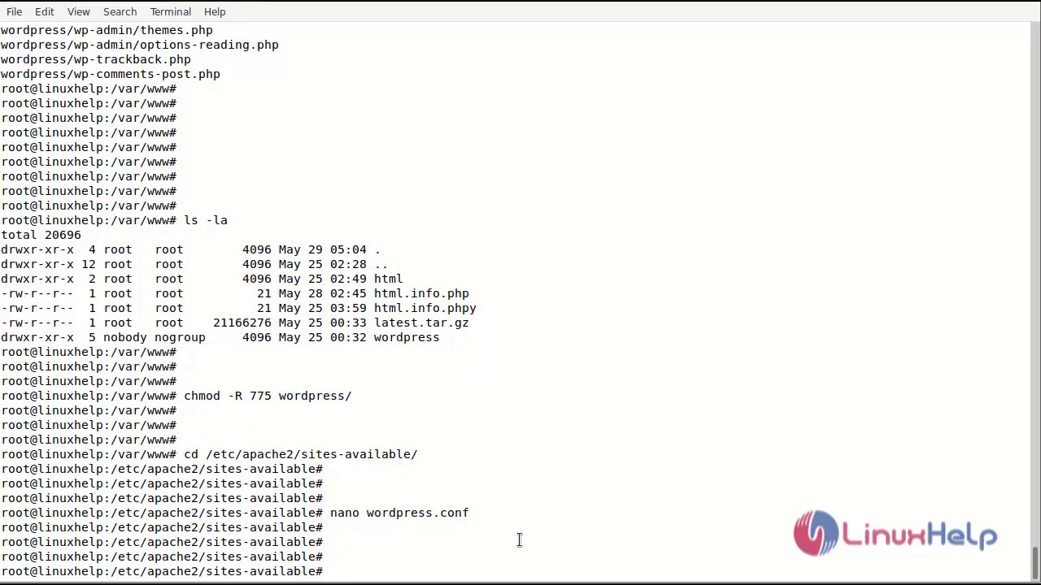
Open /etc/hosts in nano for editing
{"action": "type", "text": "nano /"}
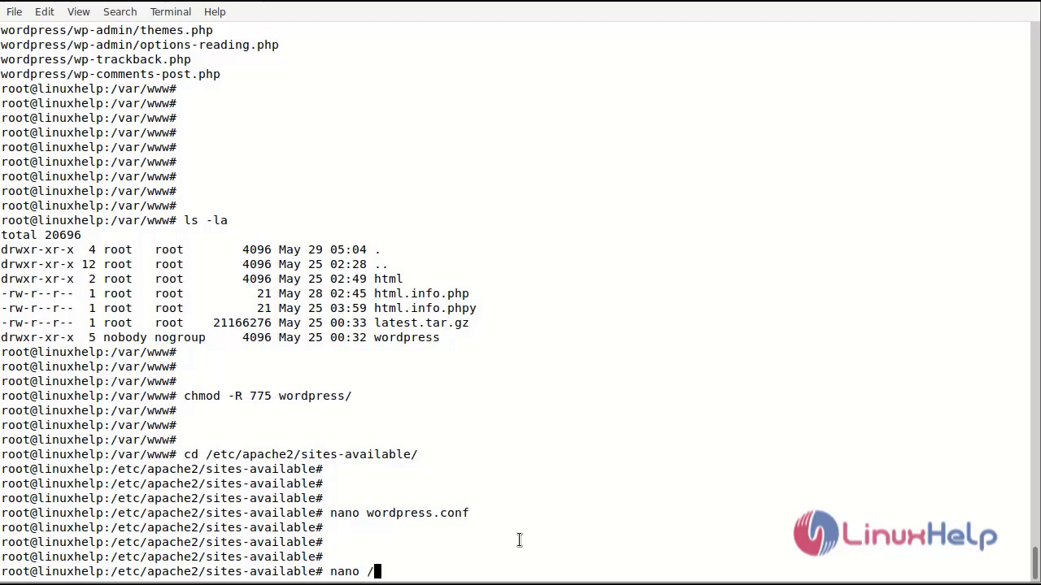
{"action": "type", "text": "etc/"}
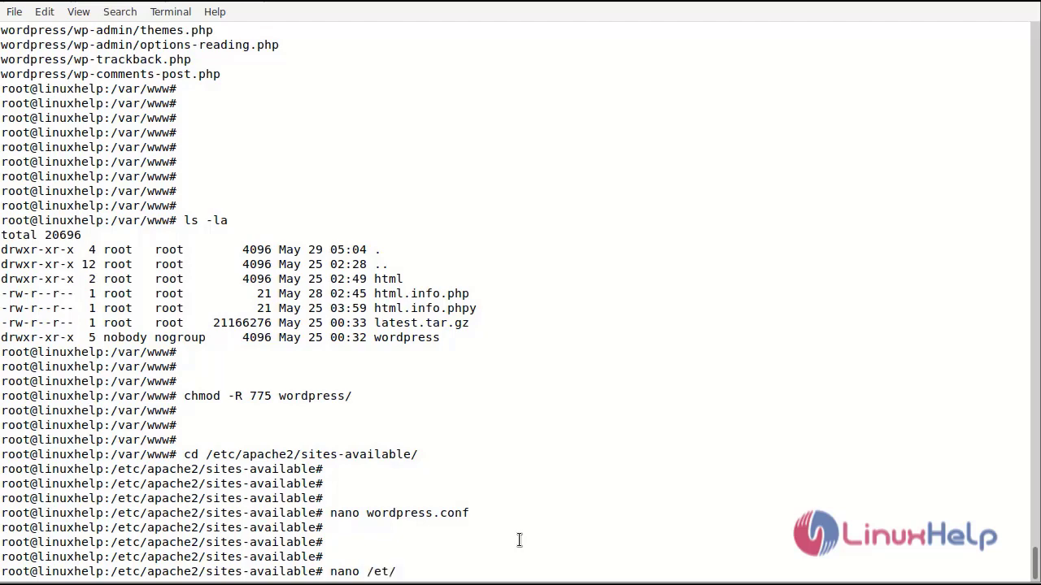
{"action": "type", "text": "host"}
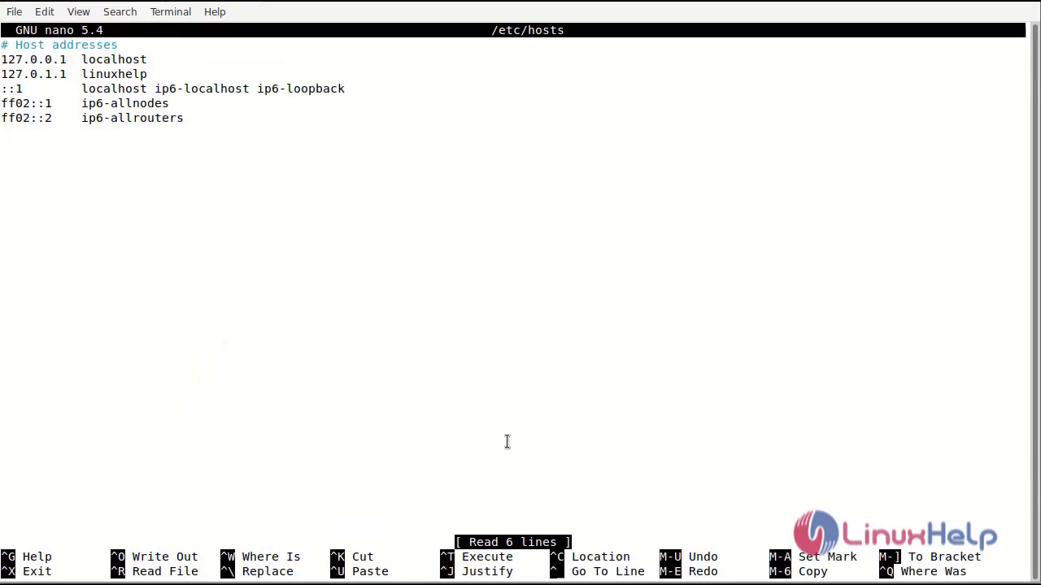
{"action": "type", "text": "192.168"}
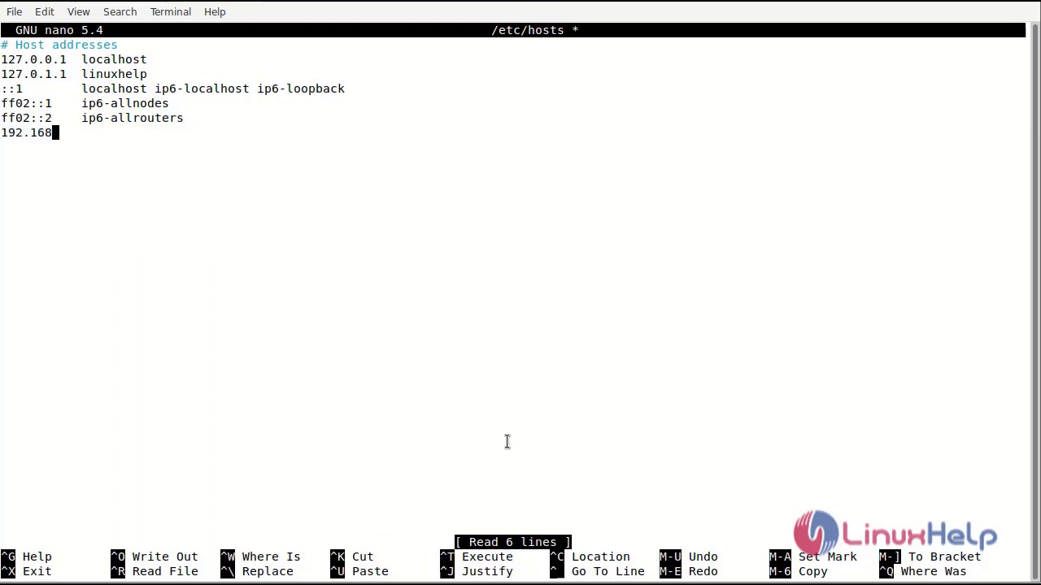
{"action": "type", "text": ".6.133"}
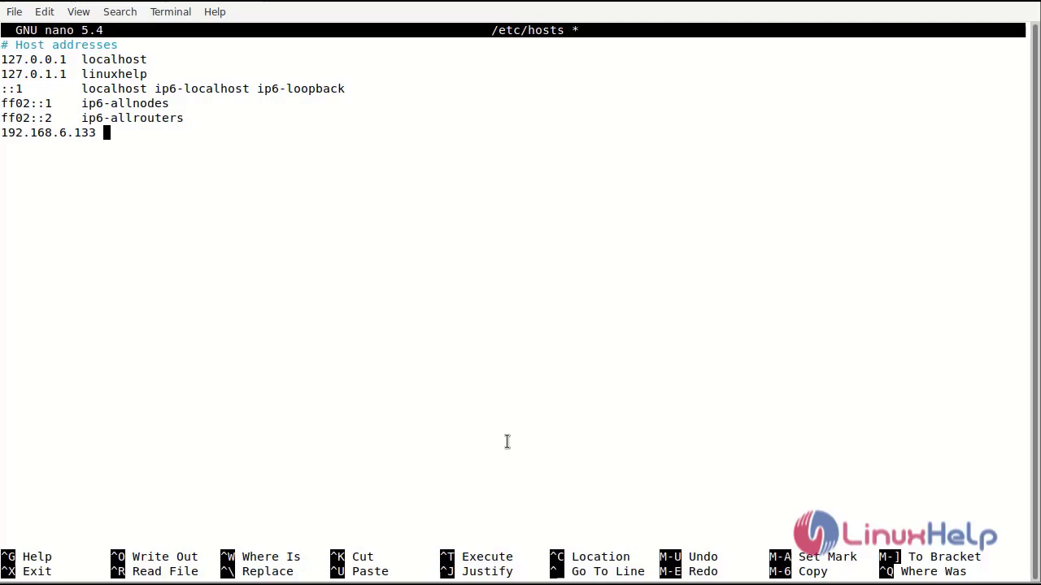
{"action": "type", "text": "www."}
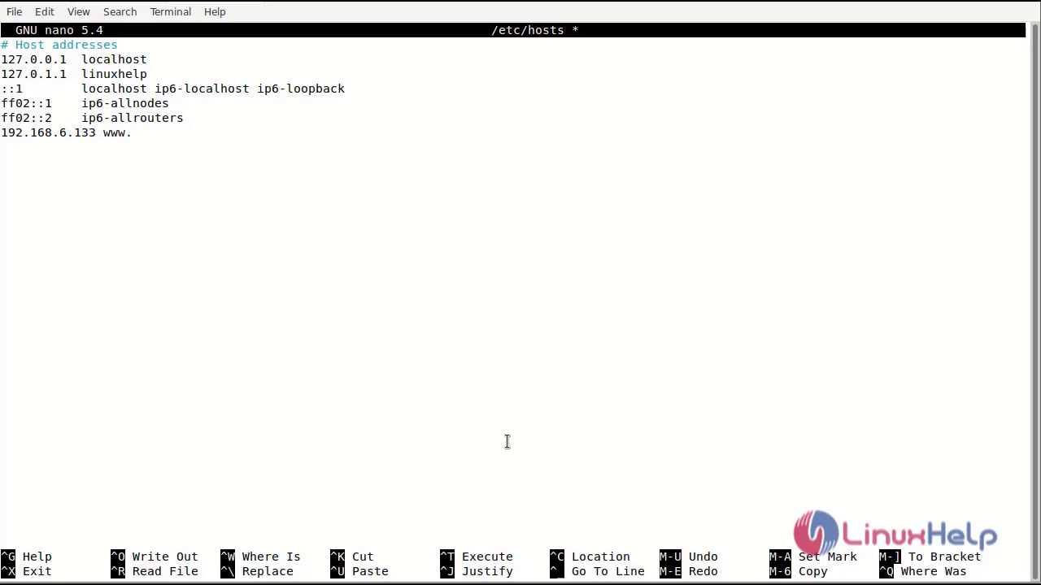
{"action": "type", "text": "linux"}
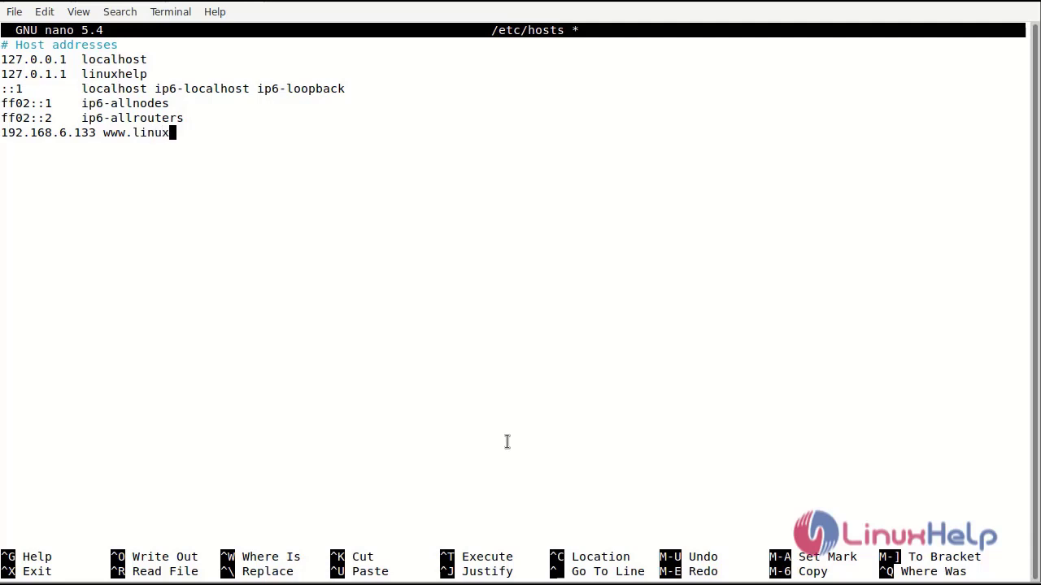
{"action": "type", "text": "help"}
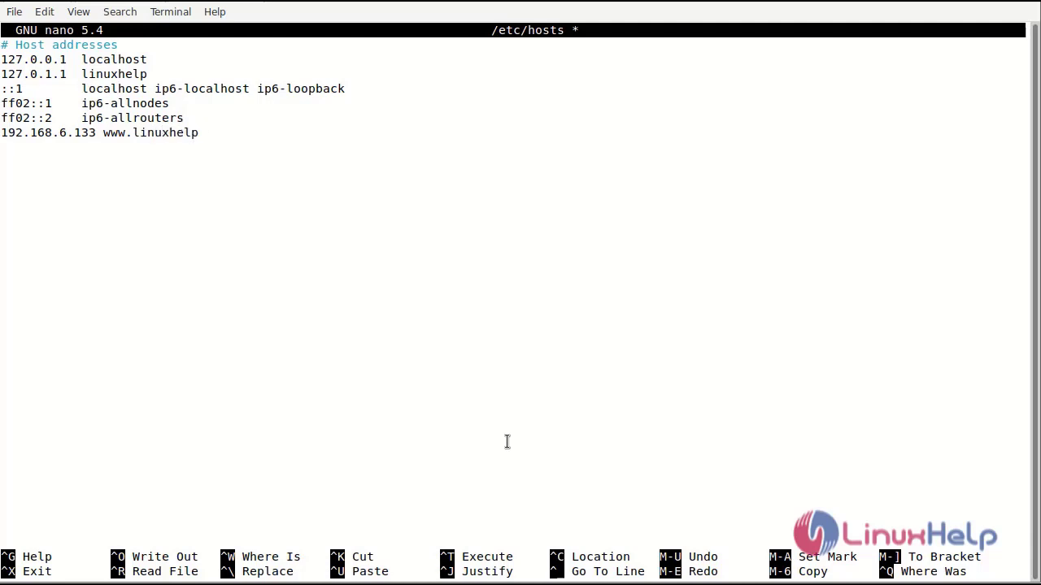
{"action": "type", "text": "1.com"}
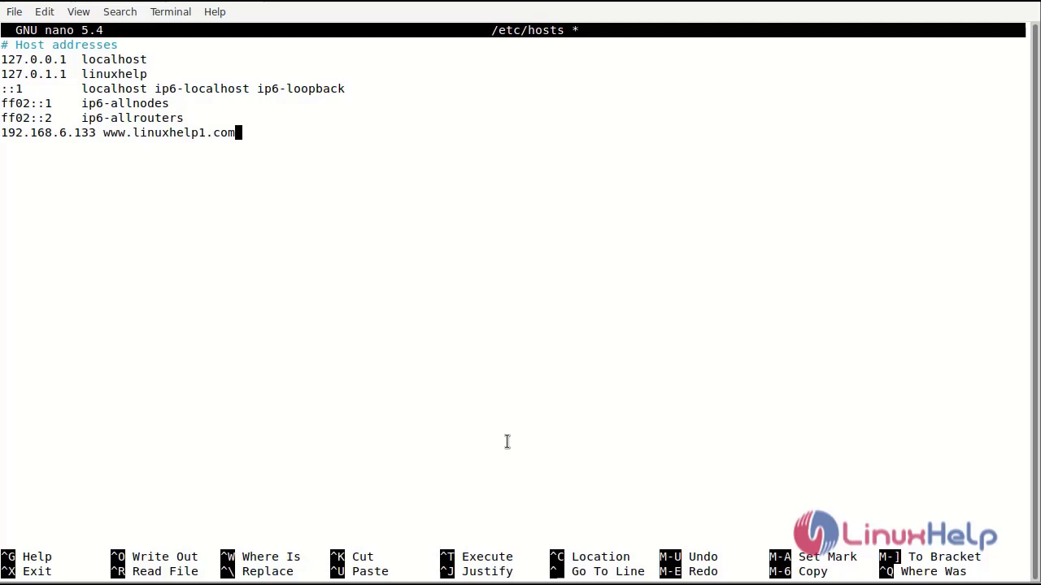
{"action": "key", "text": "ctrl+o"}
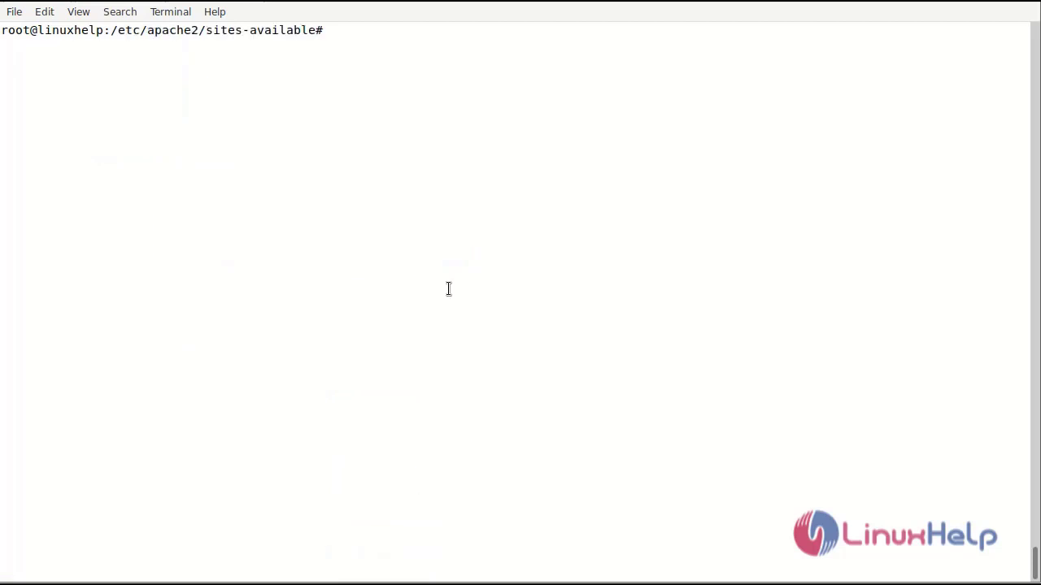
Restart Apache with systemctl restart apache2
{"action": "type", "text": "syste"}
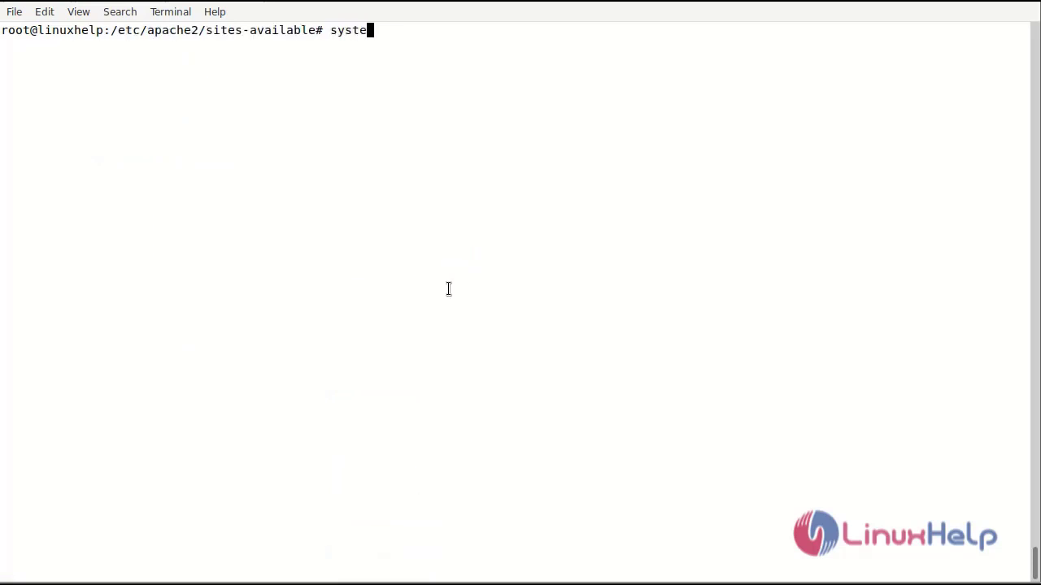
{"action": "type", "text": "mctl"}
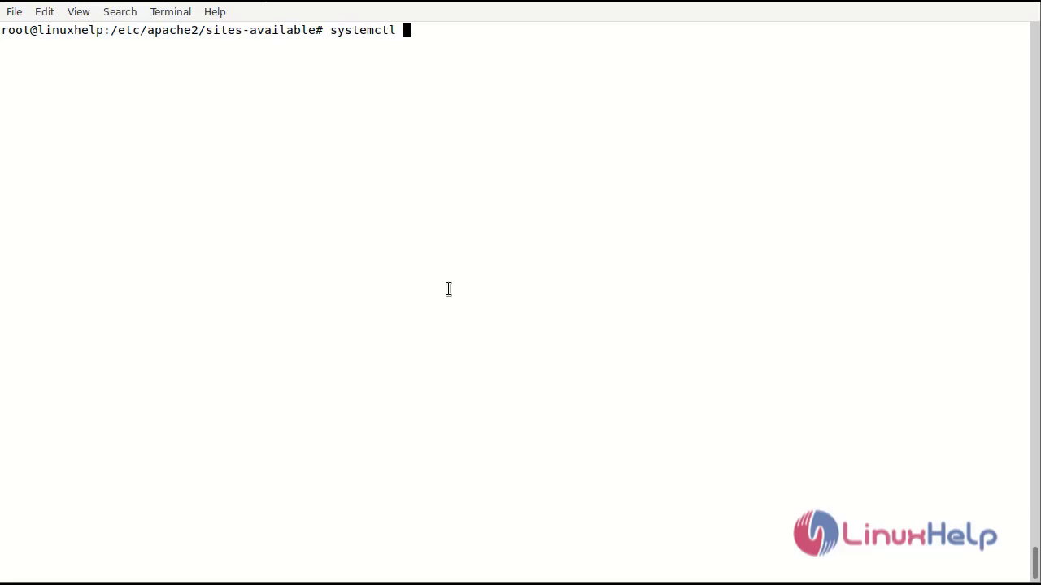
{"action": "type", "text": "resta"}
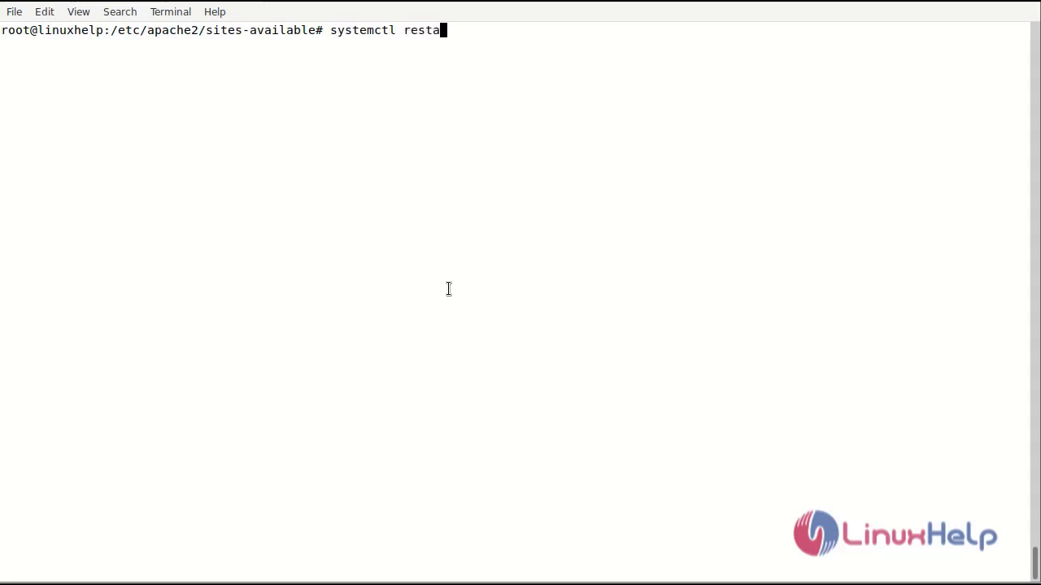
{"action": "type", "text": "rt apache2"}
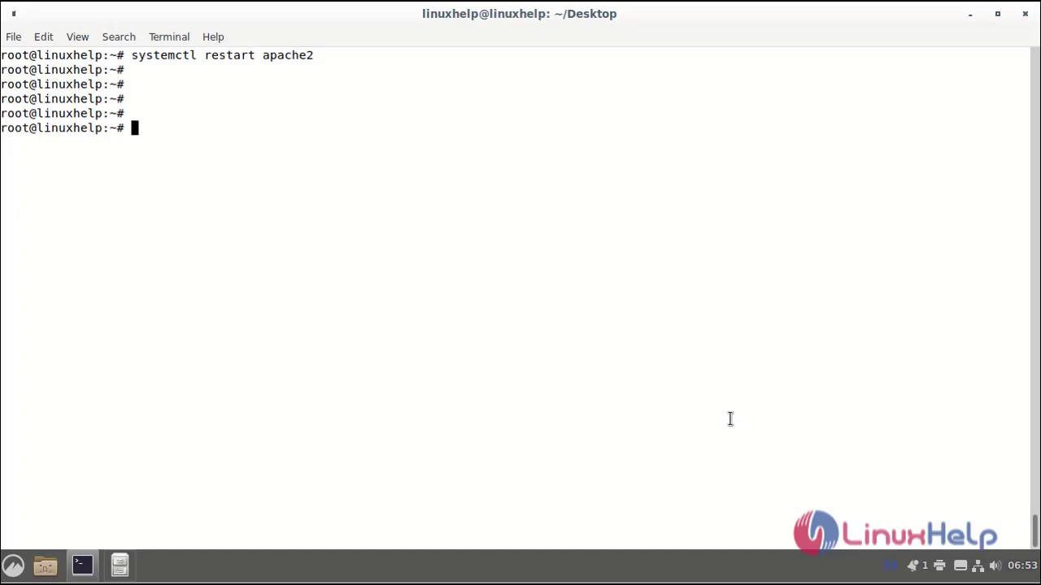
{"action": "mouse_move", "coordinate": [413, 471]}
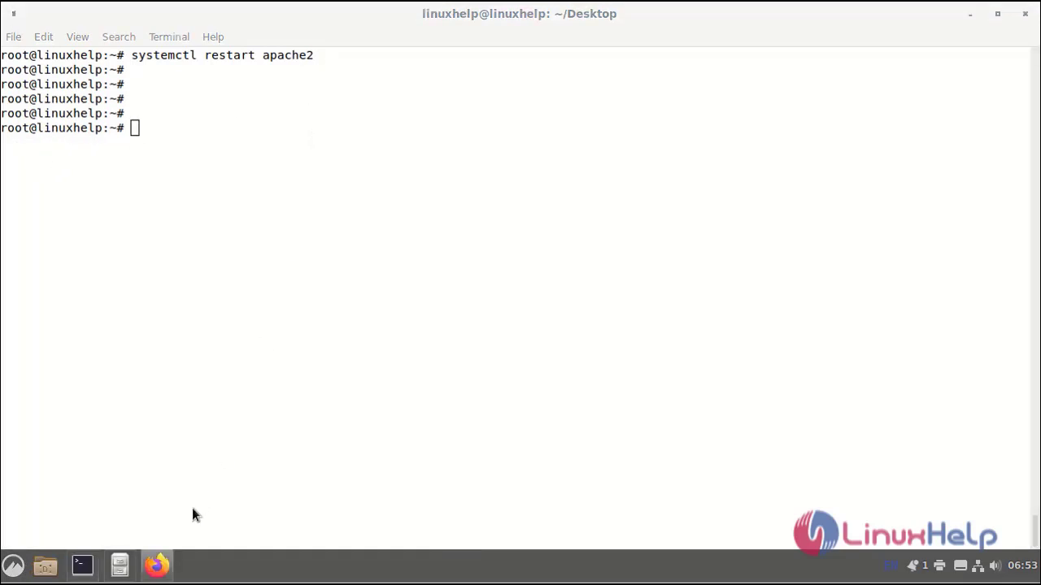
{"action": "mouse_move", "coordinate": [157, 566]}
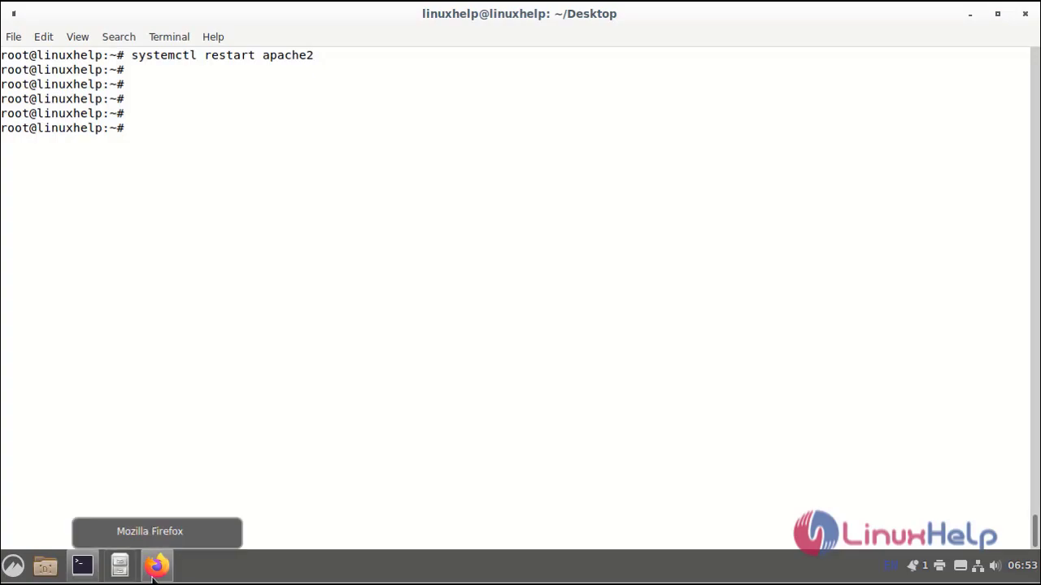
{"action": "left_click", "coordinate": [156, 566]}
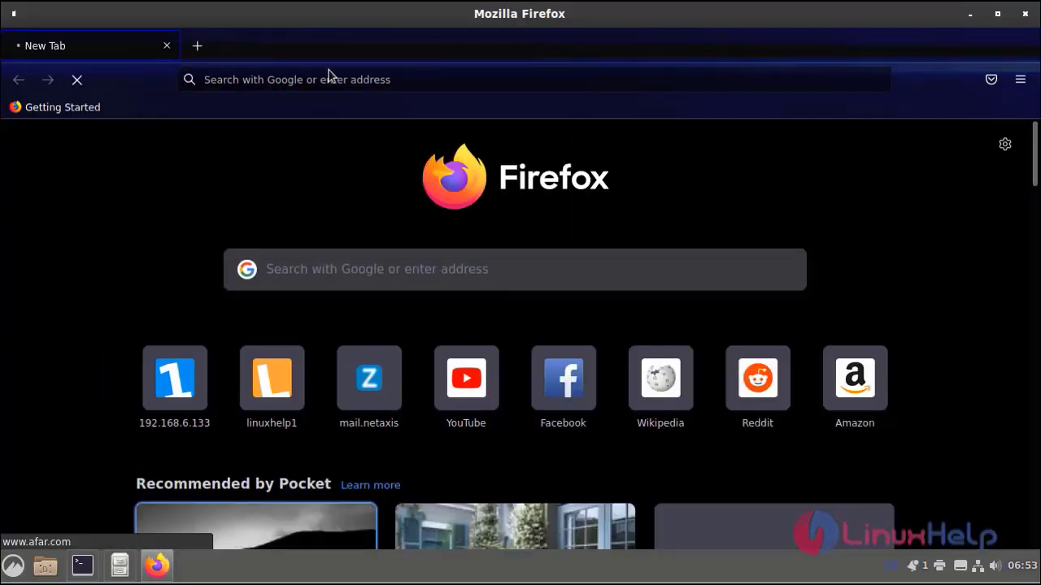
{"action": "type", "text": "www.linuxhelp1.com/"}
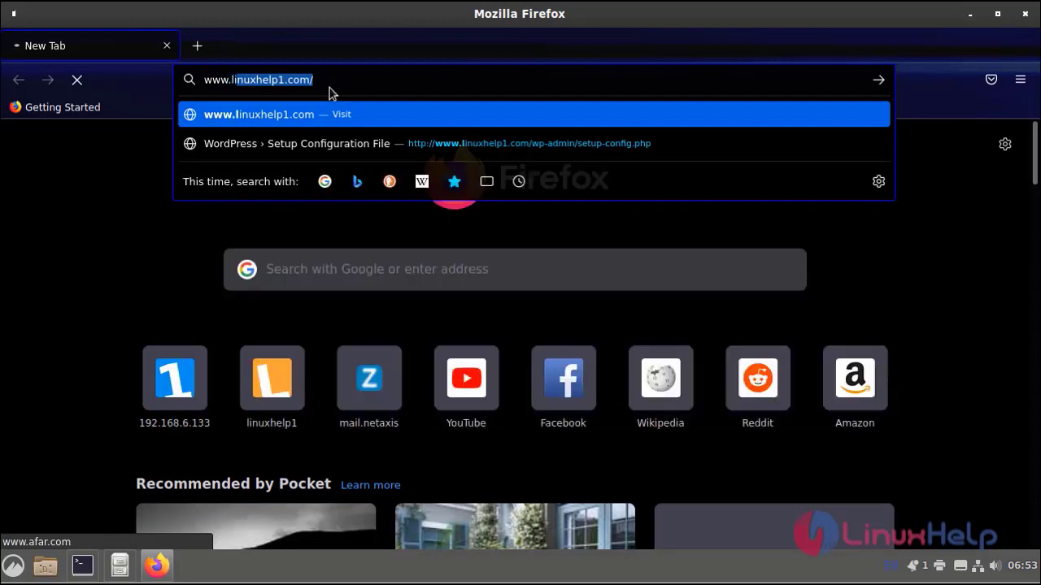
{"action": "left_click", "coordinate": [529, 143]}
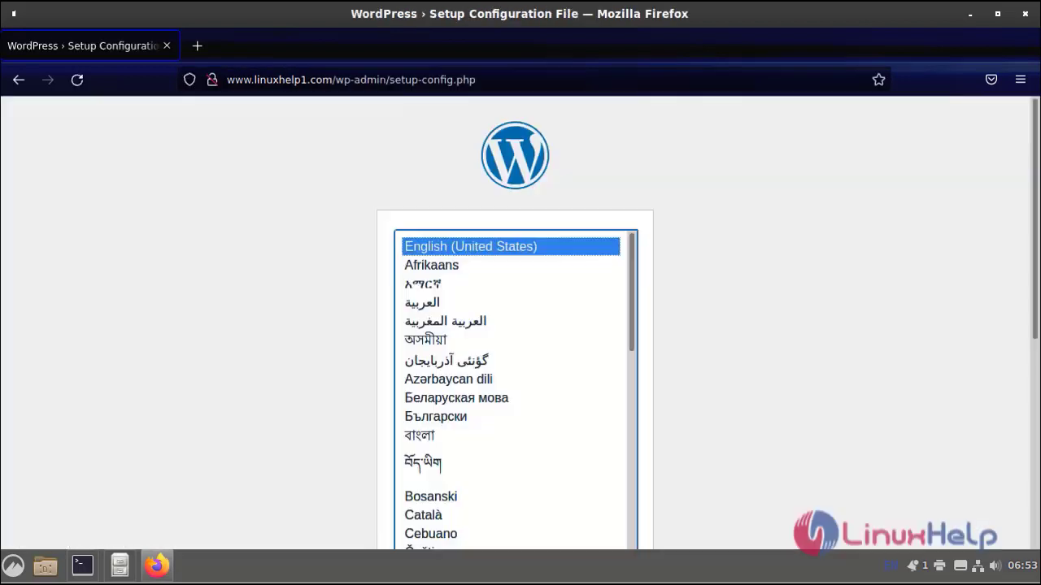
{"action": "mouse_move", "coordinate": [557, 432]}
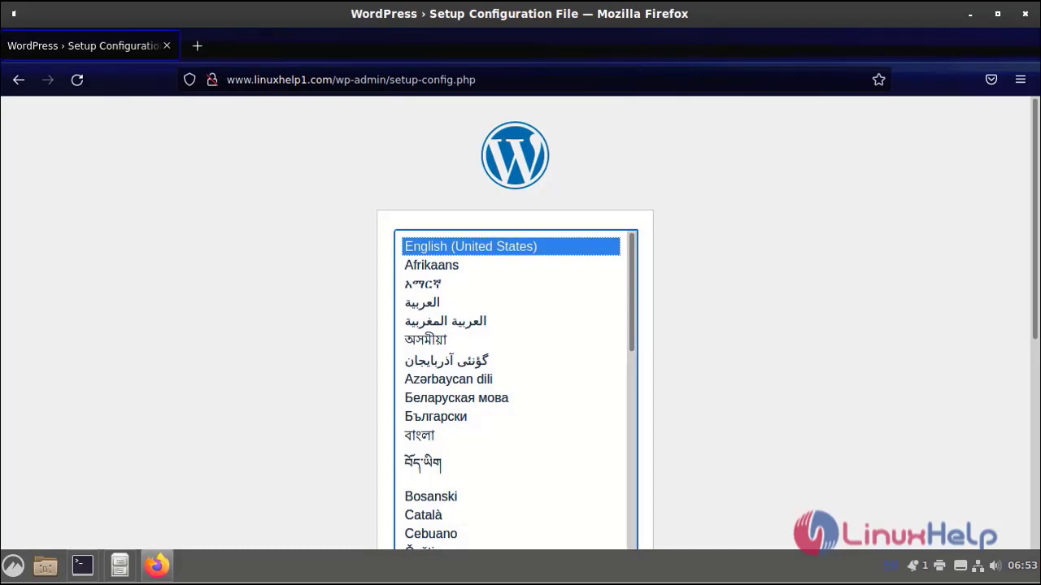
{"action": "scroll", "scroll_direction": "down", "scroll_amount": 3}
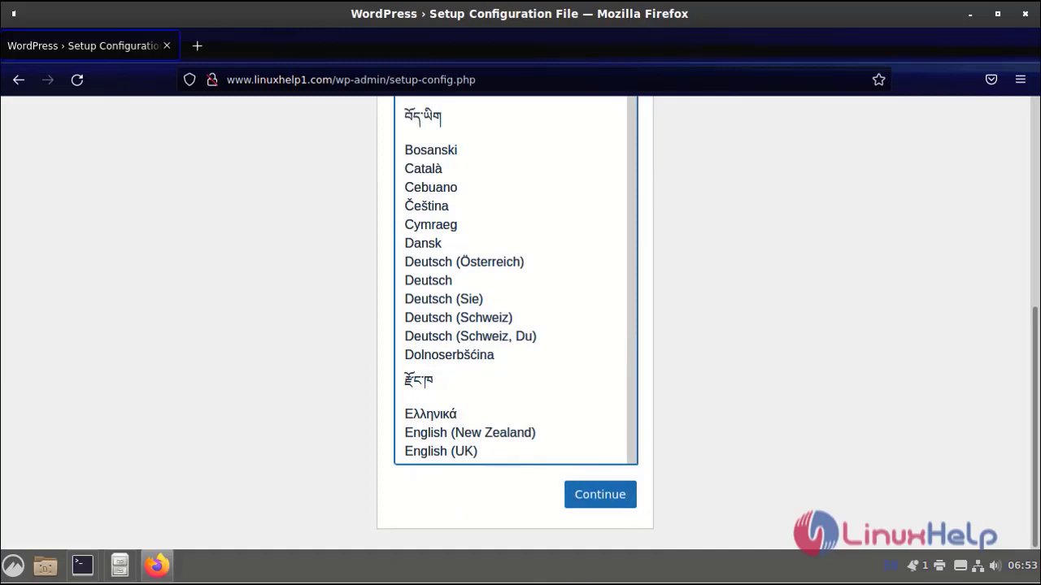
Continue the WordPress setup with English (United States) selected
{"action": "left_click", "coordinate": [598, 494]}
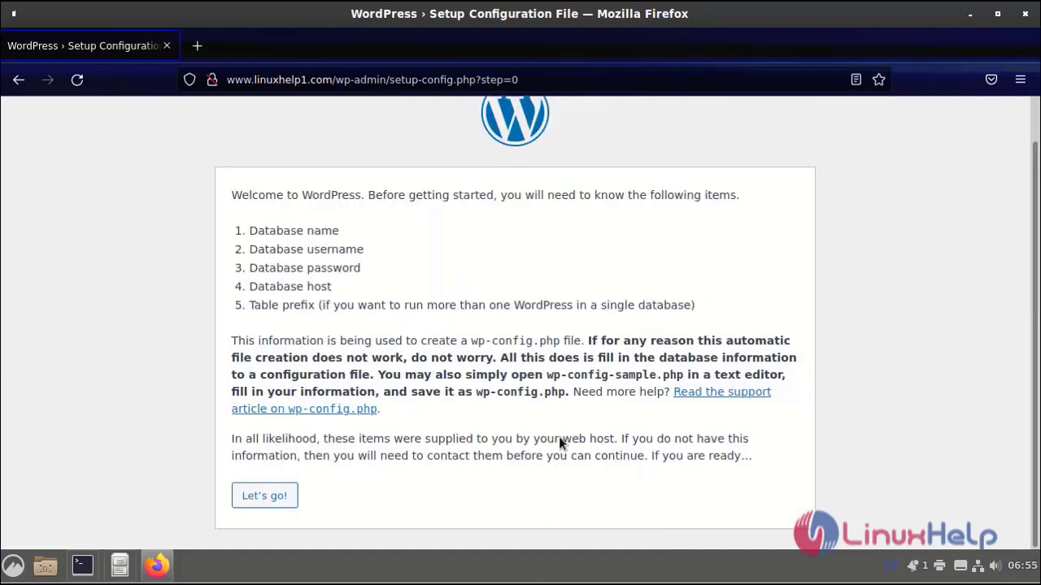
{"action": "mouse_move", "coordinate": [551, 365]}
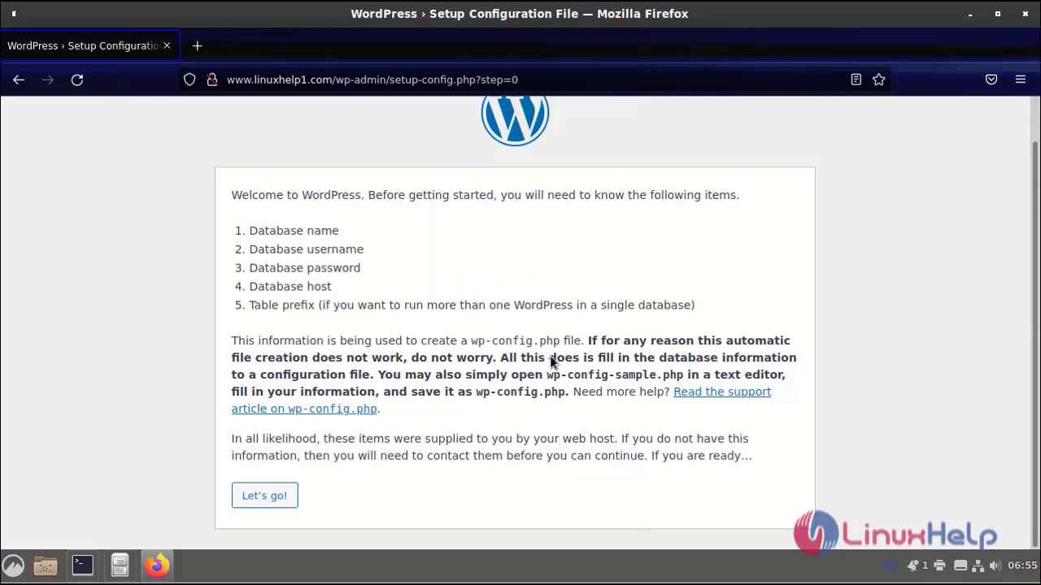
{"action": "mouse_move", "coordinate": [547, 364]}
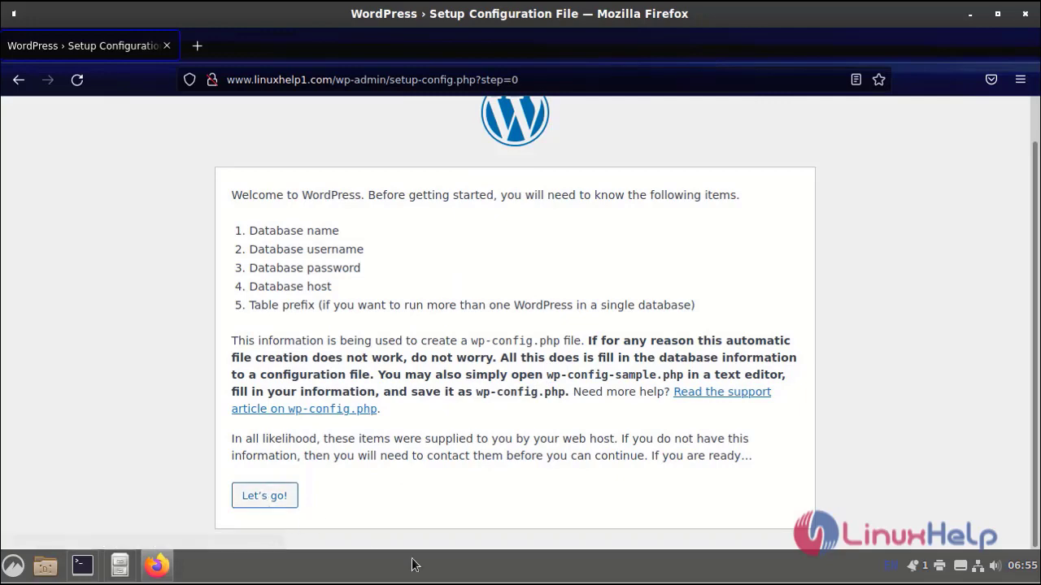
Enter database username user1 and its password, then submit to reach the WordPress dashboard
{"action": "left_click", "coordinate": [263, 495]}
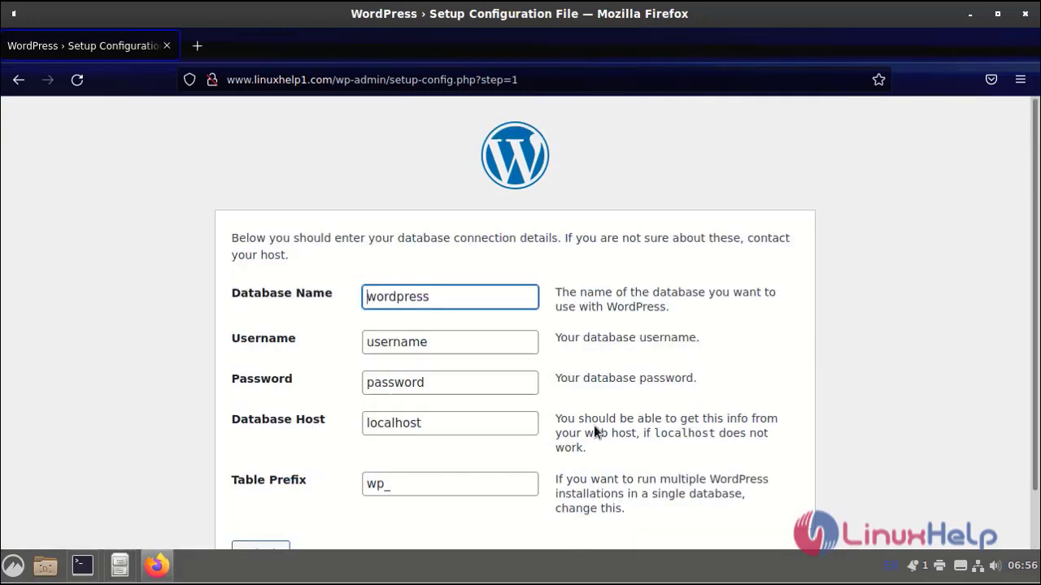
{"action": "mouse_move", "coordinate": [583, 426]}
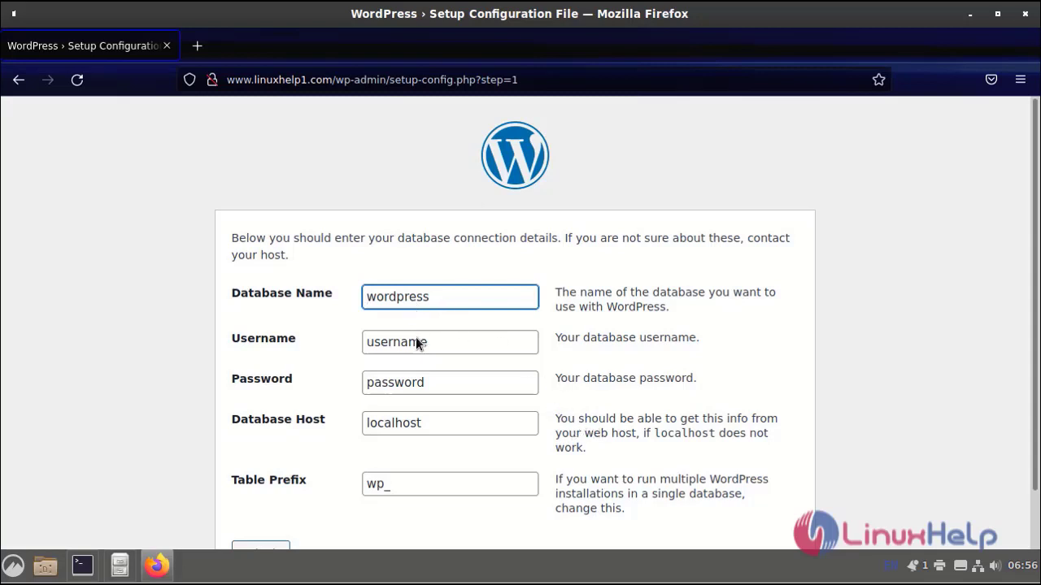
{"action": "left_click", "coordinate": [449, 342]}
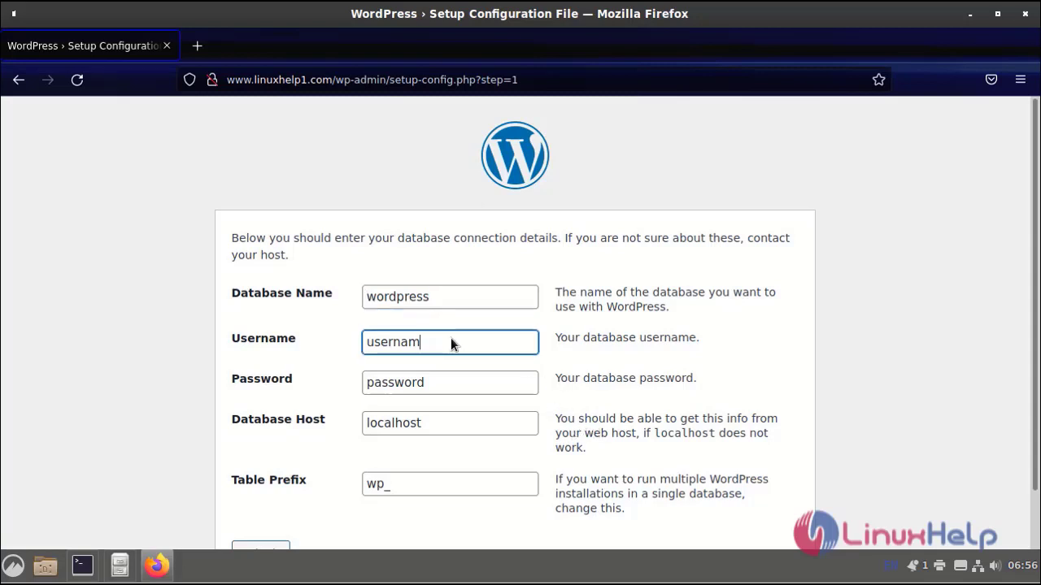
{"action": "key", "text": "ctrl+a"}
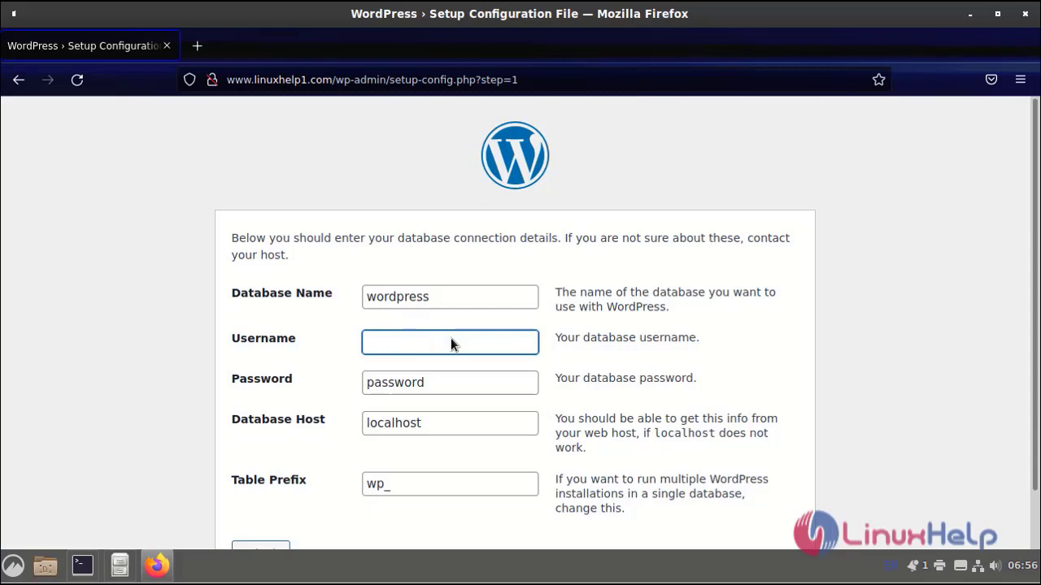
{"action": "type", "text": "user1"}
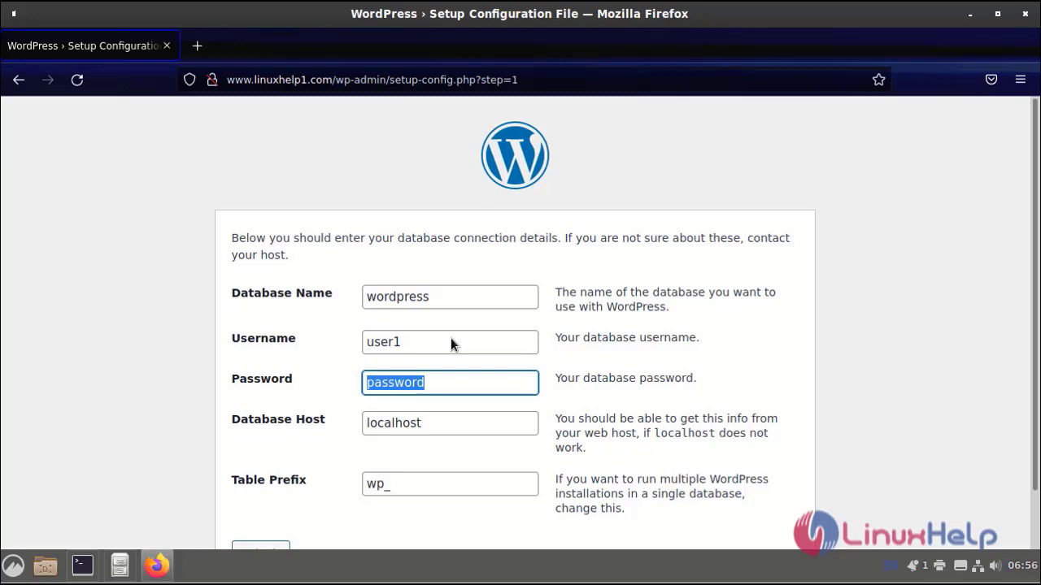
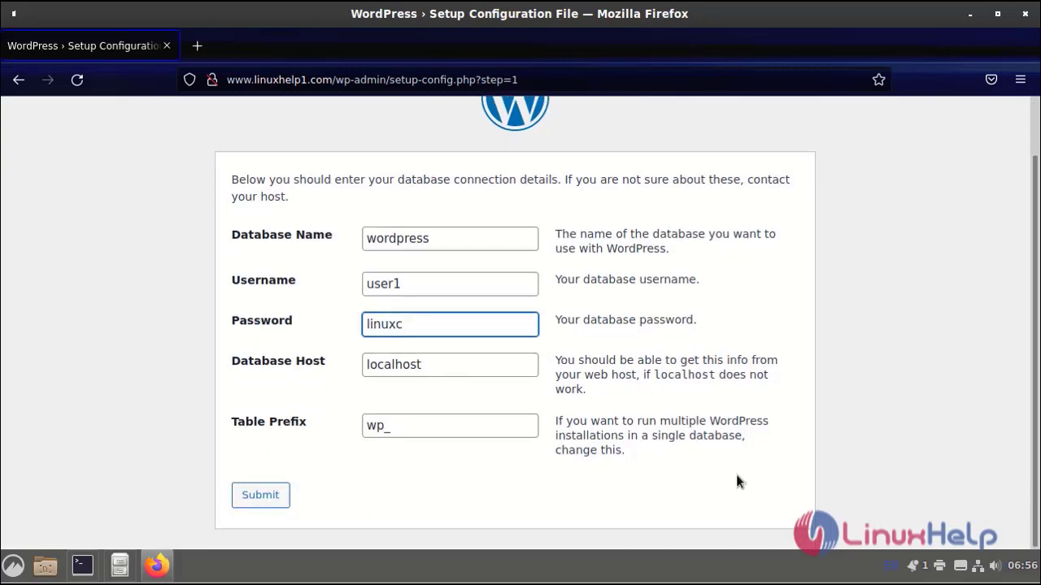
{"action": "left_click", "coordinate": [260, 494]}
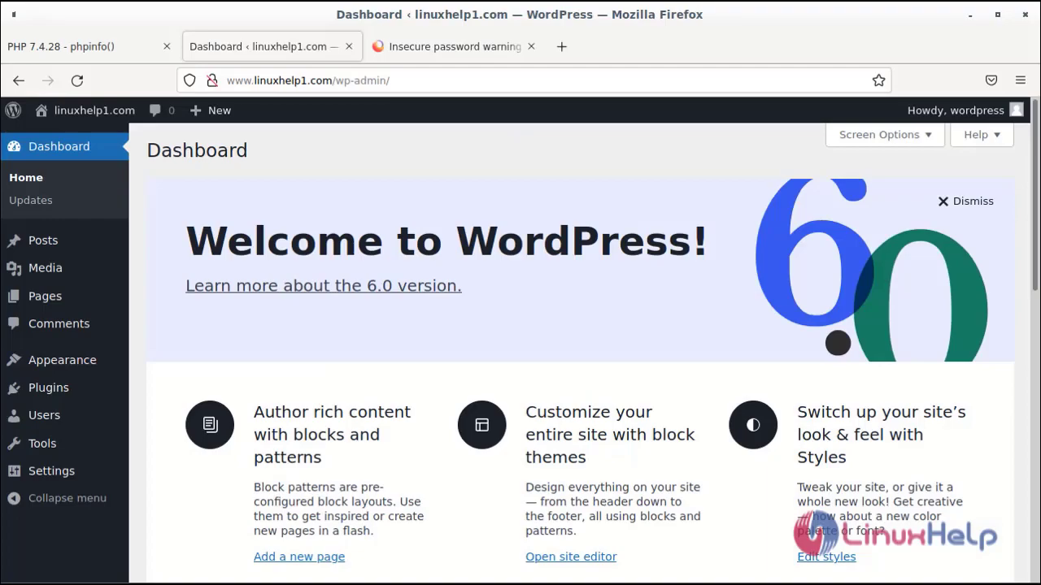